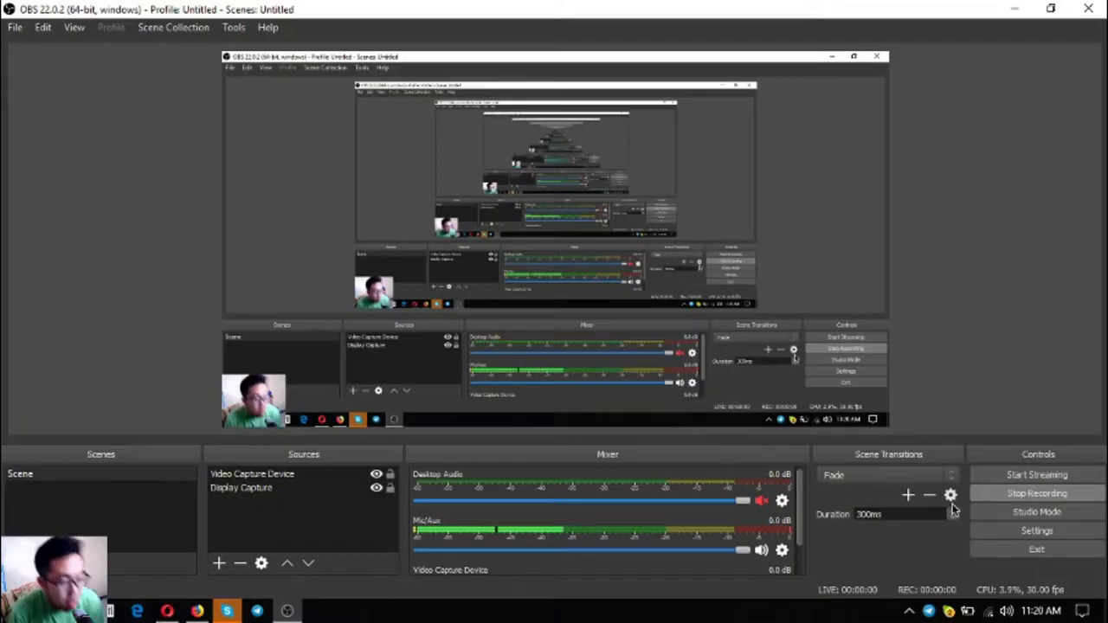
{"action": "mouse_move", "coordinate": [951, 496]}
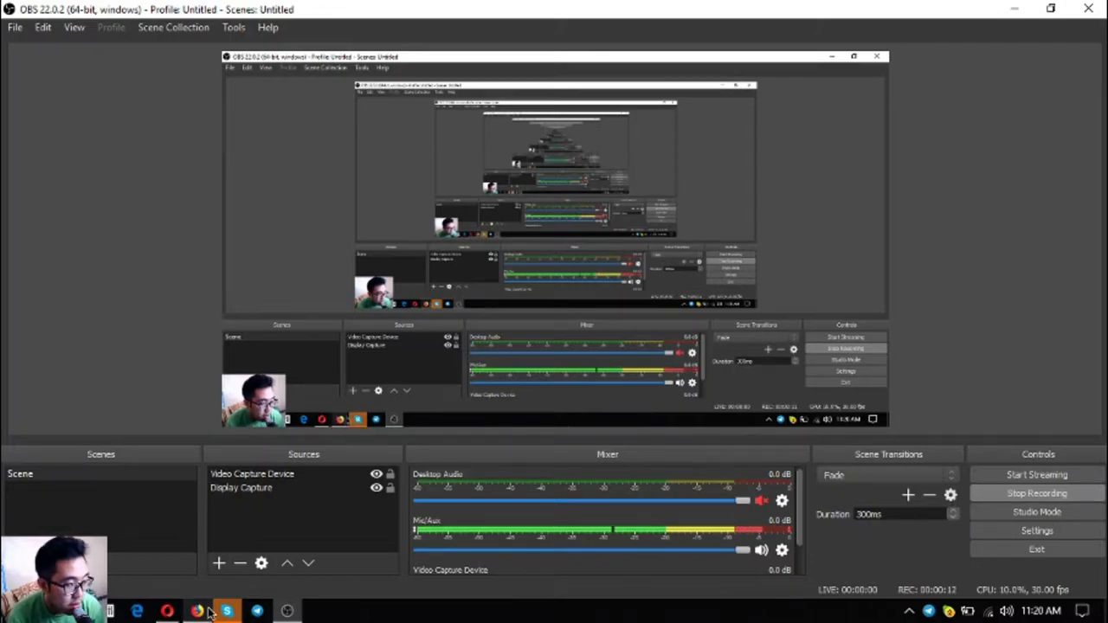
Step: View the PreferredCurrency.News welcome section and its Subscribe Now offer with PayPal and Coinbase options
{"action": "left_click", "coordinate": [198, 612]}
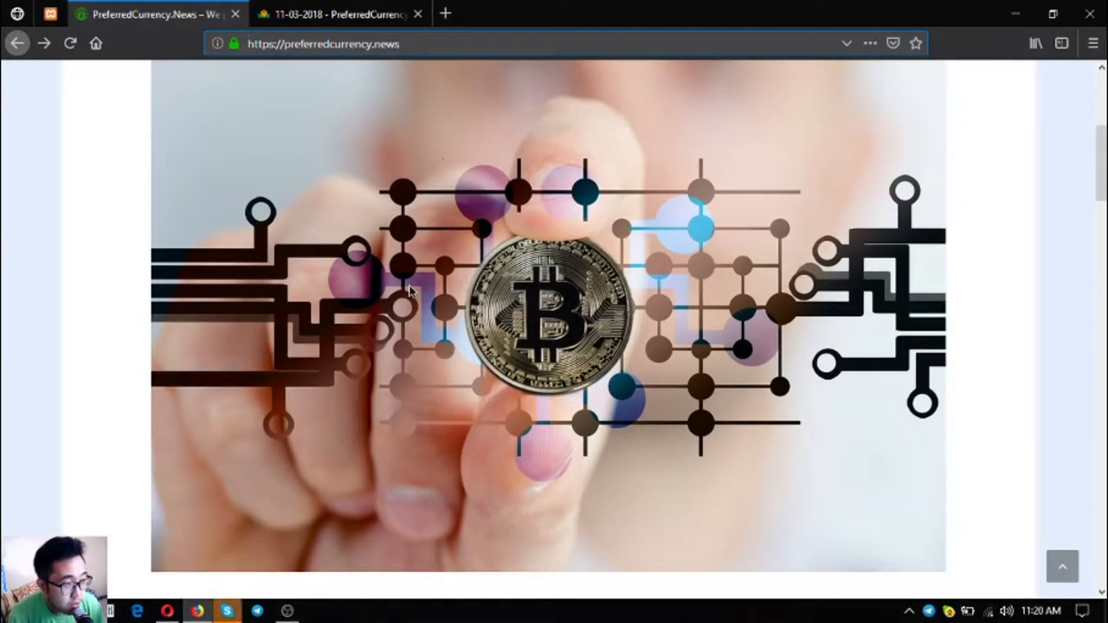
{"action": "scroll", "scroll_direction": "up", "scroll_amount": 3}
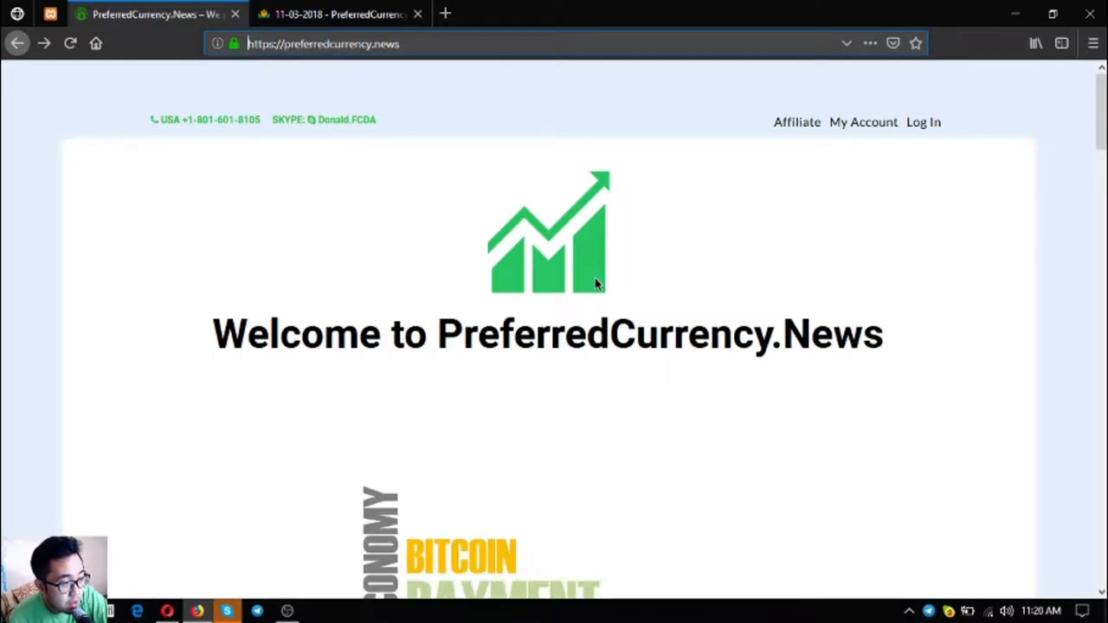
{"action": "scroll", "scroll_direction": "down", "scroll_amount": 3}
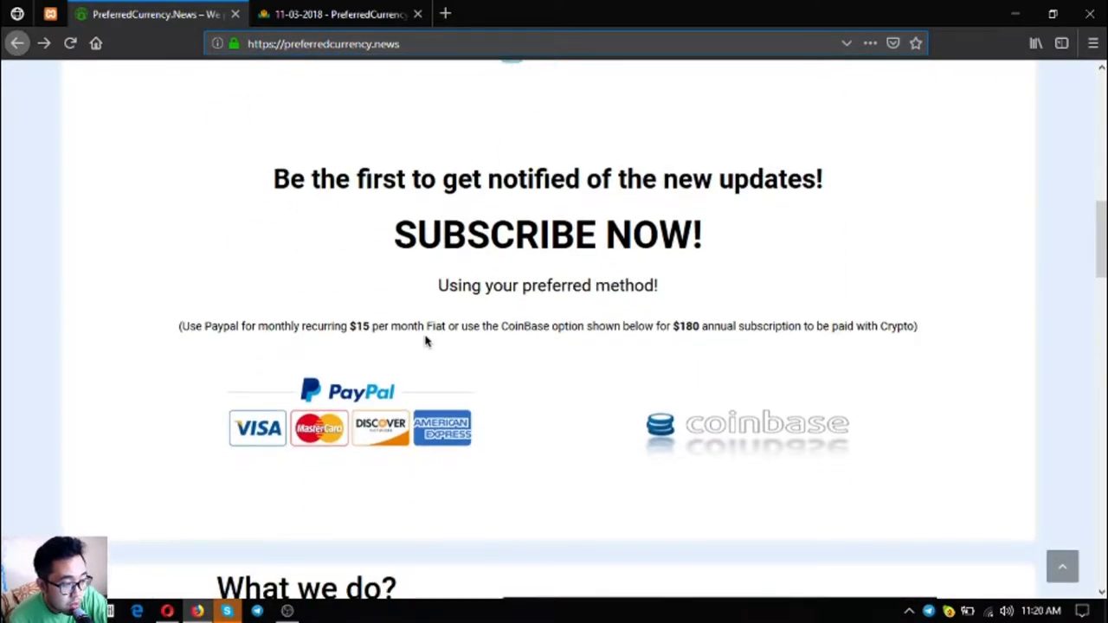
{"action": "mouse_move", "coordinate": [402, 358]}
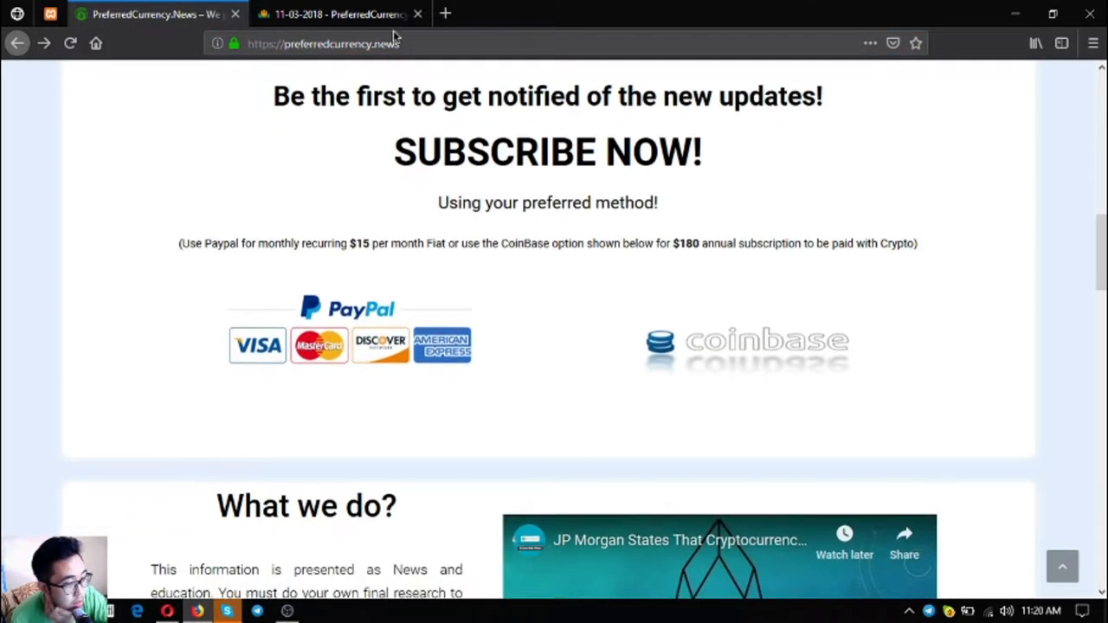
Step: Switch to the archived 11-03-2018 issue and read its opening Tether story
{"action": "left_click", "coordinate": [332, 14]}
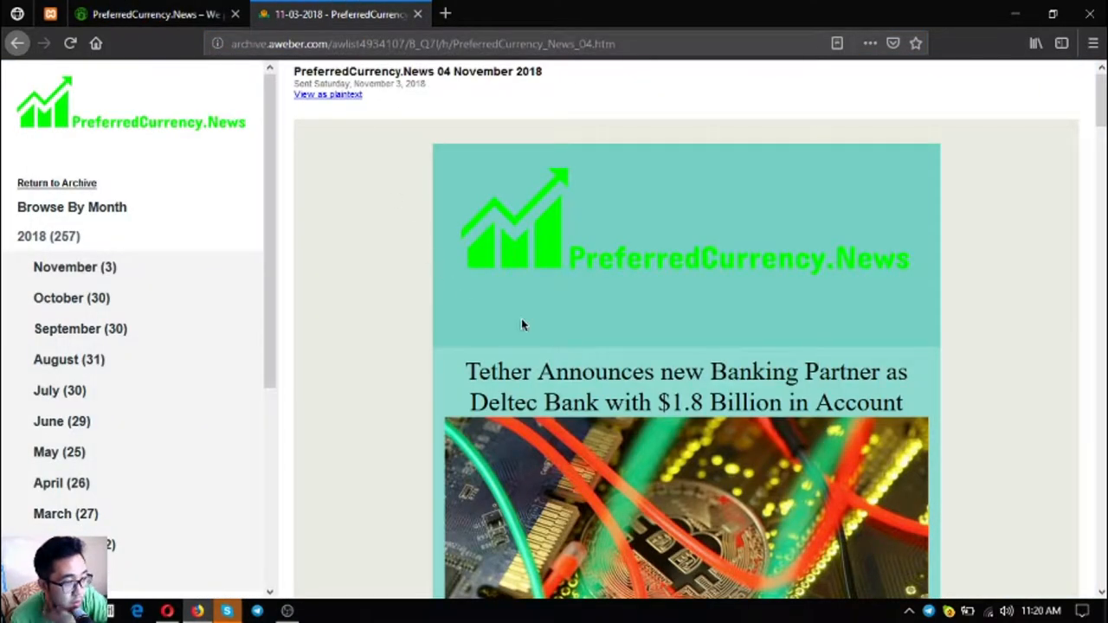
{"action": "scroll", "scroll_direction": "down", "scroll_amount": 3}
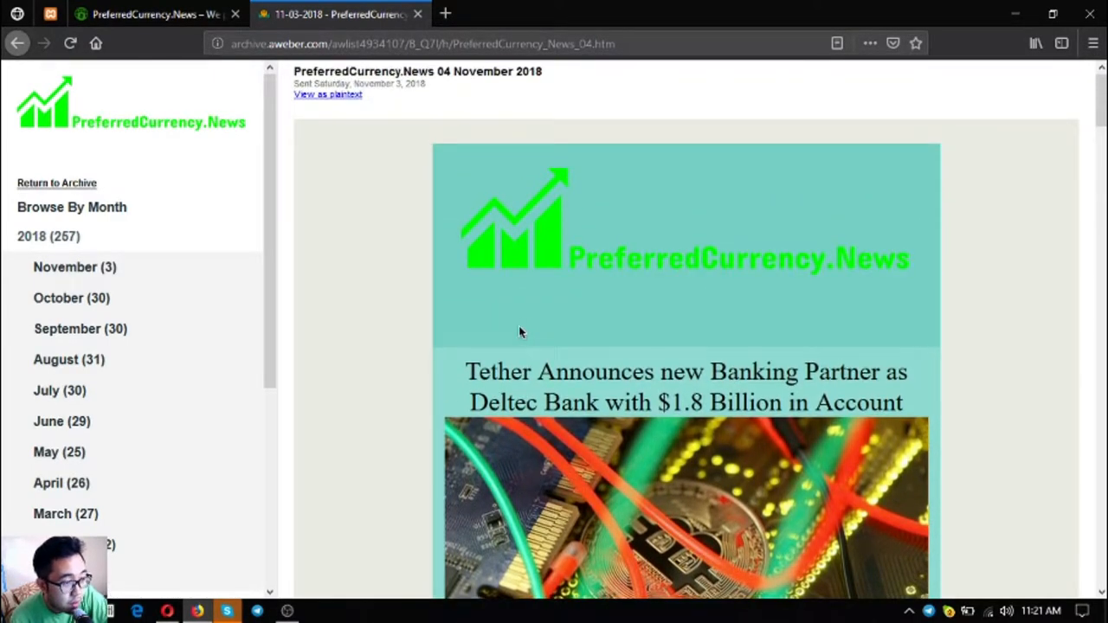
{"action": "scroll", "scroll_direction": "down", "scroll_amount": 3}
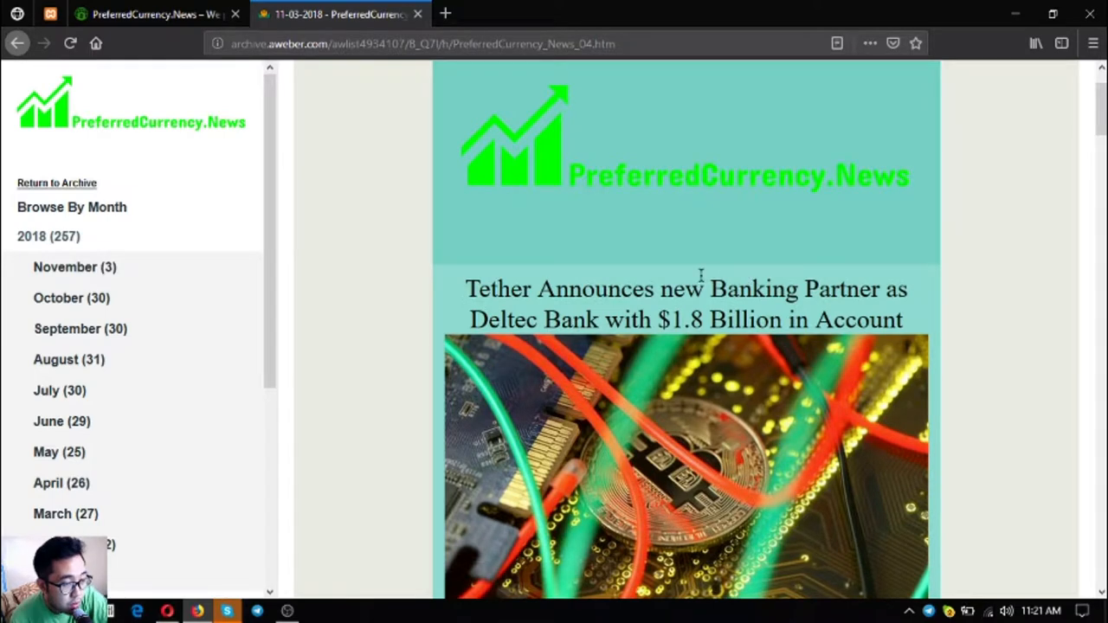
{"action": "mouse_move", "coordinate": [597, 216]}
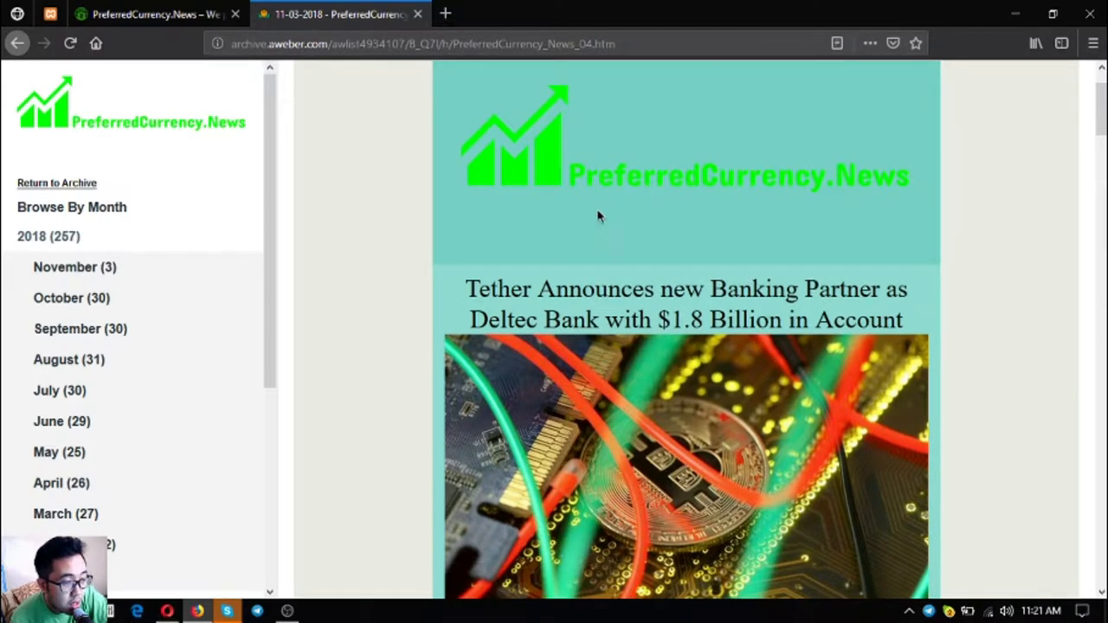
{"action": "scroll", "scroll_direction": "down", "scroll_amount": 3}
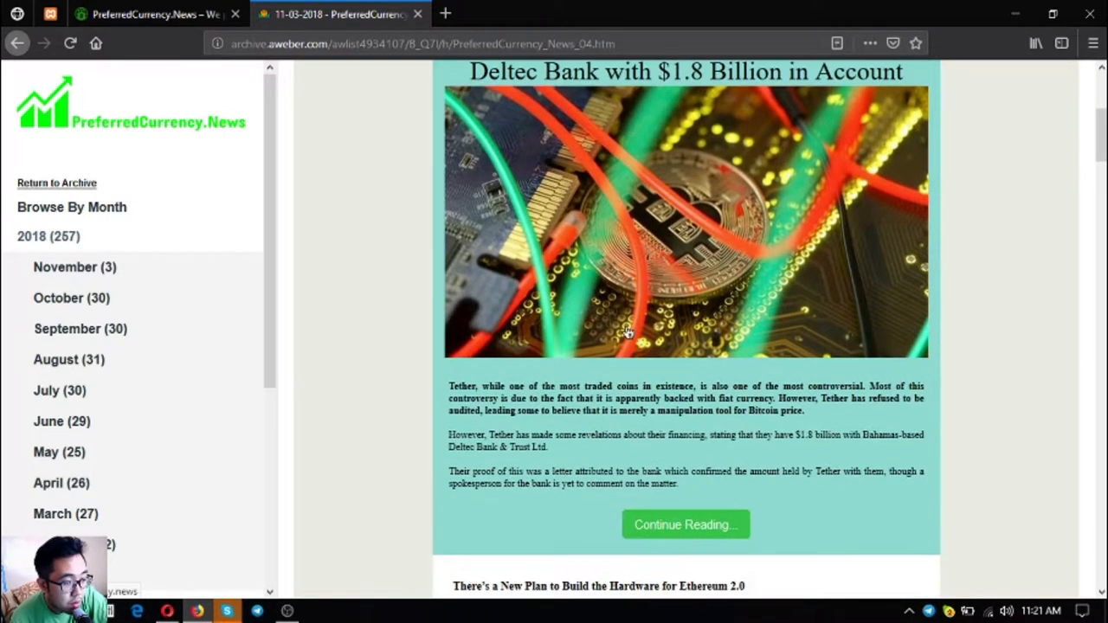
{"action": "scroll", "scroll_direction": "down", "scroll_amount": 3}
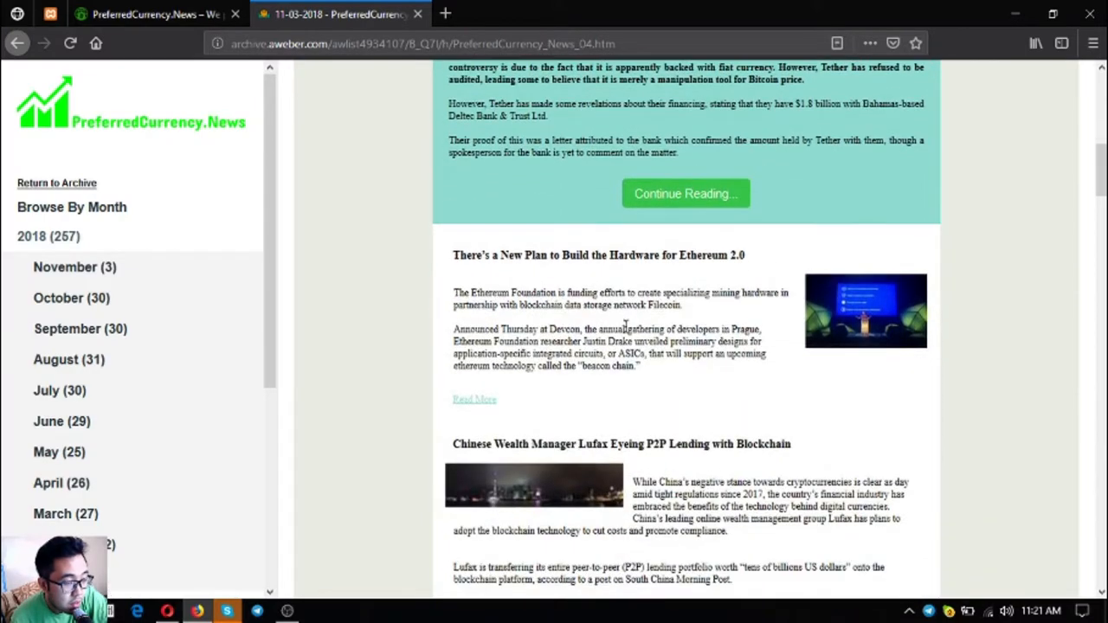
{"action": "scroll", "scroll_direction": "up", "scroll_amount": 3}
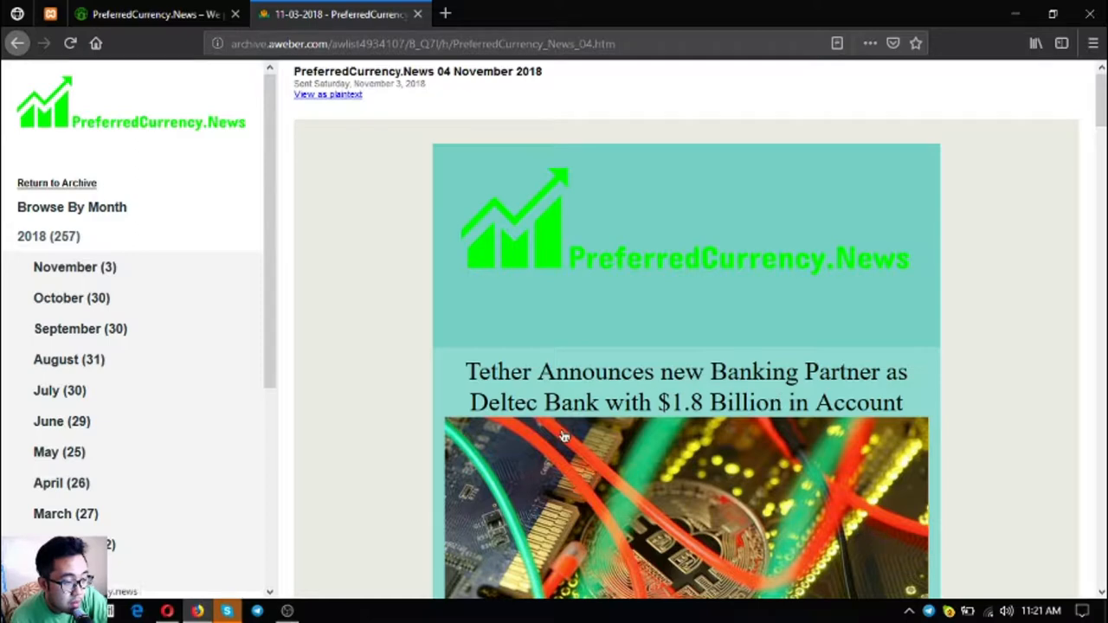
Step: Read on through the Ethereum hardware and Lufax lending articles
{"action": "scroll", "scroll_direction": "down", "scroll_amount": 3}
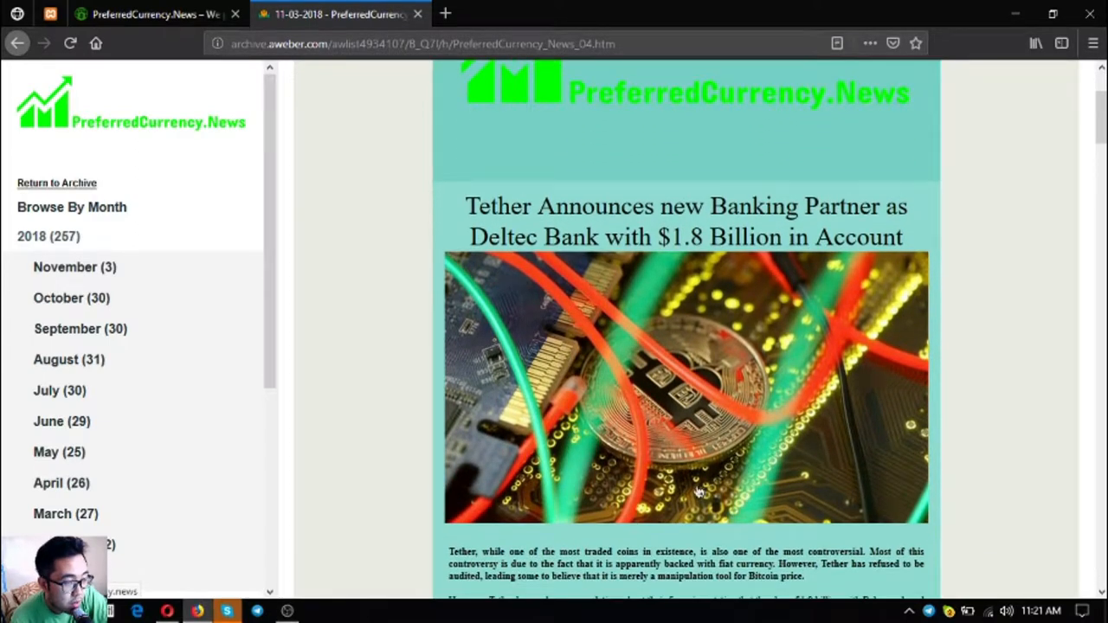
{"action": "scroll", "scroll_direction": "down", "scroll_amount": 3}
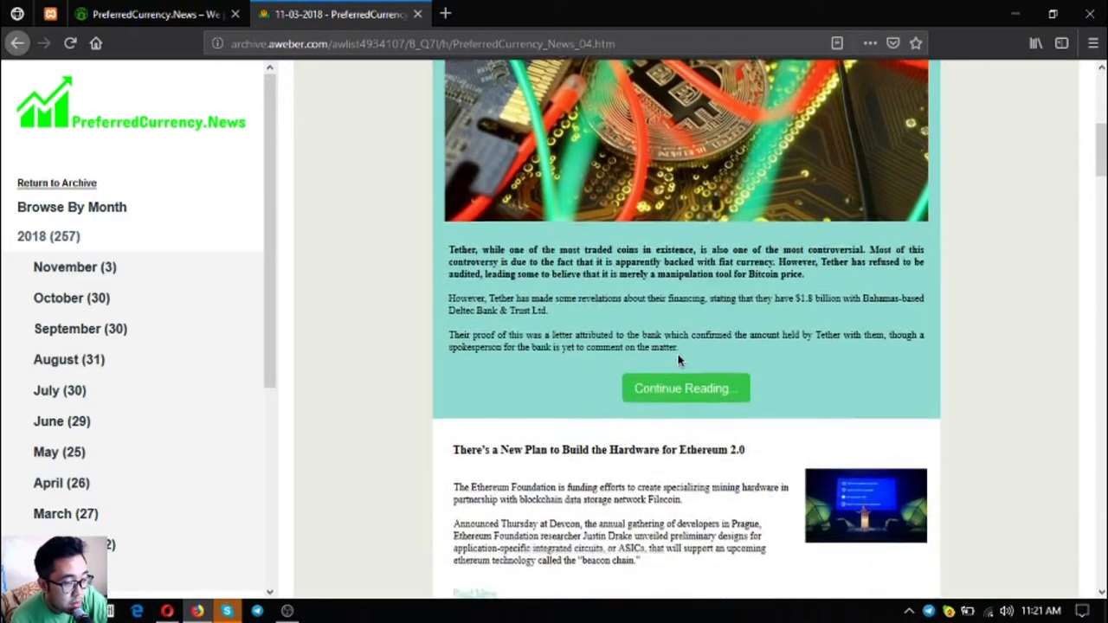
{"action": "scroll", "scroll_direction": "down", "scroll_amount": 3}
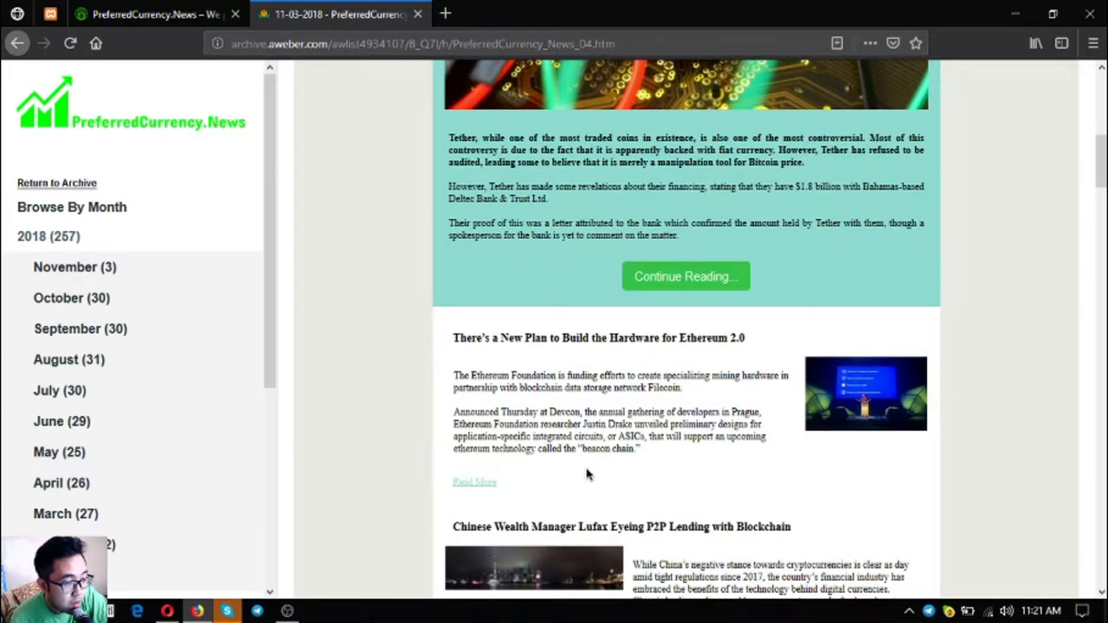
{"action": "mouse_move", "coordinate": [557, 407]}
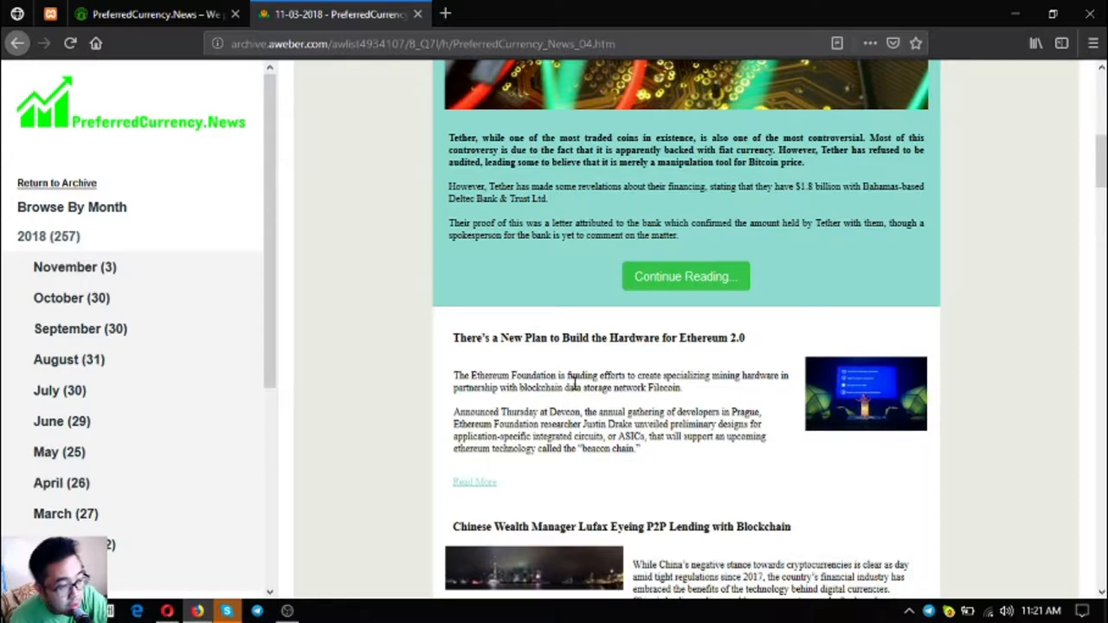
{"action": "scroll", "scroll_direction": "down", "scroll_amount": 3}
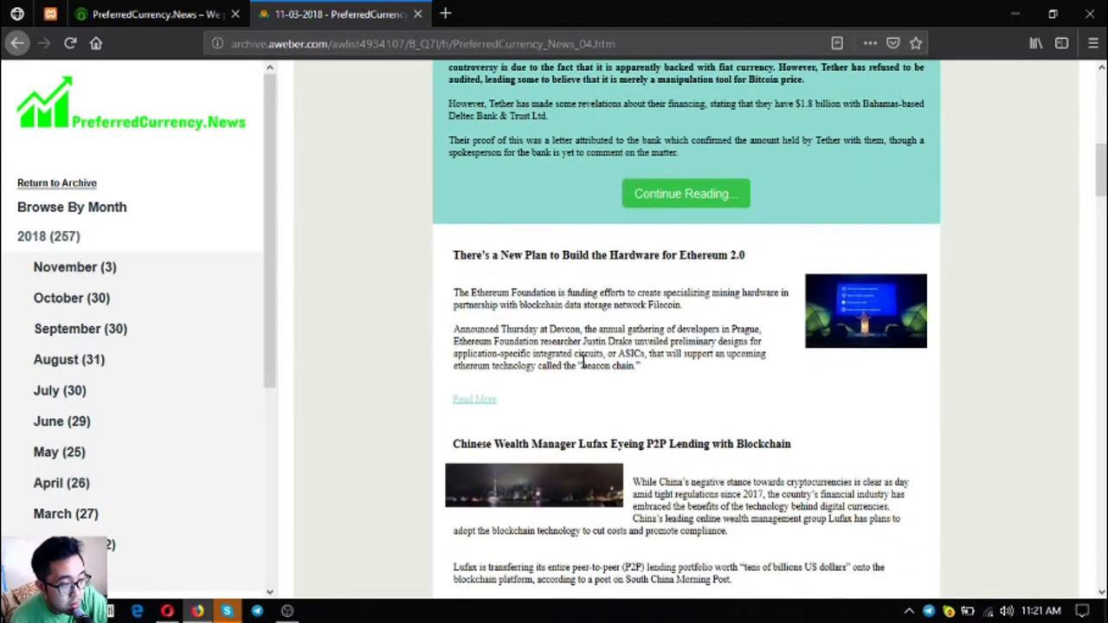
{"action": "mouse_move", "coordinate": [588, 325]}
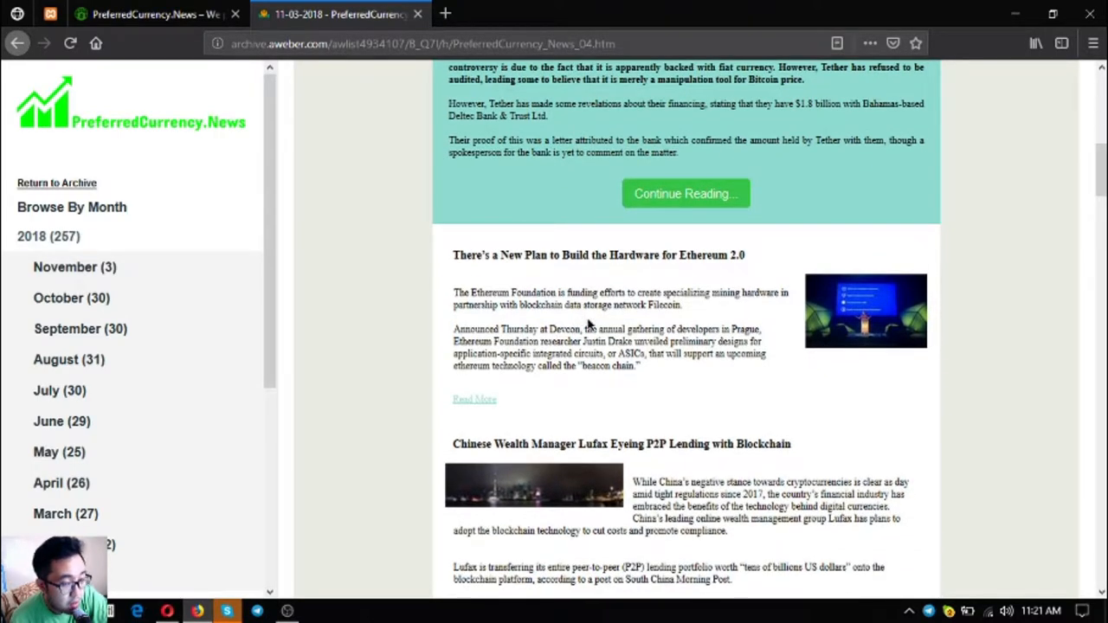
{"action": "scroll", "scroll_direction": "down", "scroll_amount": 3}
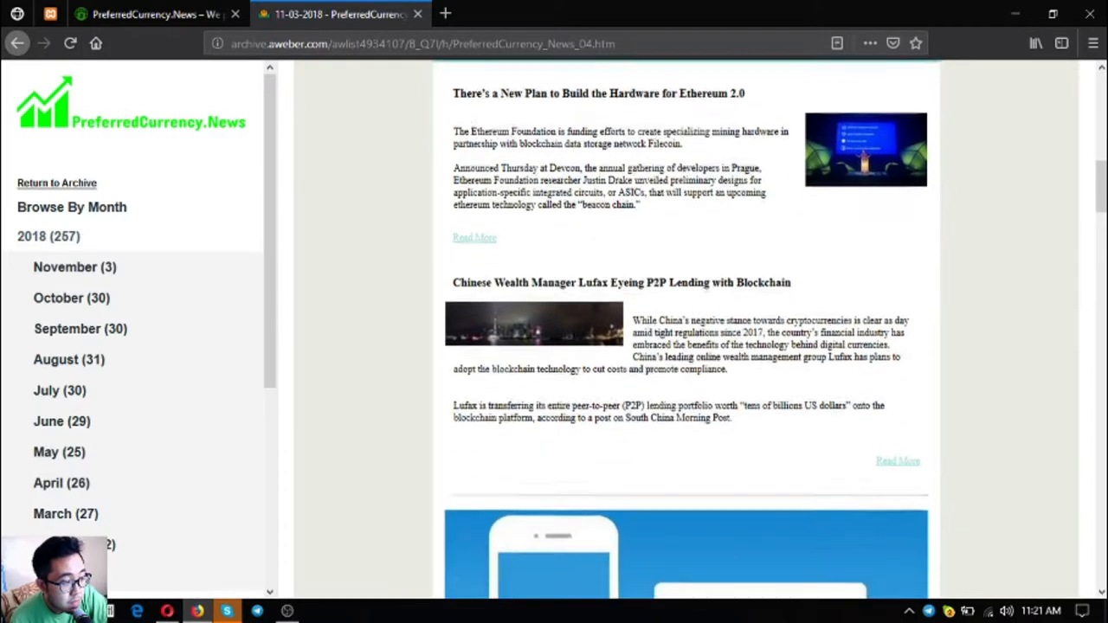
{"action": "scroll", "scroll_direction": "down", "scroll_amount": 3}
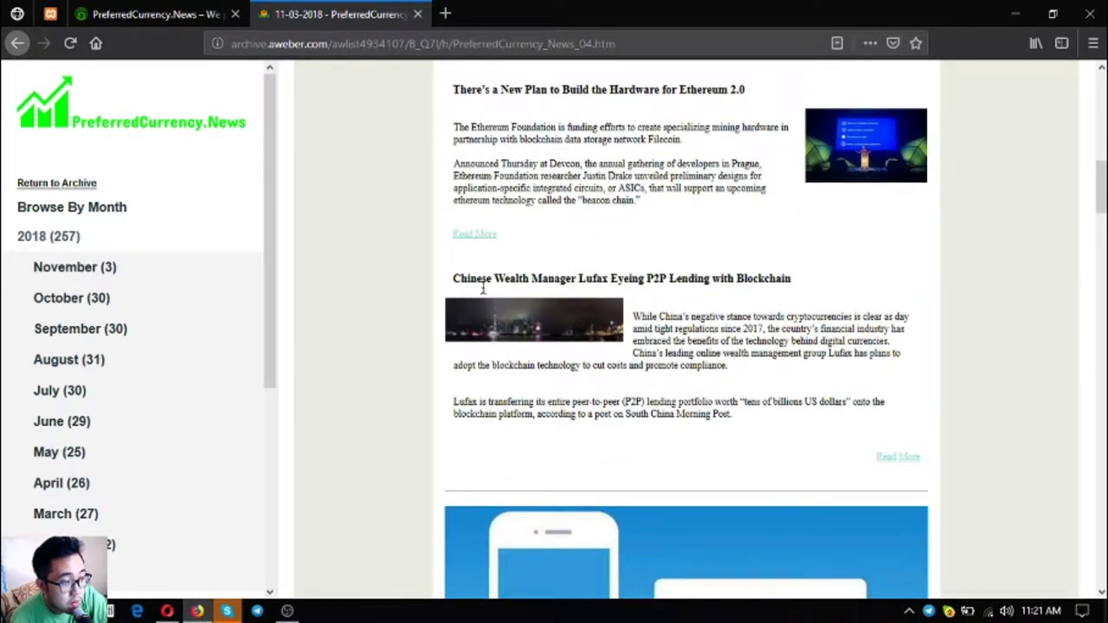
{"action": "mouse_move", "coordinate": [734, 303]}
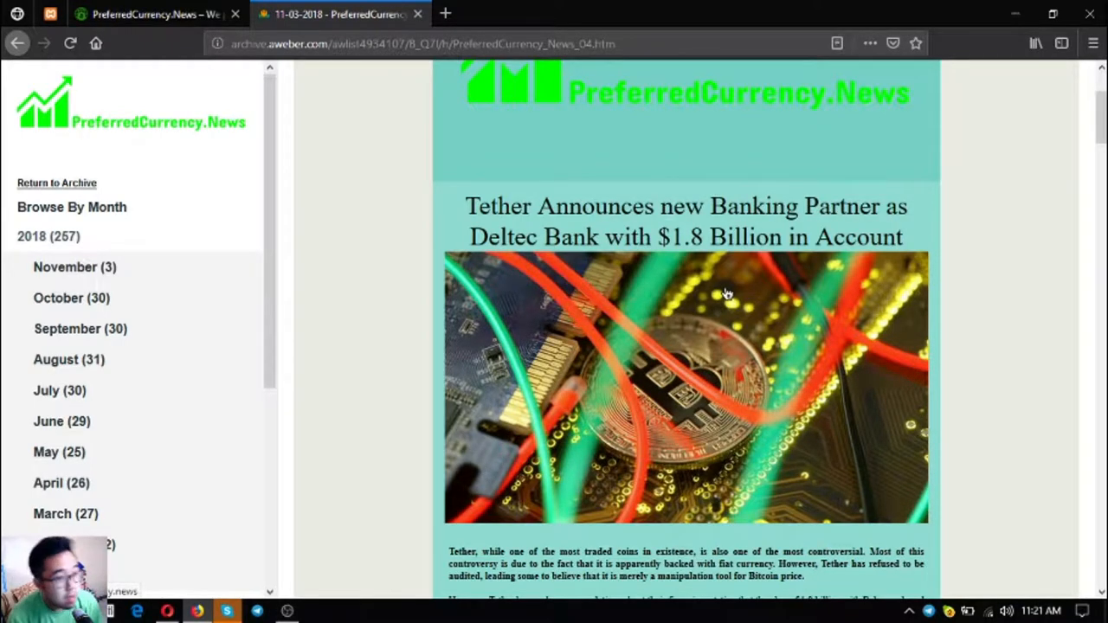
Step: Scroll past the Telegram banner and open the eosauthority.com/alerts link in a new tab
{"action": "scroll", "scroll_direction": "down", "scroll_amount": 3}
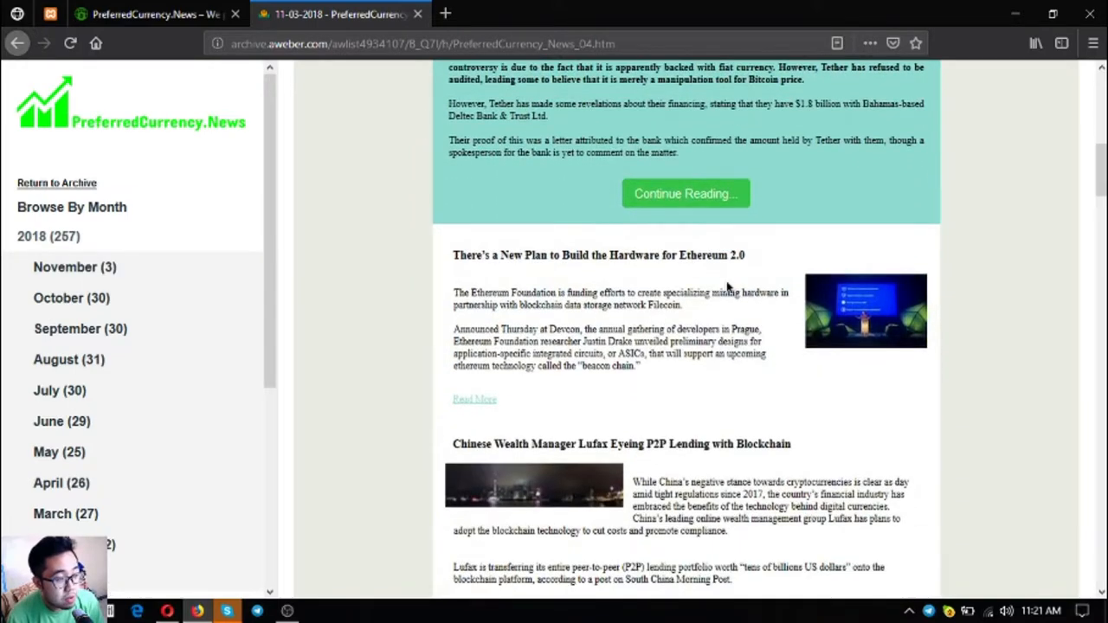
{"action": "scroll", "scroll_direction": "down", "scroll_amount": 3}
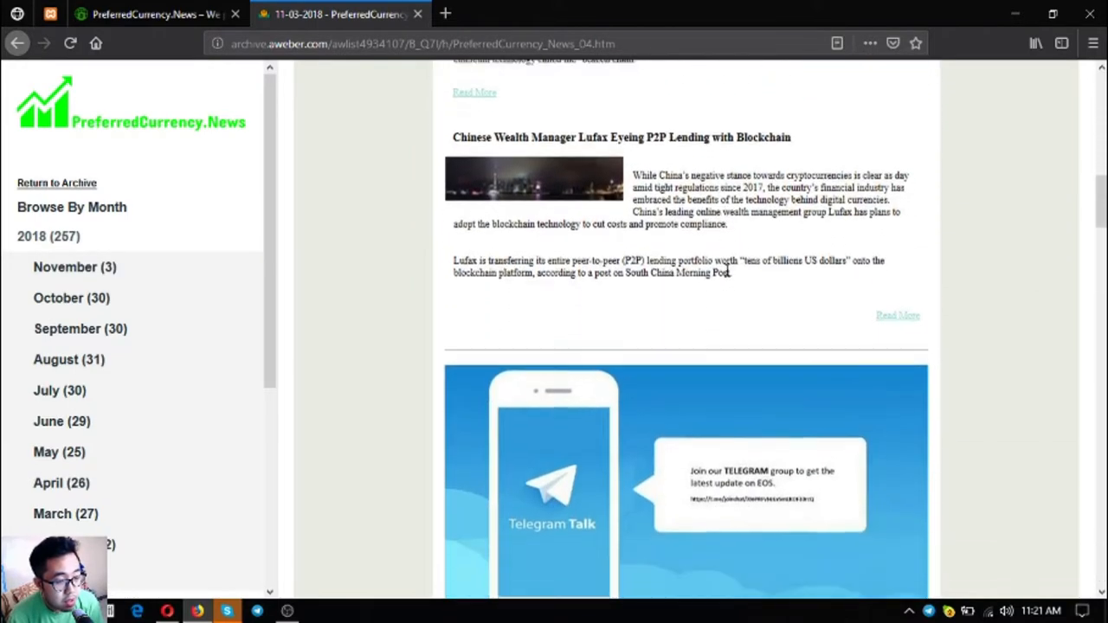
{"action": "scroll", "scroll_direction": "down", "scroll_amount": 3}
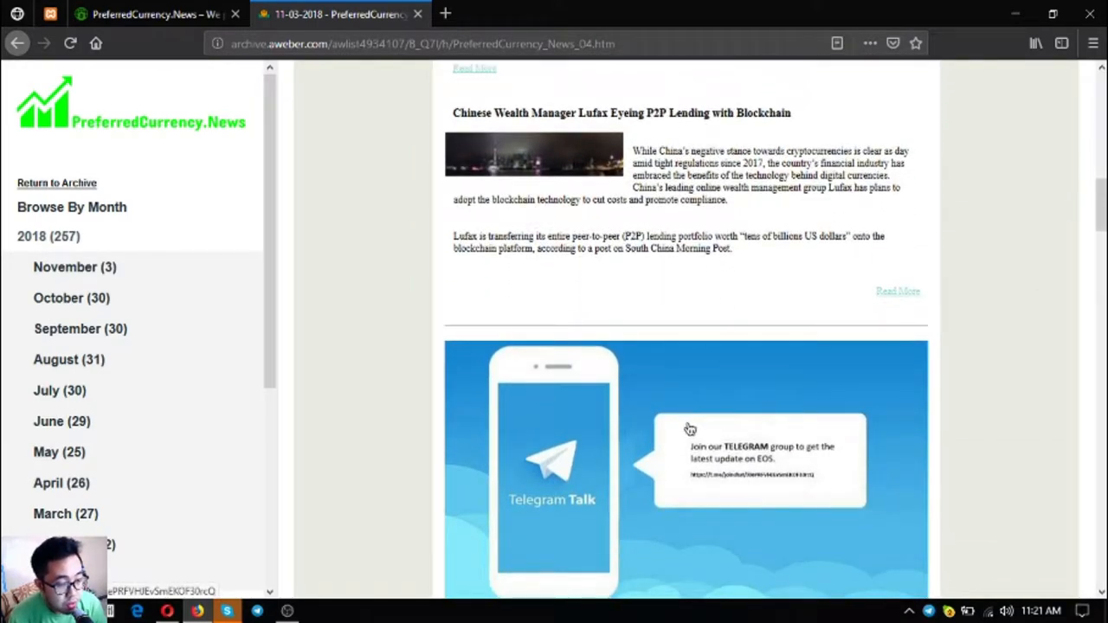
{"action": "scroll", "scroll_direction": "down", "scroll_amount": 3}
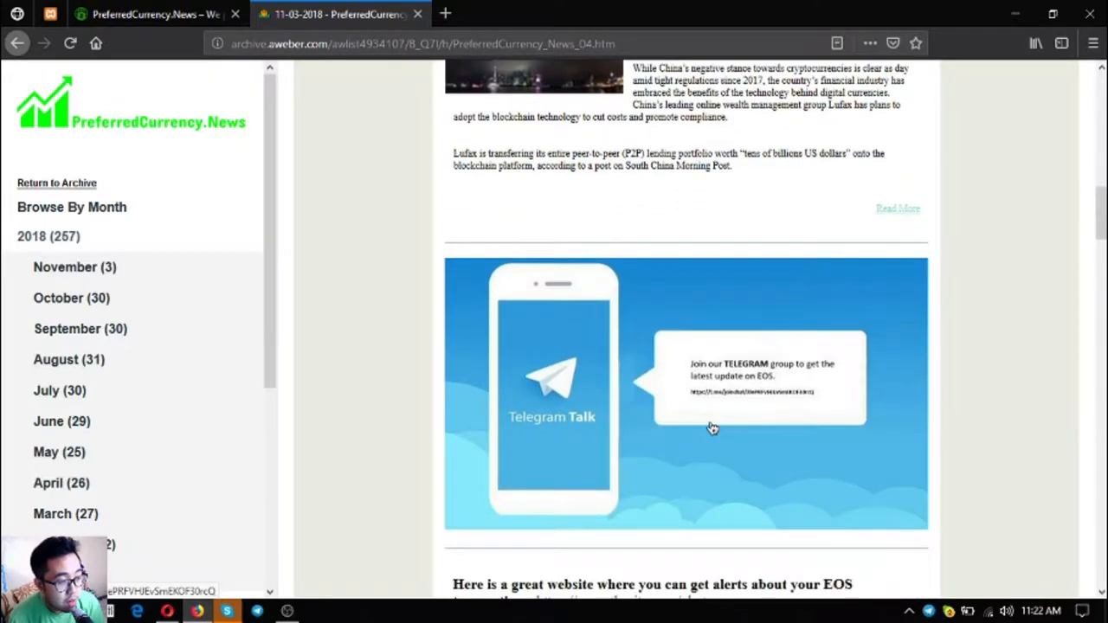
{"action": "scroll", "scroll_direction": "down", "scroll_amount": 3}
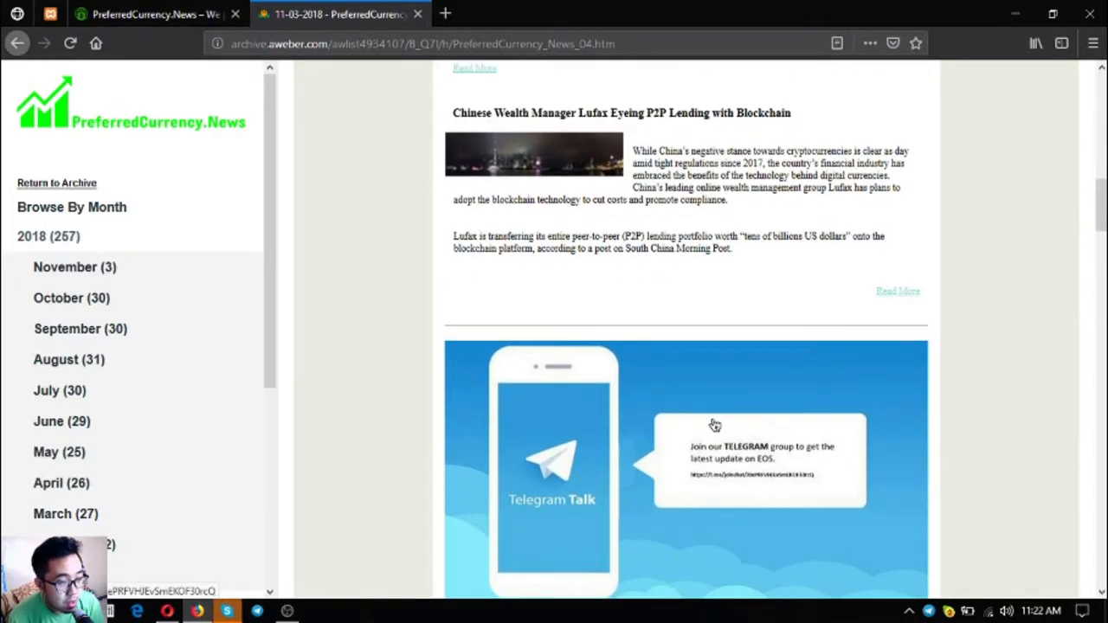
{"action": "scroll", "scroll_direction": "down", "scroll_amount": 3}
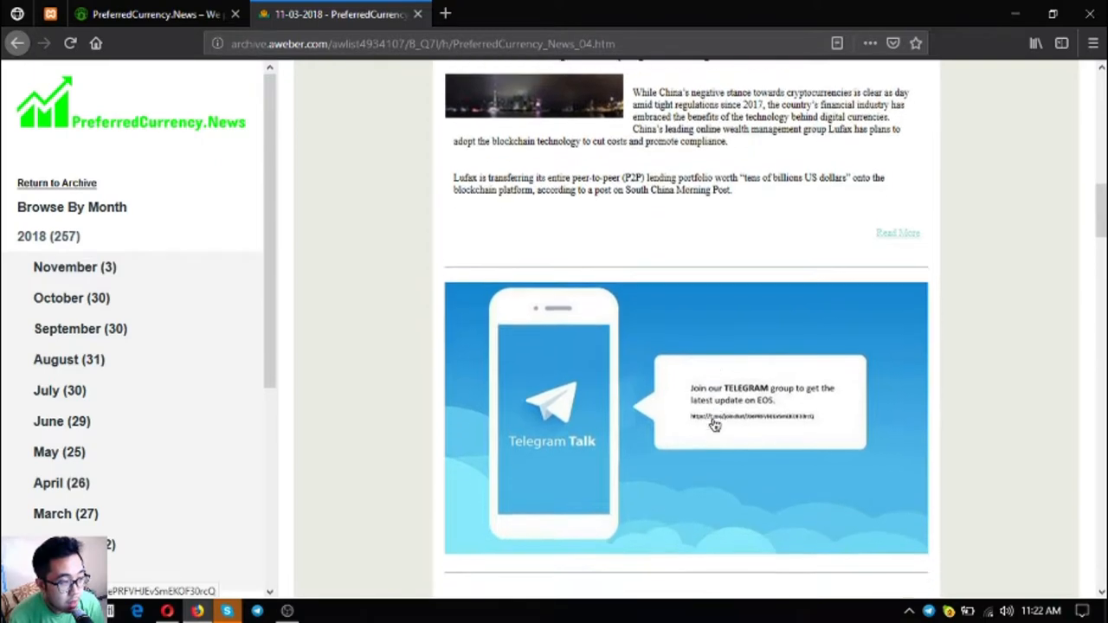
{"action": "scroll", "scroll_direction": "down", "scroll_amount": 3}
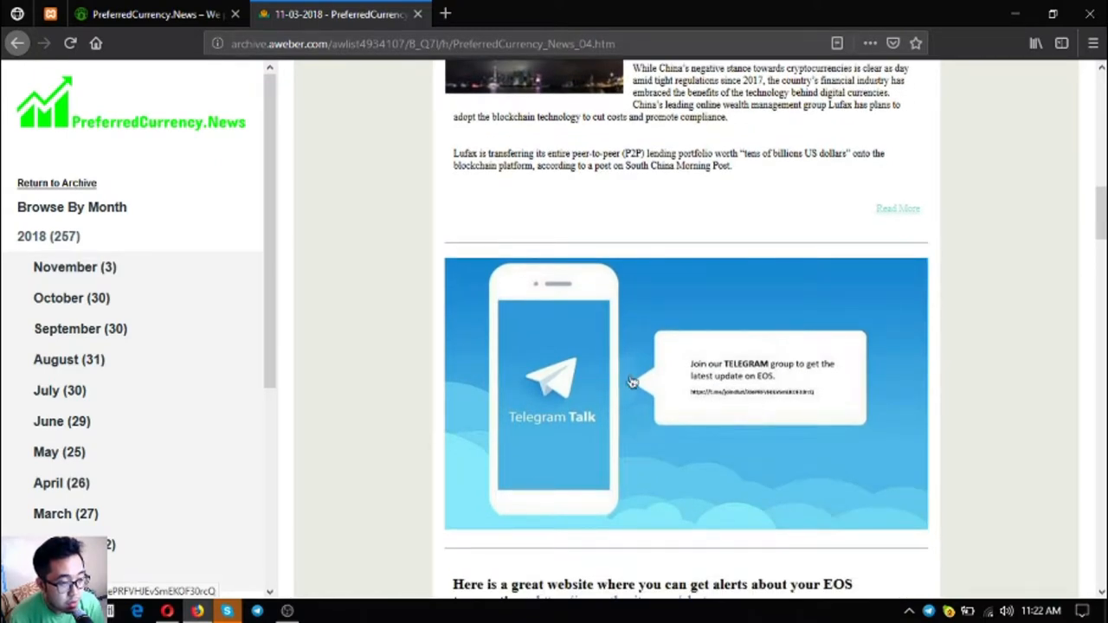
{"action": "scroll", "scroll_direction": "down", "scroll_amount": 3}
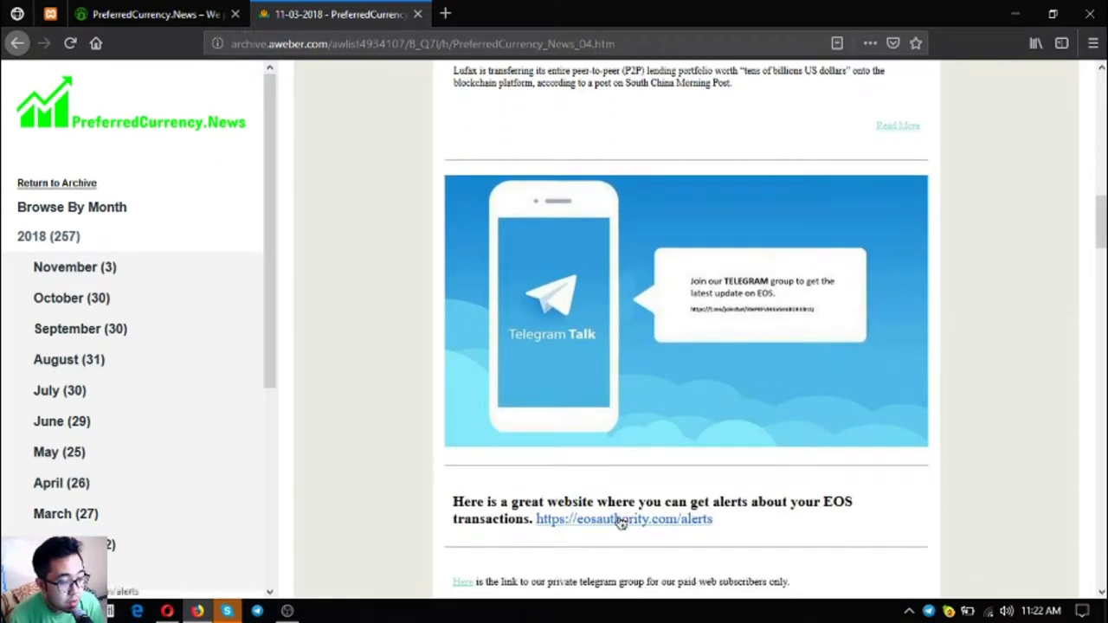
{"action": "left_click", "coordinate": [623, 520]}
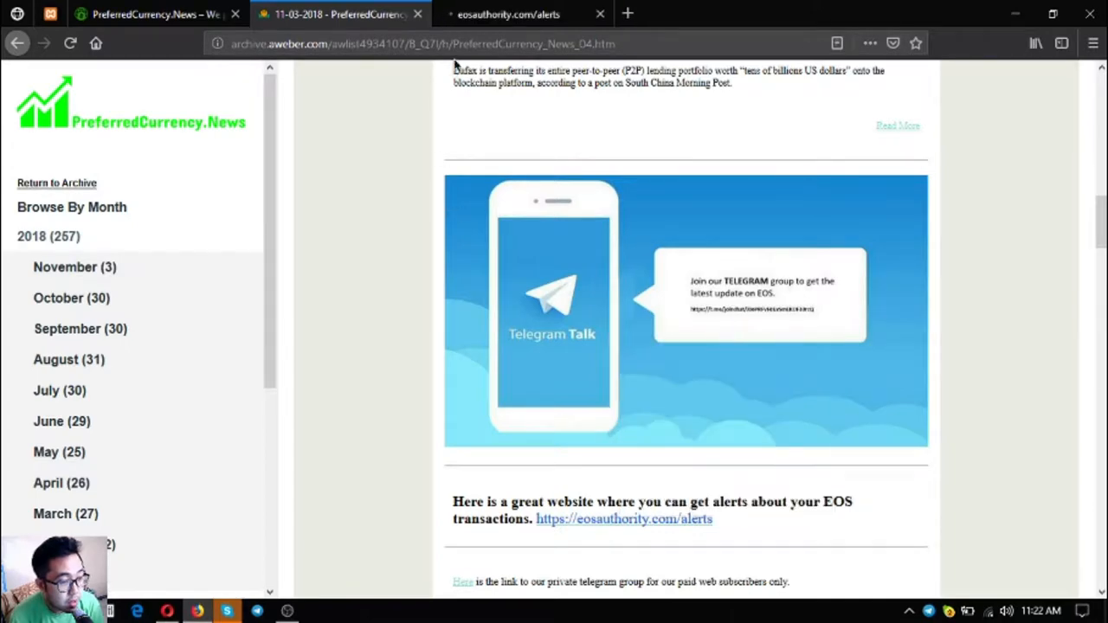
Step: View the EOS Authority alerts page down to its Account name / Email signup form
{"action": "left_click", "coordinate": [623, 520]}
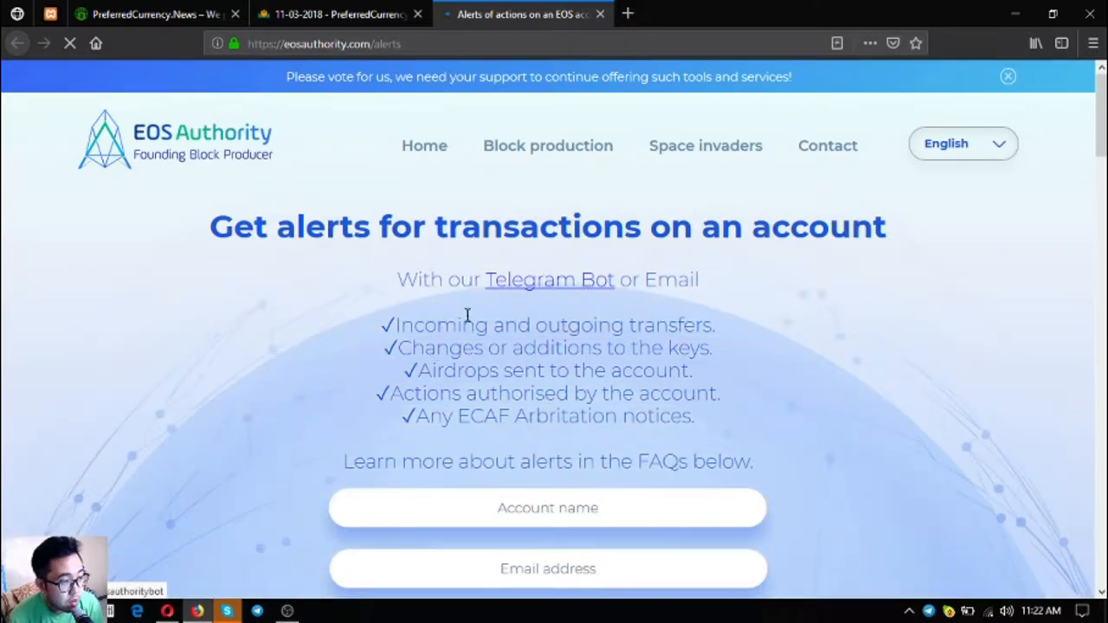
{"action": "scroll", "scroll_direction": "down", "scroll_amount": 3}
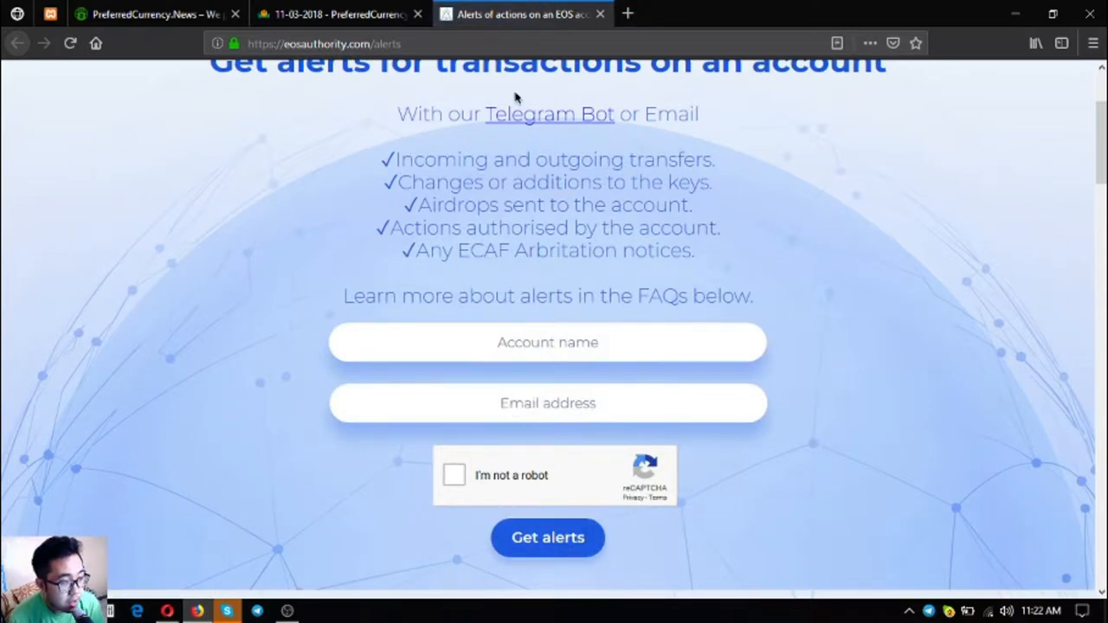
{"action": "scroll", "scroll_direction": "down", "scroll_amount": 3}
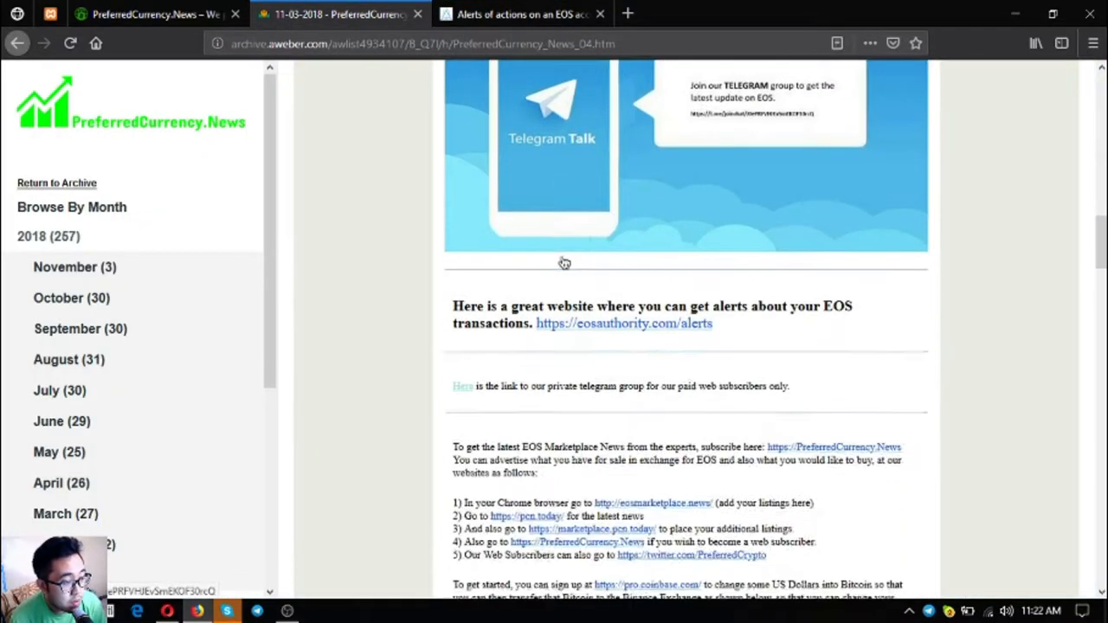
Step: Open the pcn.today news link and the Twitter link from the numbered list in new tabs
{"action": "scroll", "scroll_direction": "down", "scroll_amount": 3}
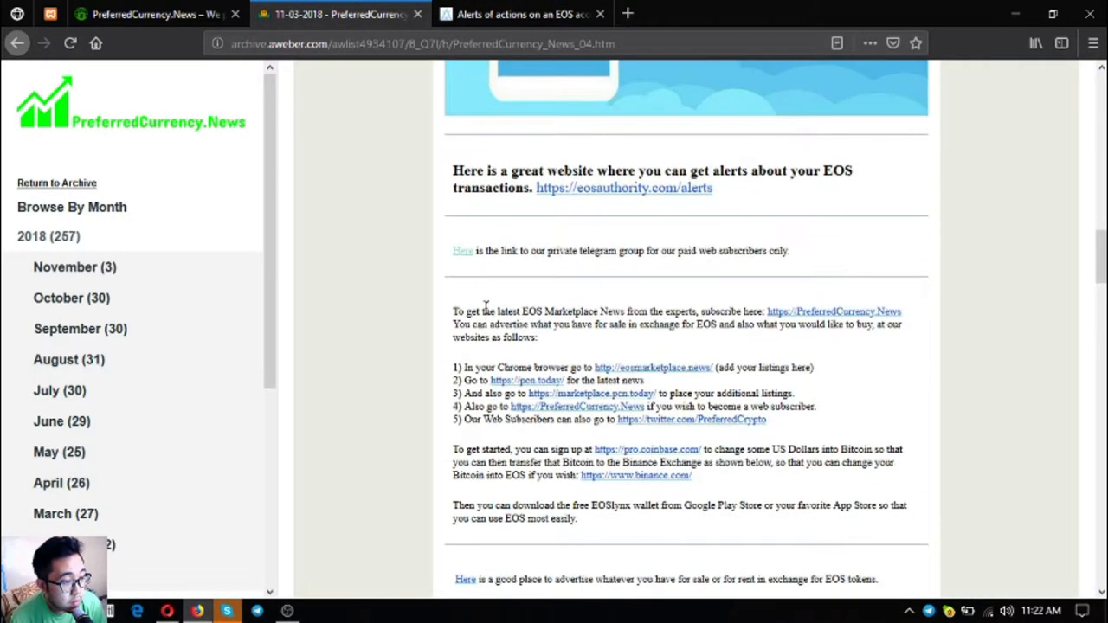
{"action": "scroll", "scroll_direction": "down", "scroll_amount": 3}
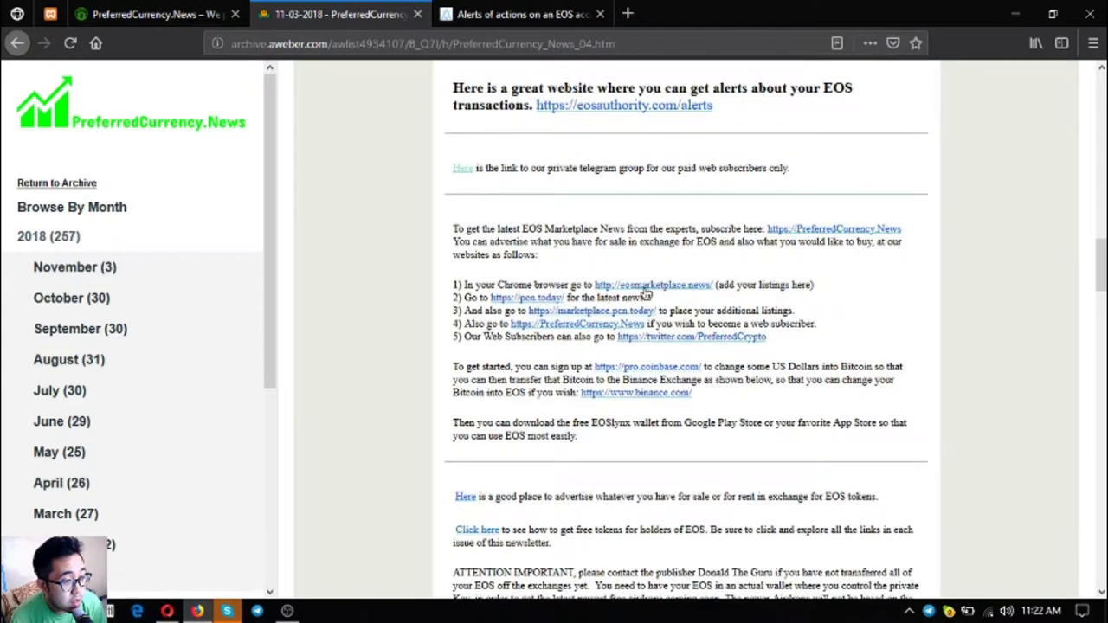
{"action": "right_click", "coordinate": [527, 297]}
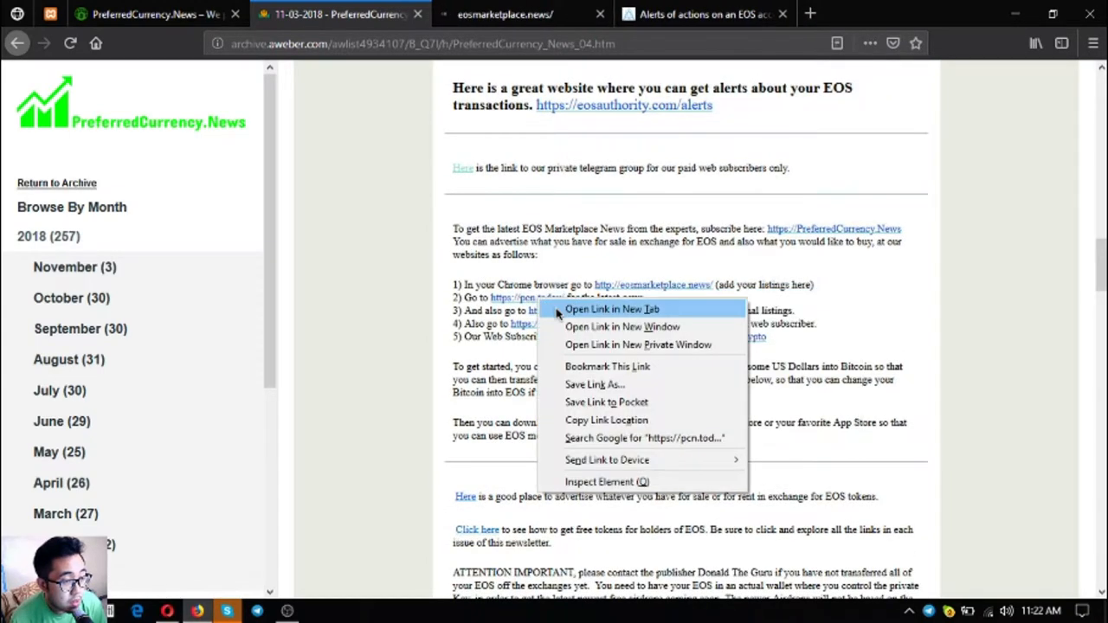
{"action": "left_click", "coordinate": [612, 308]}
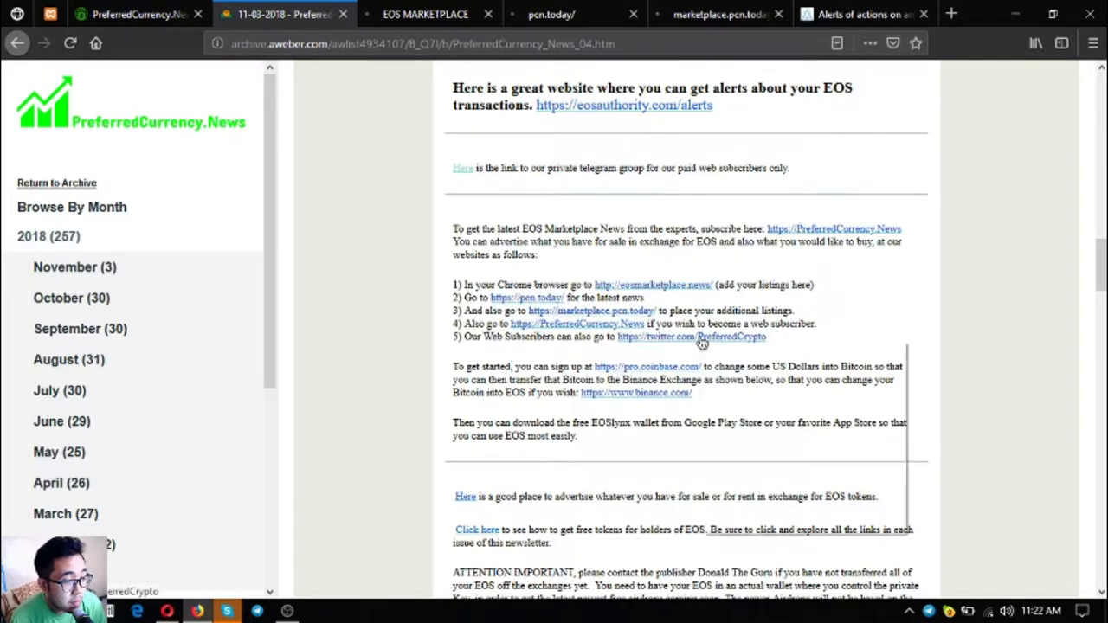
{"action": "left_click", "coordinate": [385, 14]}
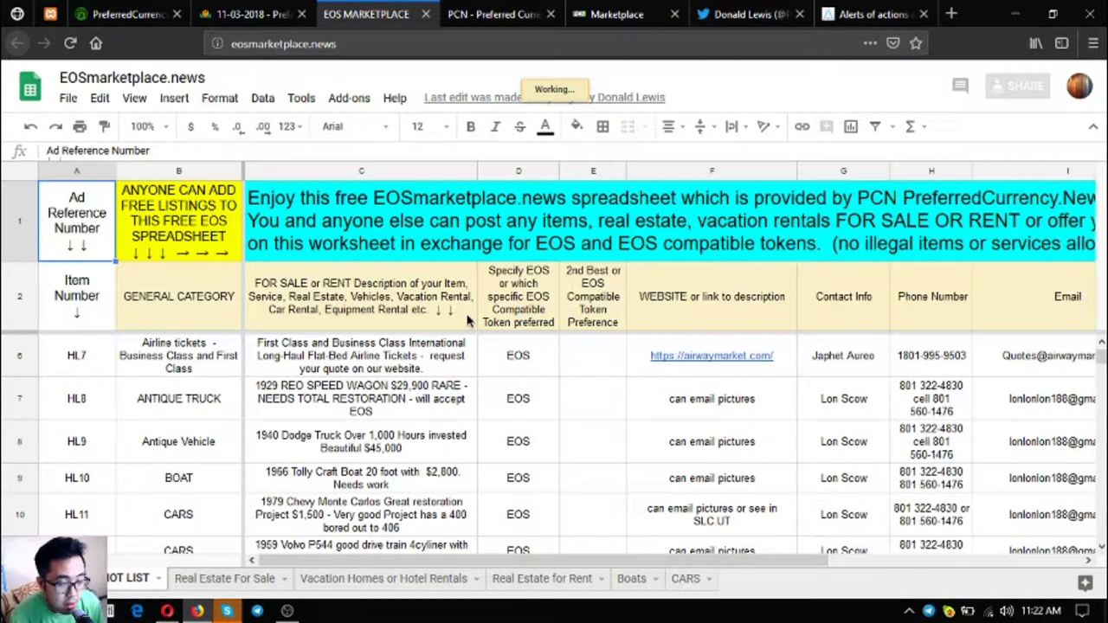
Step: Scroll through the EOSmarketplace.news listing rows, selecting the phone entry of the Equipment listing
{"action": "scroll", "scroll_direction": "down", "scroll_amount": 3}
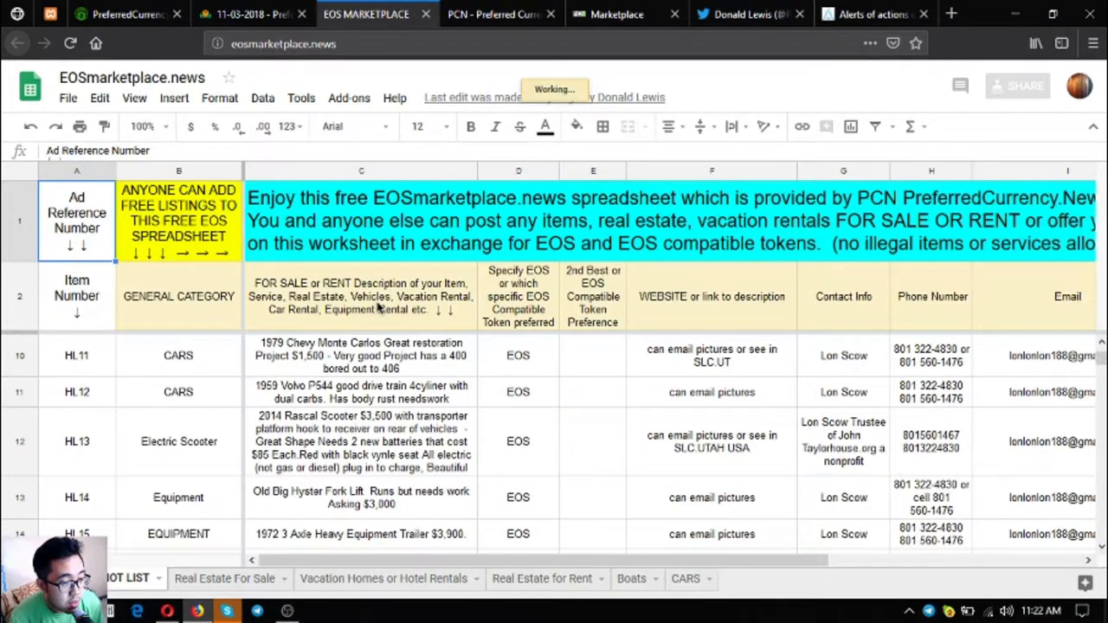
{"action": "scroll", "scroll_direction": "down", "scroll_amount": 3}
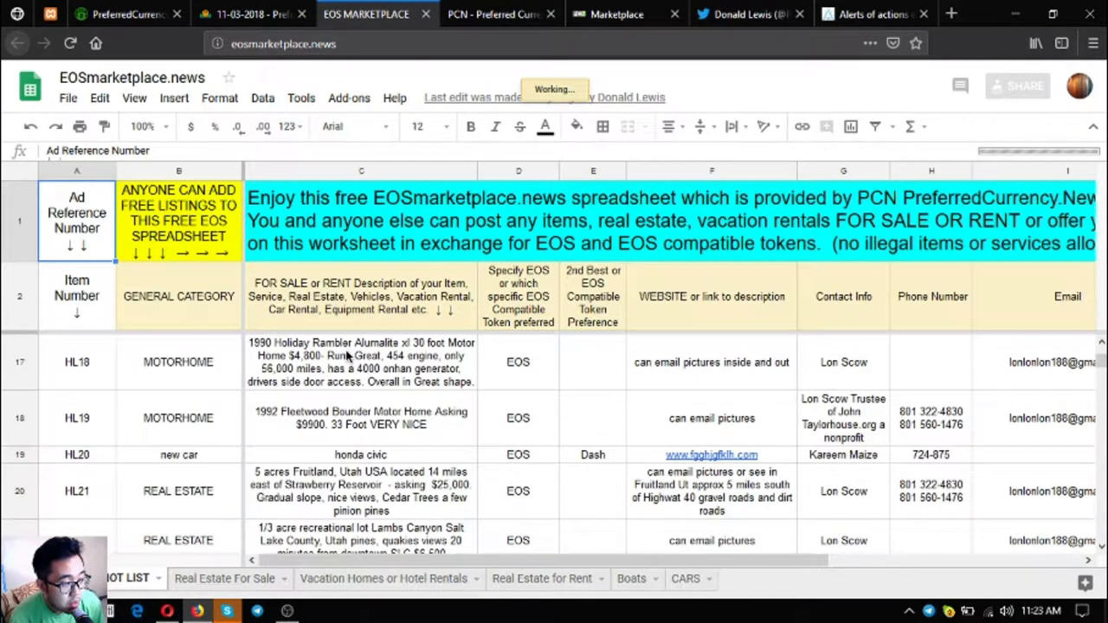
{"action": "scroll", "scroll_direction": "down", "scroll_amount": 3}
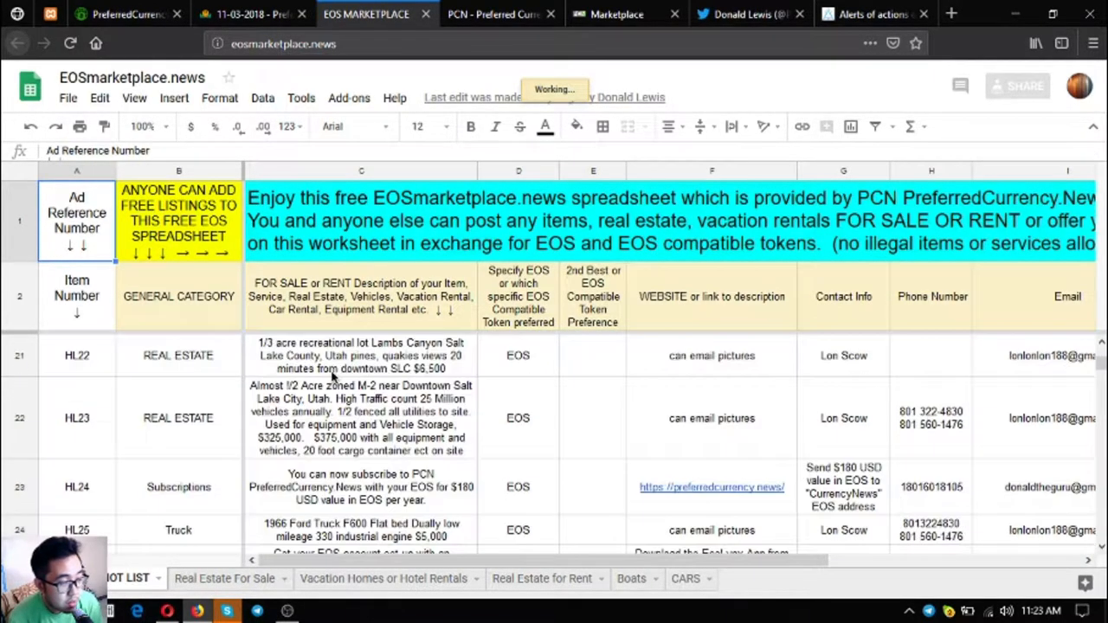
{"action": "scroll", "scroll_direction": "down", "scroll_amount": 3}
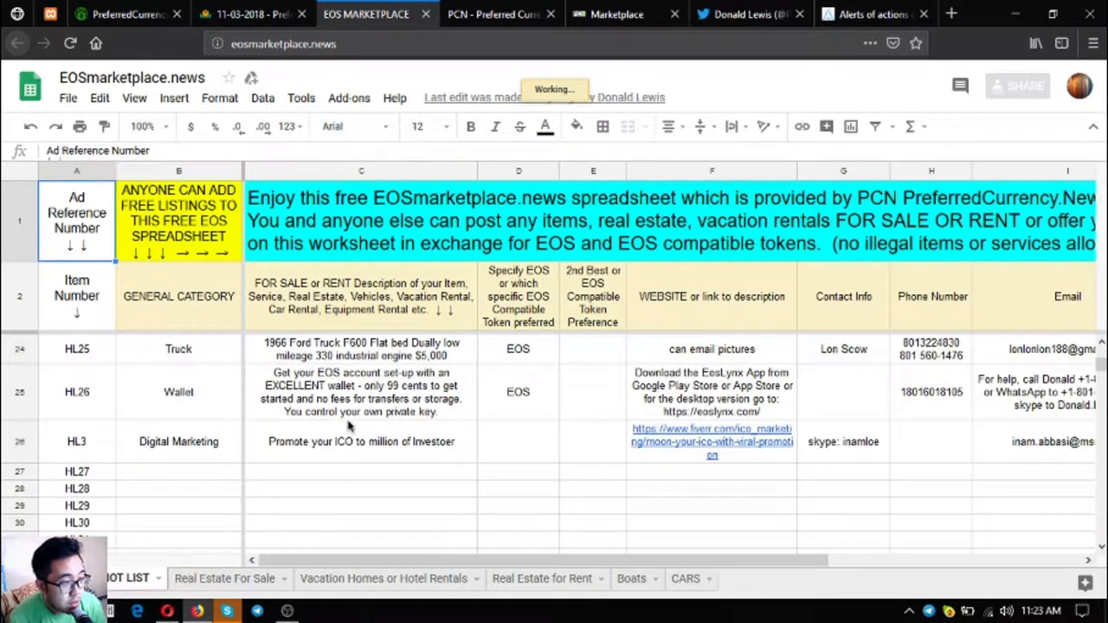
{"action": "mouse_move", "coordinate": [592, 468]}
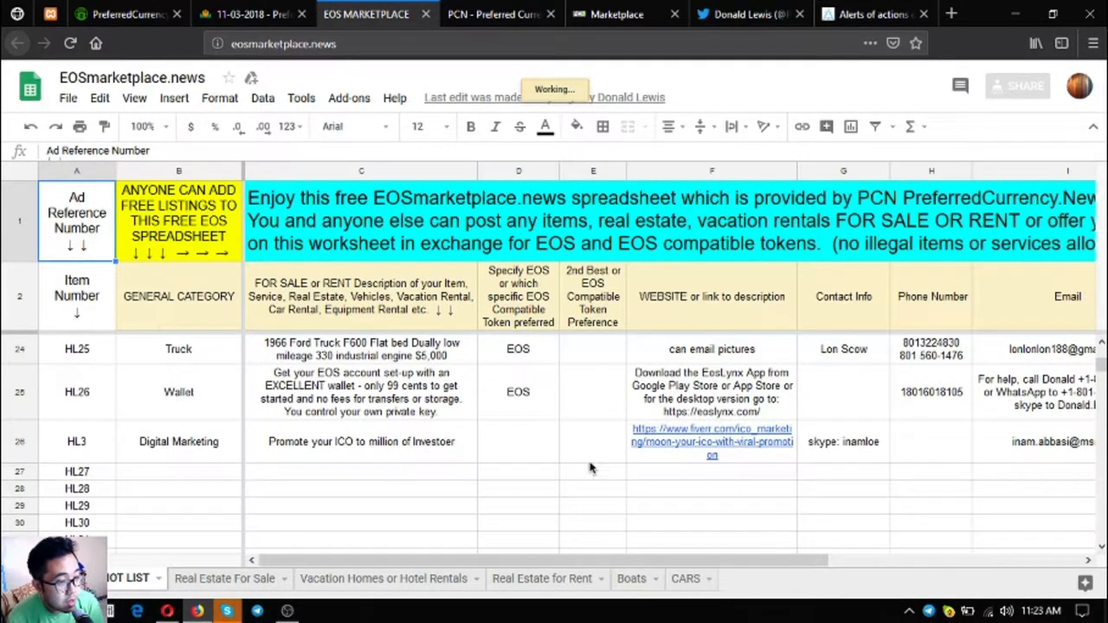
{"action": "left_click", "coordinate": [518, 392]}
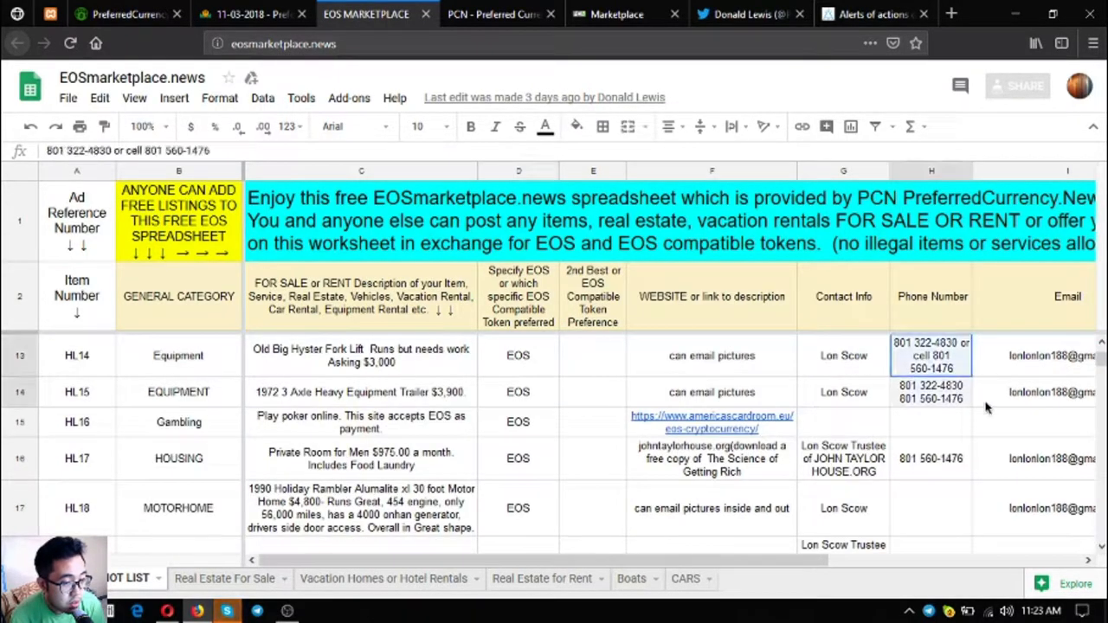
{"action": "scroll", "scroll_direction": "right", "scroll_amount": 3}
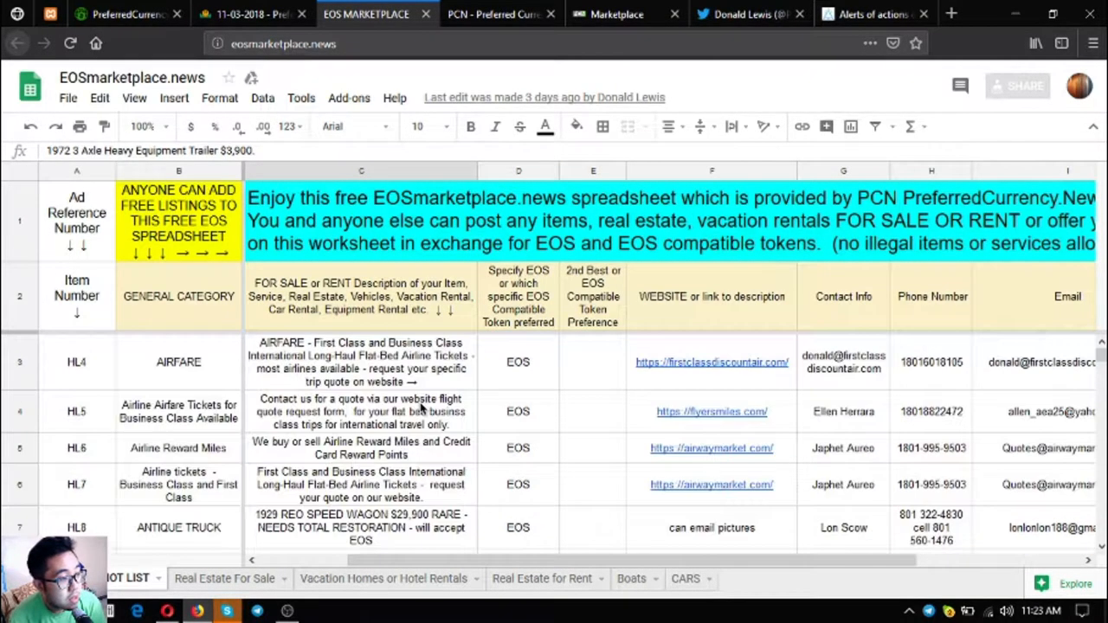
{"action": "left_click", "coordinate": [494, 14]}
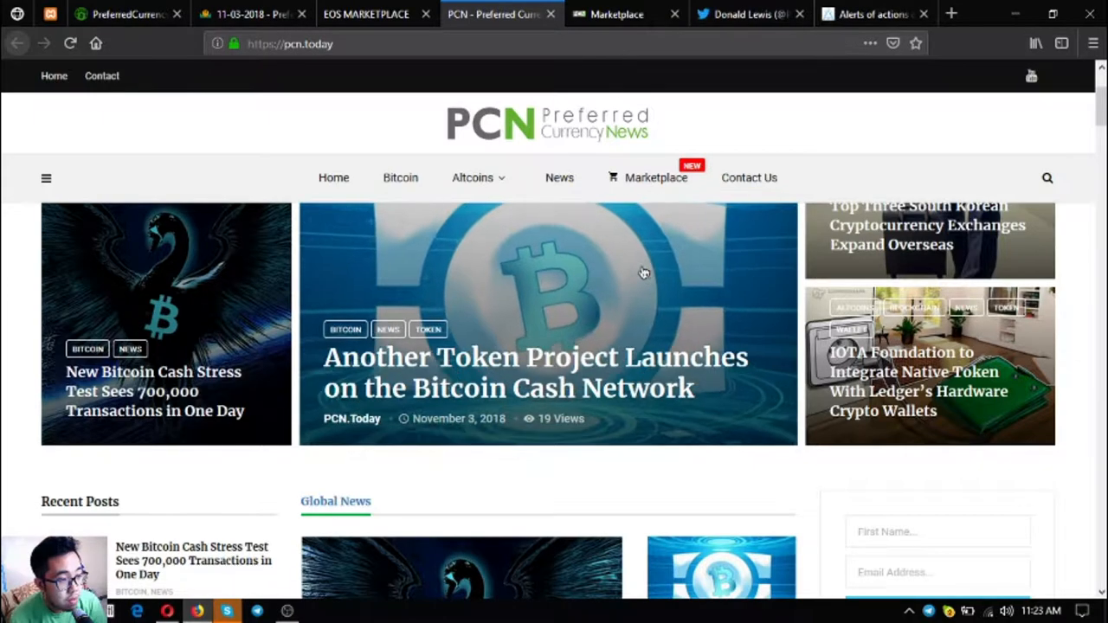
Step: Scroll down the PCN.Today homepage past the featured cryptocurrency stories
{"action": "scroll", "scroll_direction": "down", "scroll_amount": 3}
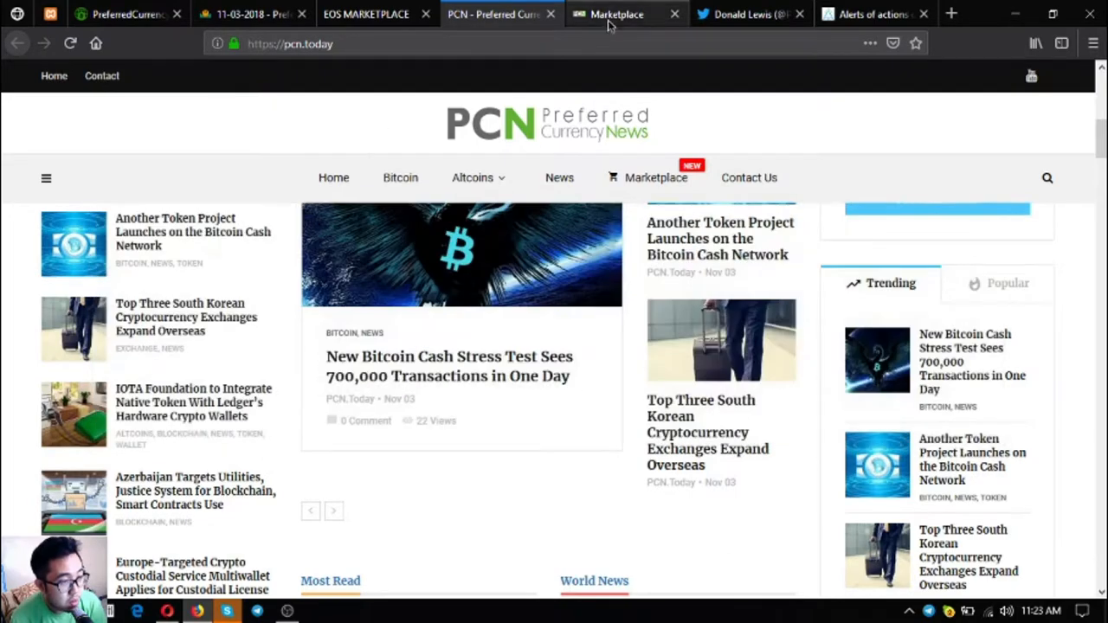
Step: Browse the PCN.Today Marketplace categories down to the All Ads section's Classic Collectible Car listing
{"action": "left_click", "coordinate": [617, 14]}
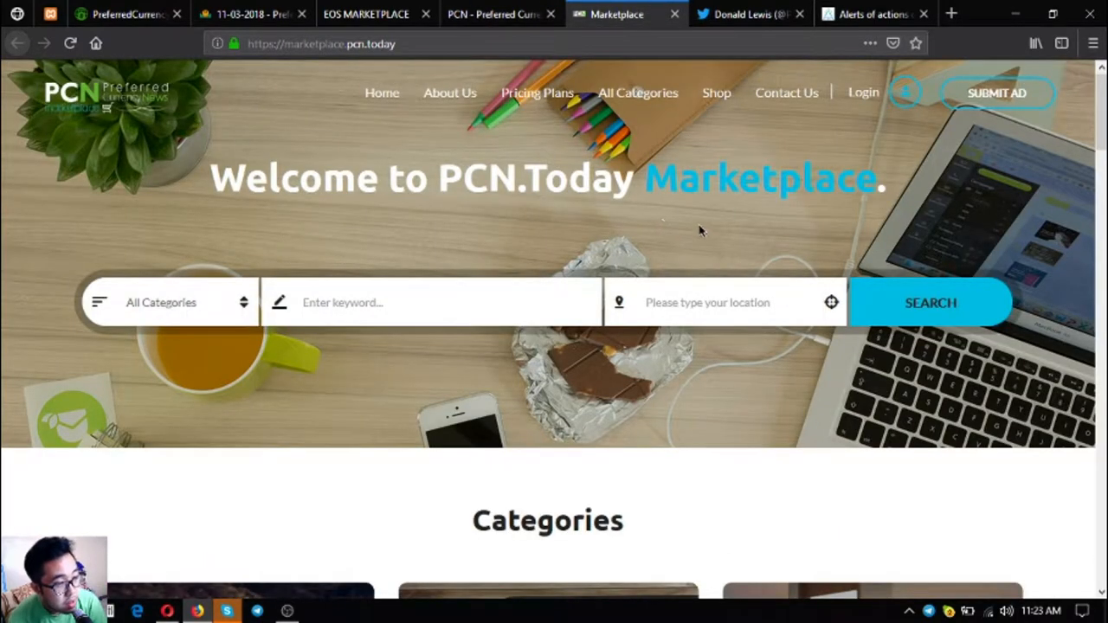
{"action": "scroll", "scroll_direction": "down", "scroll_amount": 3}
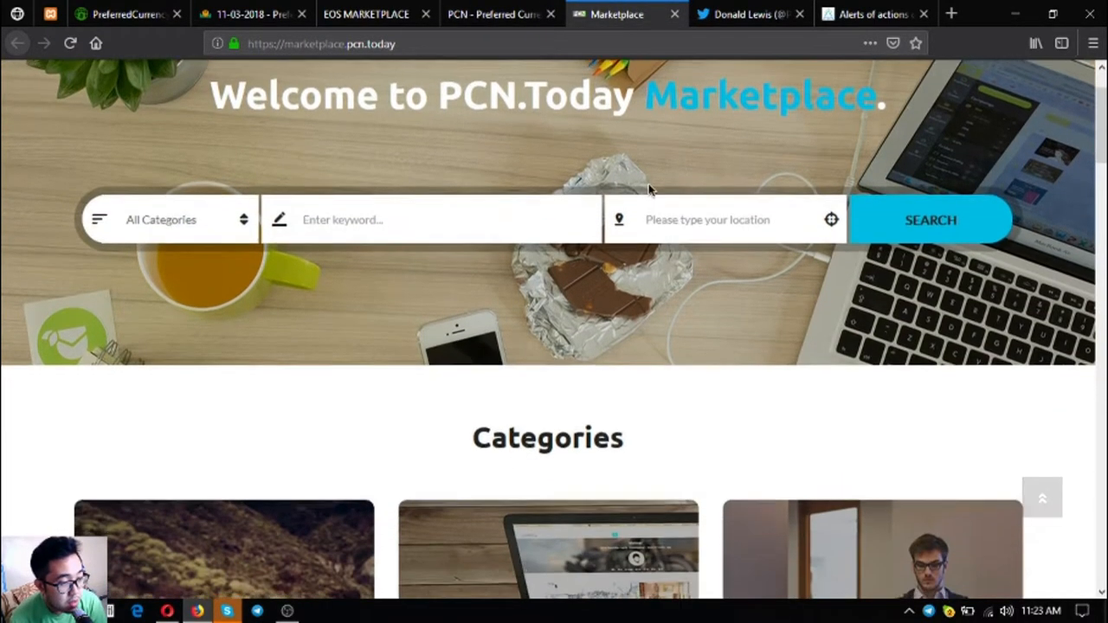
{"action": "scroll", "scroll_direction": "down", "scroll_amount": 3}
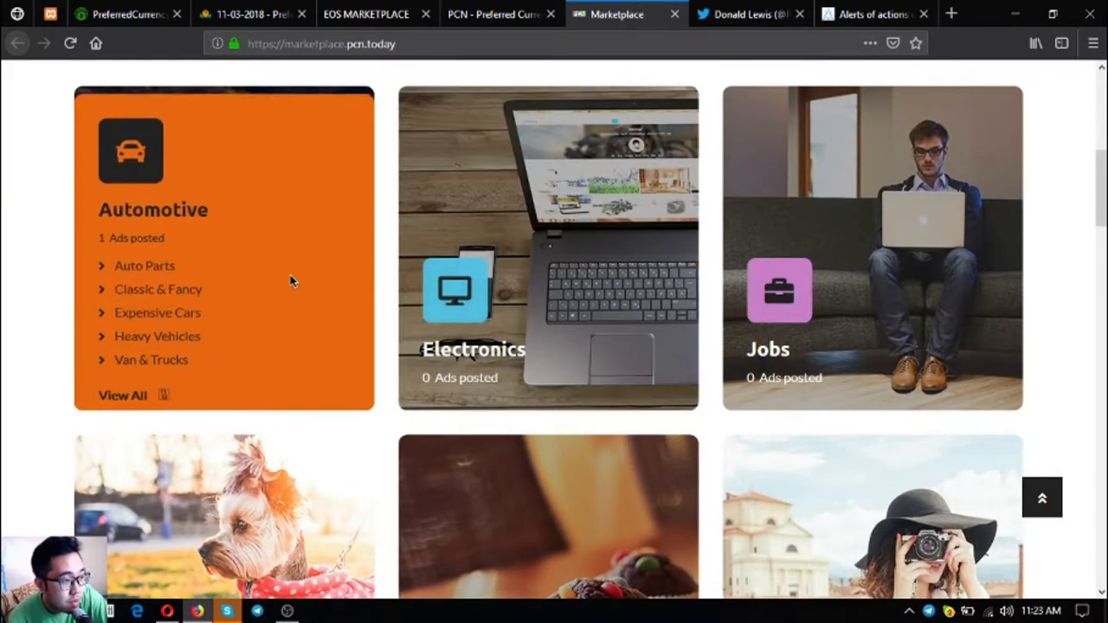
{"action": "scroll", "scroll_direction": "down", "scroll_amount": 3}
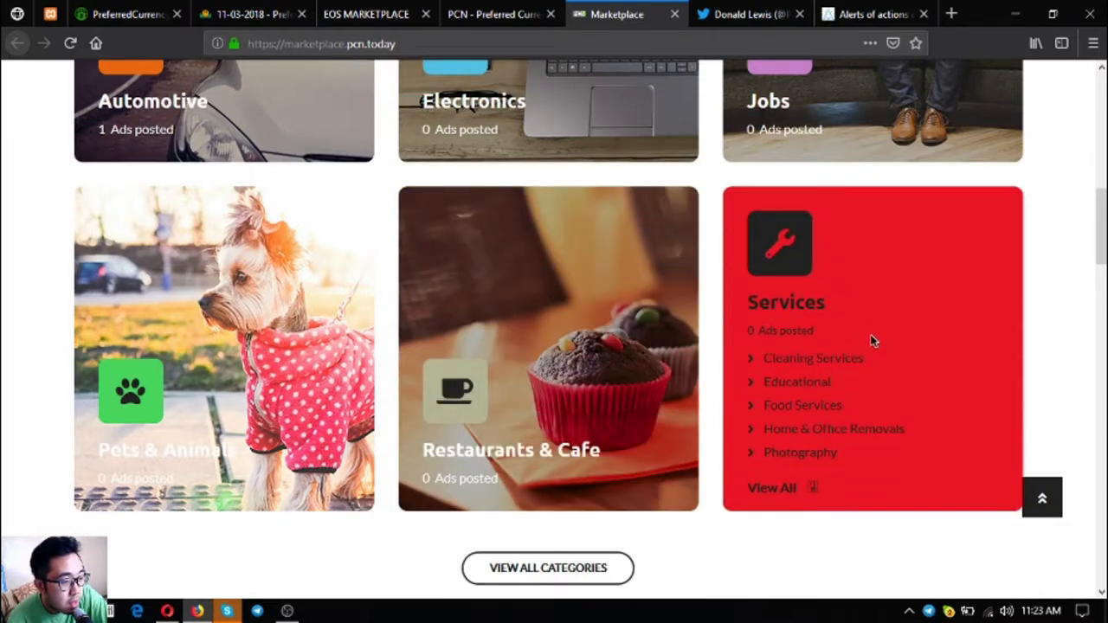
{"action": "scroll", "scroll_direction": "up", "scroll_amount": 3}
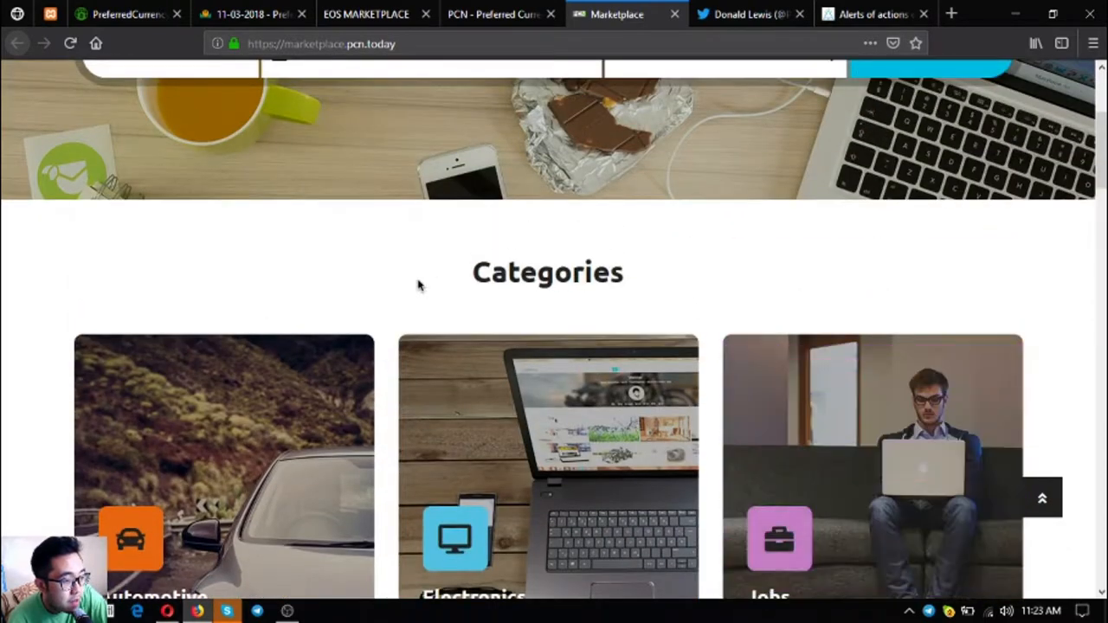
{"action": "scroll", "scroll_direction": "down", "scroll_amount": 3}
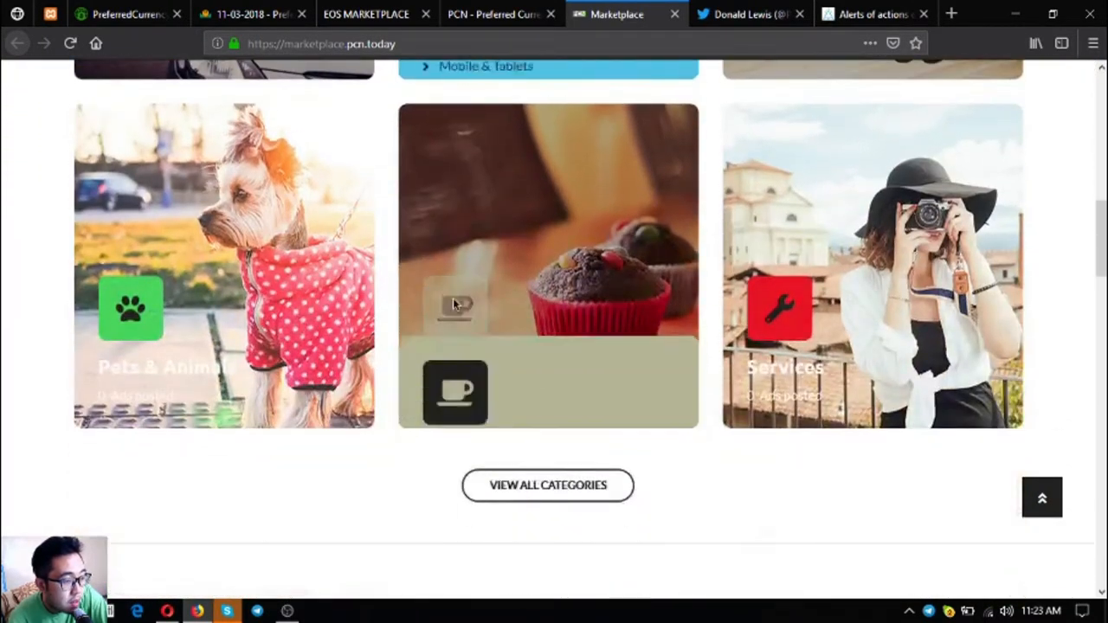
{"action": "scroll", "scroll_direction": "down", "scroll_amount": 3}
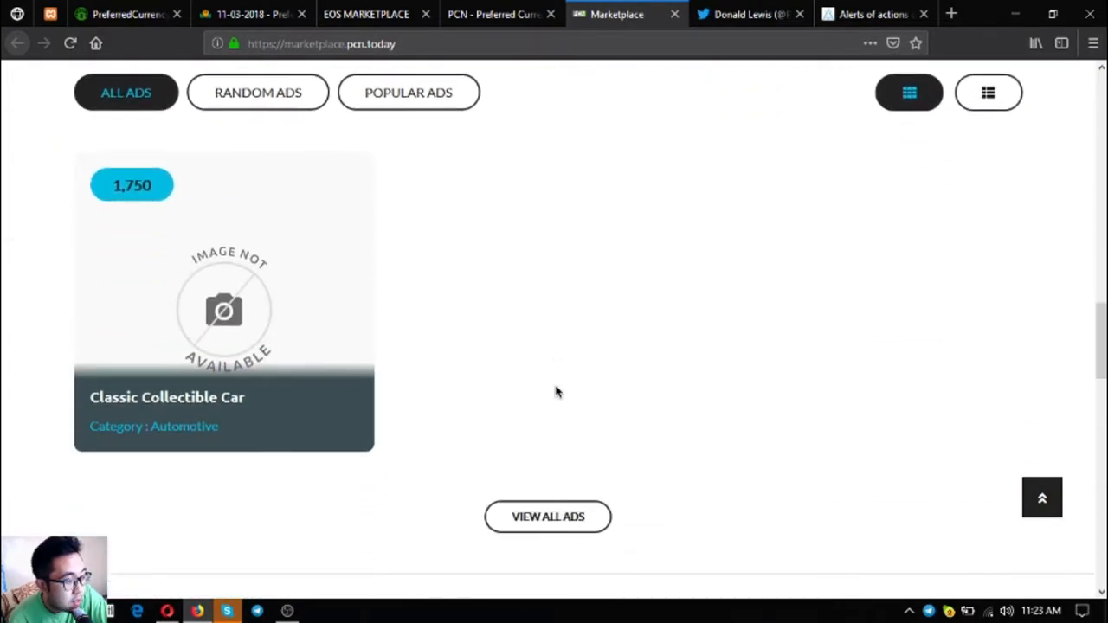
{"action": "mouse_move", "coordinate": [638, 484]}
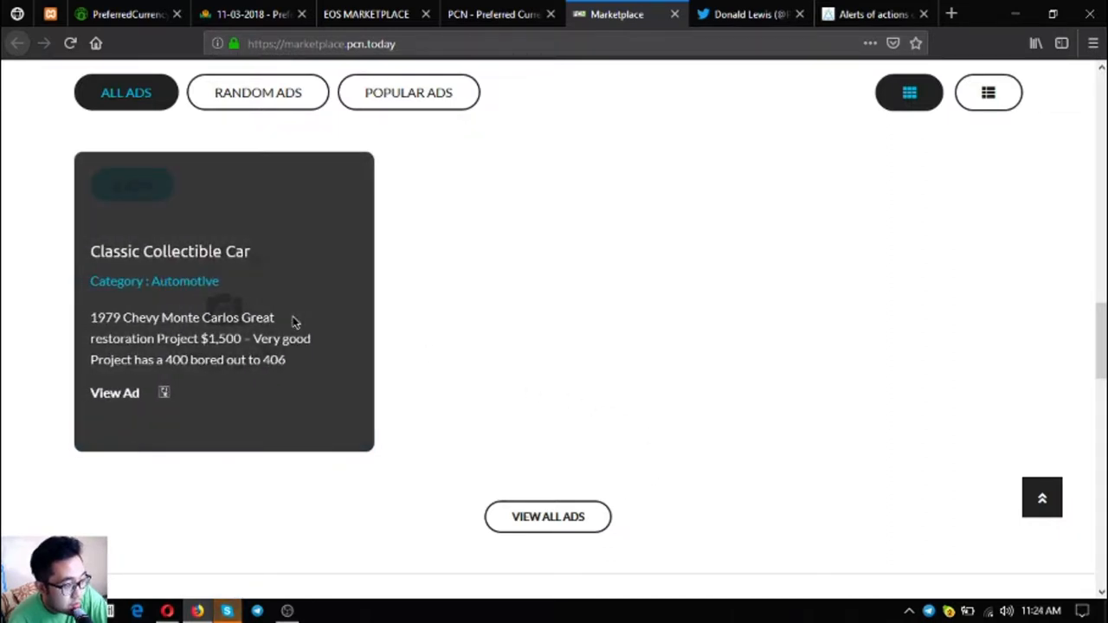
{"action": "mouse_move", "coordinate": [115, 391]}
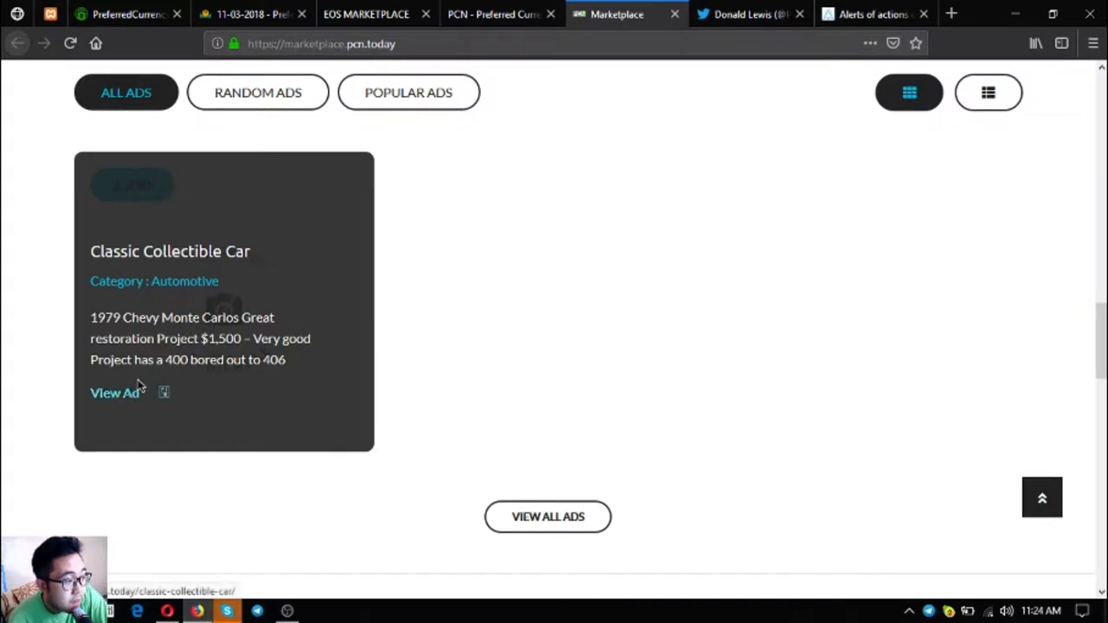
{"action": "mouse_move", "coordinate": [115, 393]}
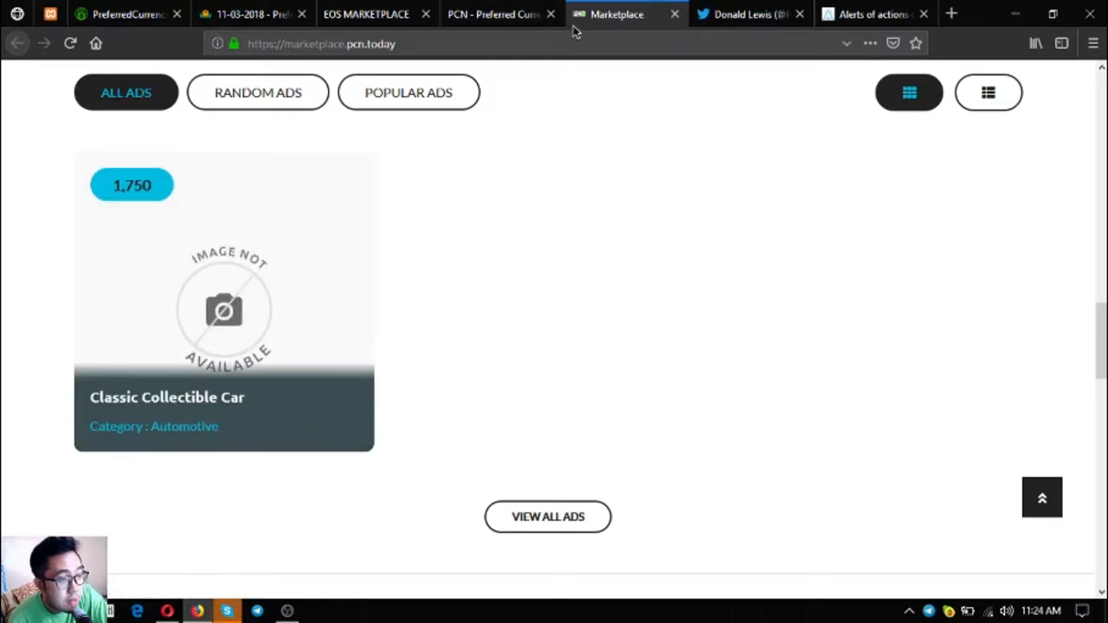
{"action": "mouse_move", "coordinate": [748, 14]}
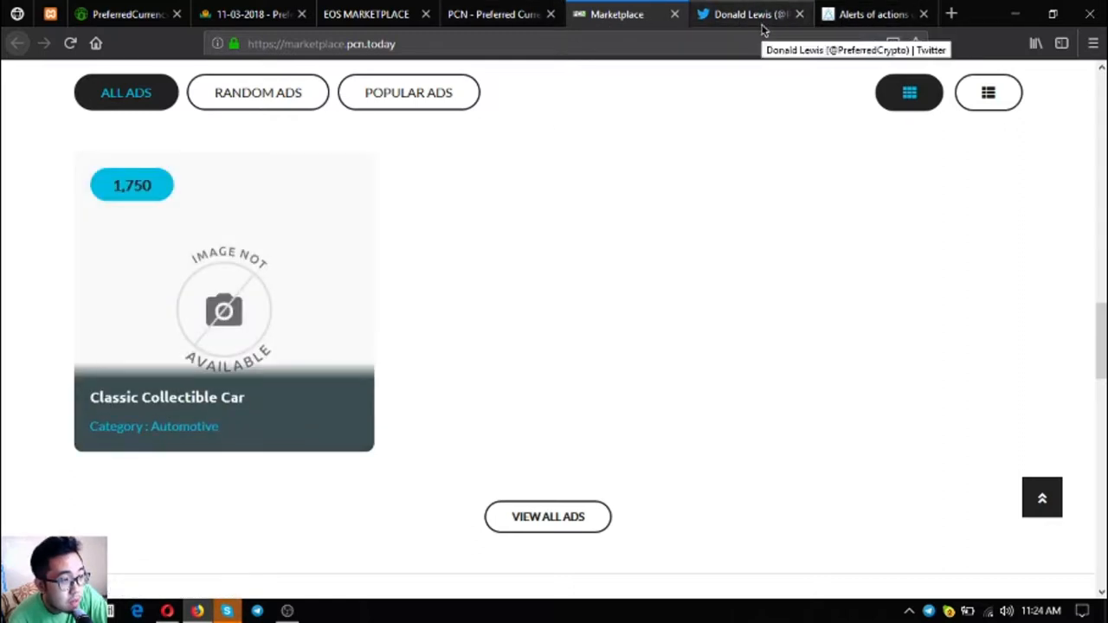
{"action": "left_click", "coordinate": [744, 14]}
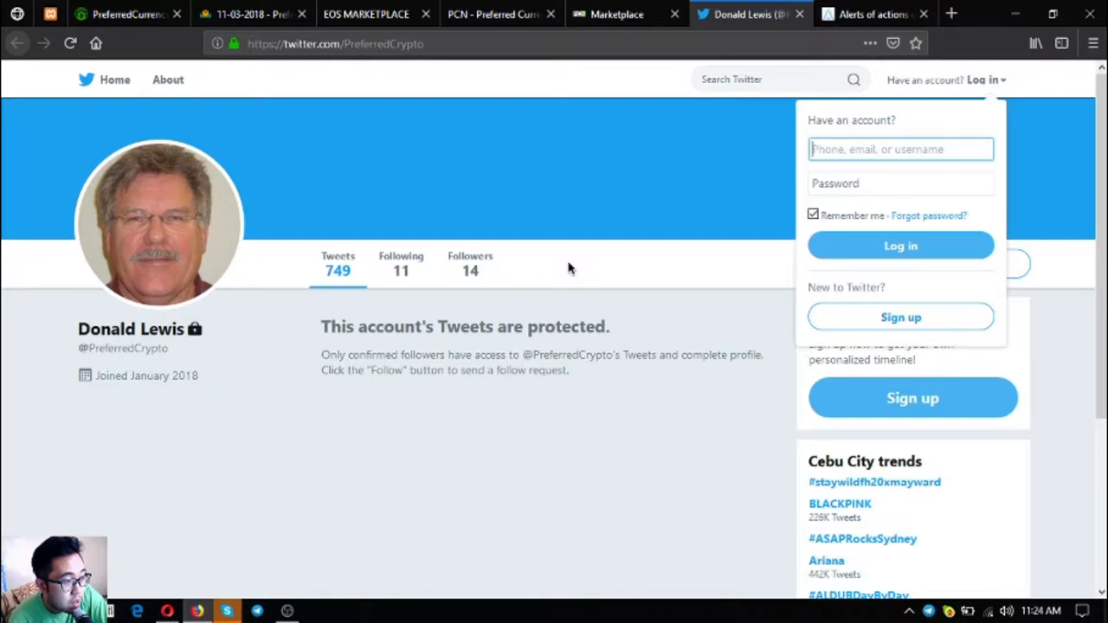
{"action": "mouse_move", "coordinate": [169, 357]}
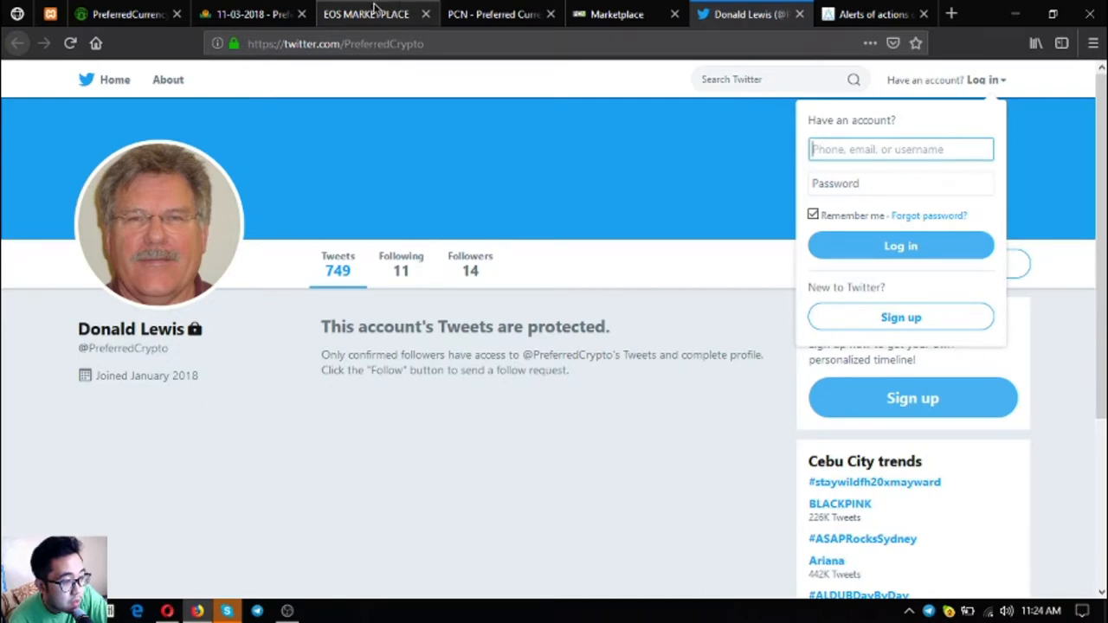
Step: Return to the newsletter issue and scroll to the contact notices and Donald's Research List
{"action": "left_click", "coordinate": [252, 14]}
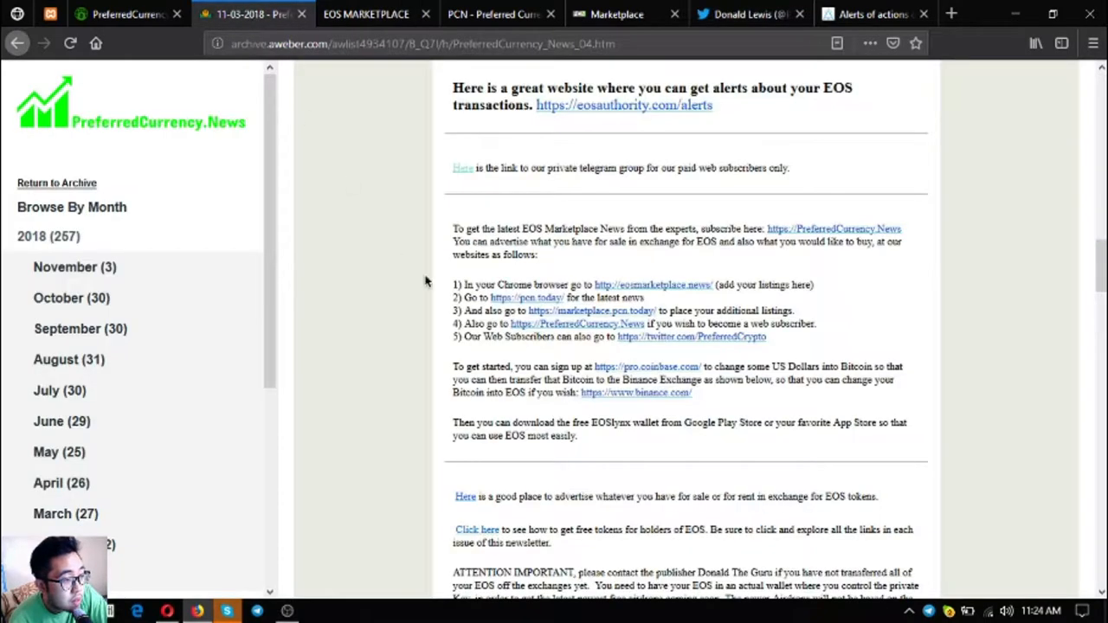
{"action": "scroll", "scroll_direction": "down", "scroll_amount": 3}
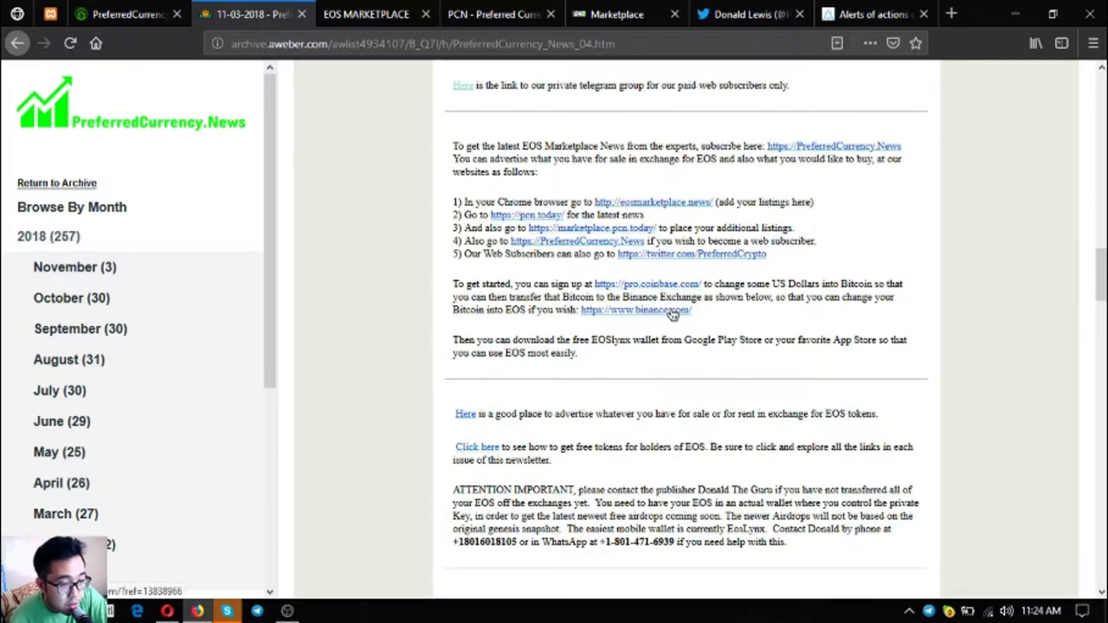
{"action": "mouse_move", "coordinate": [647, 291]}
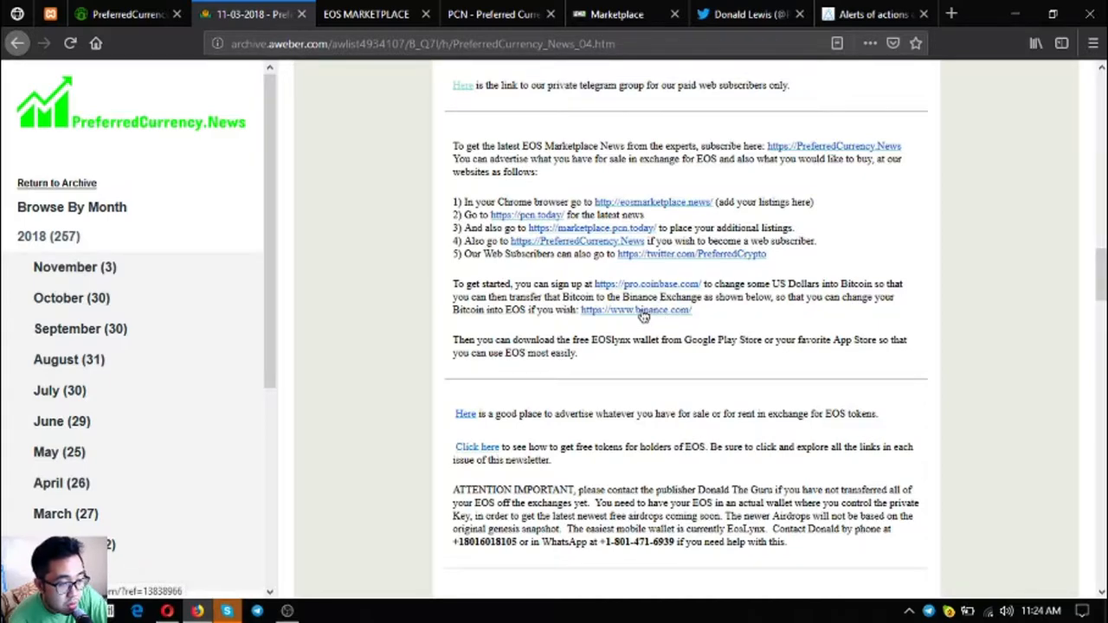
{"action": "scroll", "scroll_direction": "down", "scroll_amount": 3}
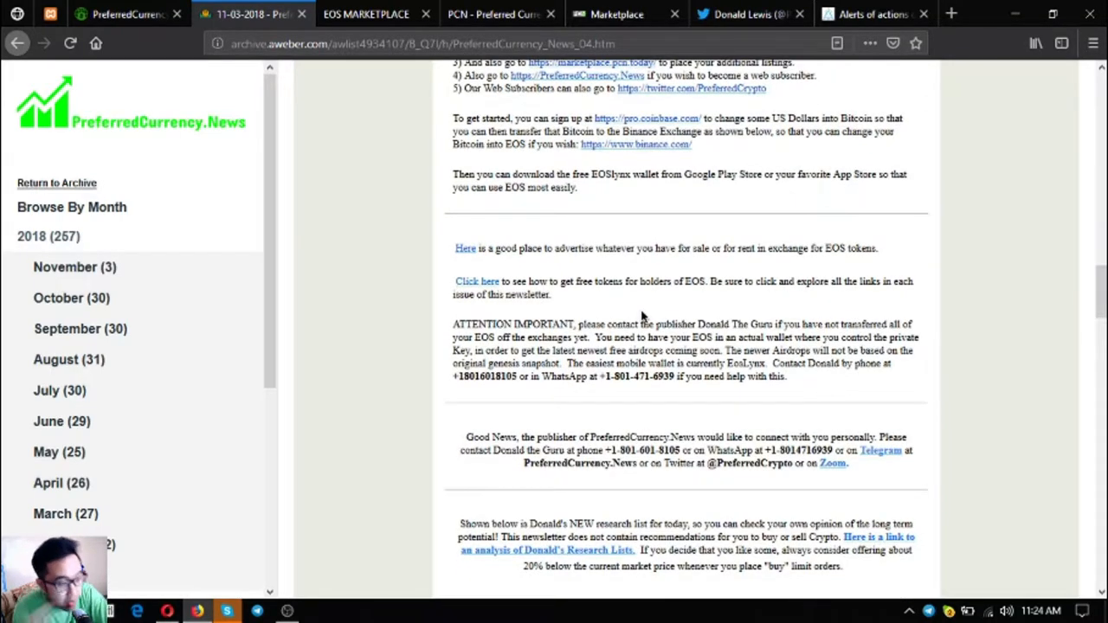
{"action": "mouse_move", "coordinate": [655, 206]}
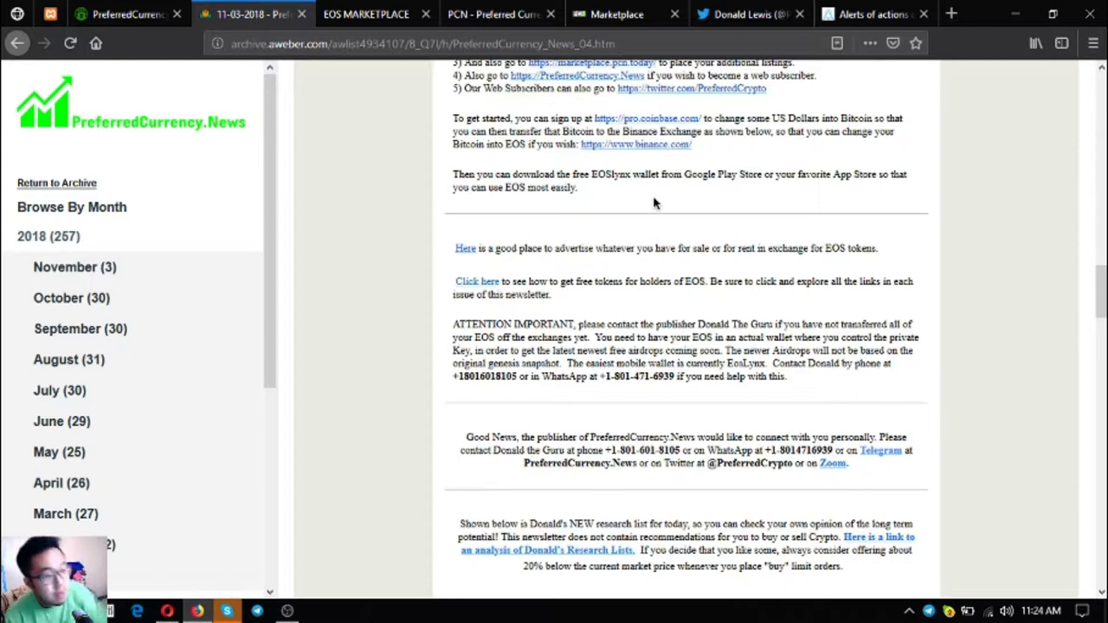
{"action": "mouse_move", "coordinate": [626, 176]}
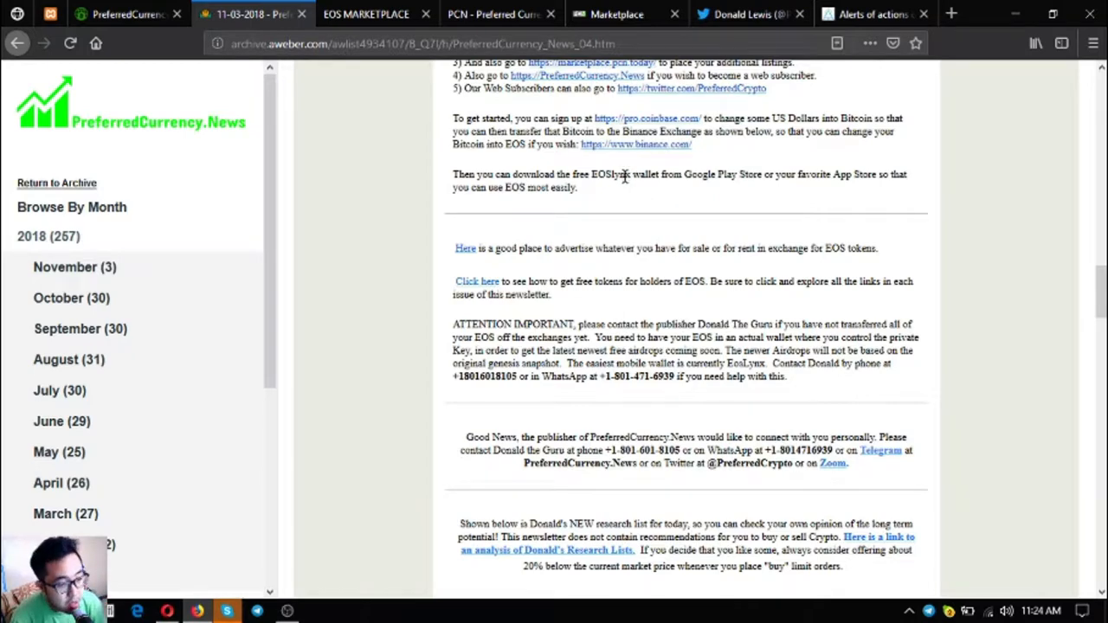
{"action": "mouse_move", "coordinate": [651, 189]}
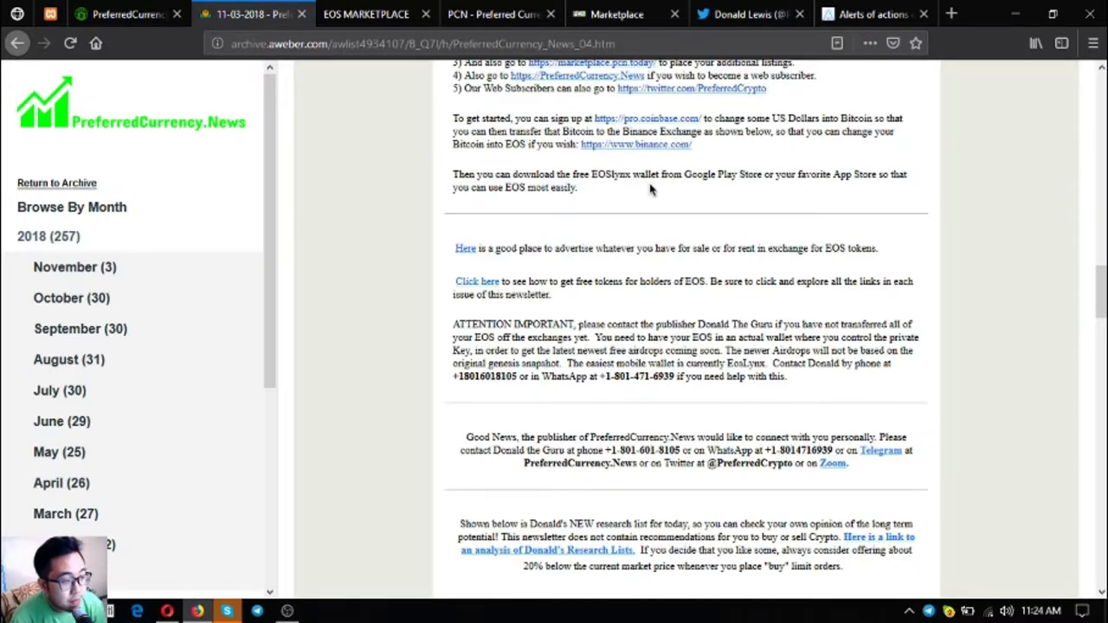
{"action": "scroll", "scroll_direction": "down", "scroll_amount": 3}
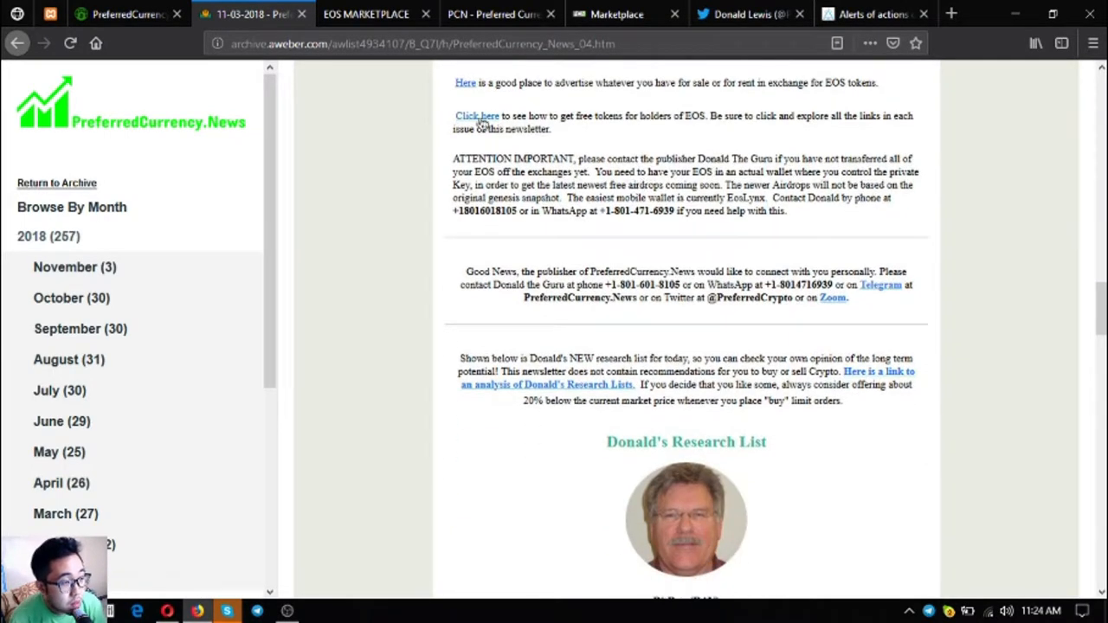
Step: Browse the EOS Drops airdrop table, view the 2140 Toss a coin project details, and return to the list
{"action": "left_click", "coordinate": [477, 114]}
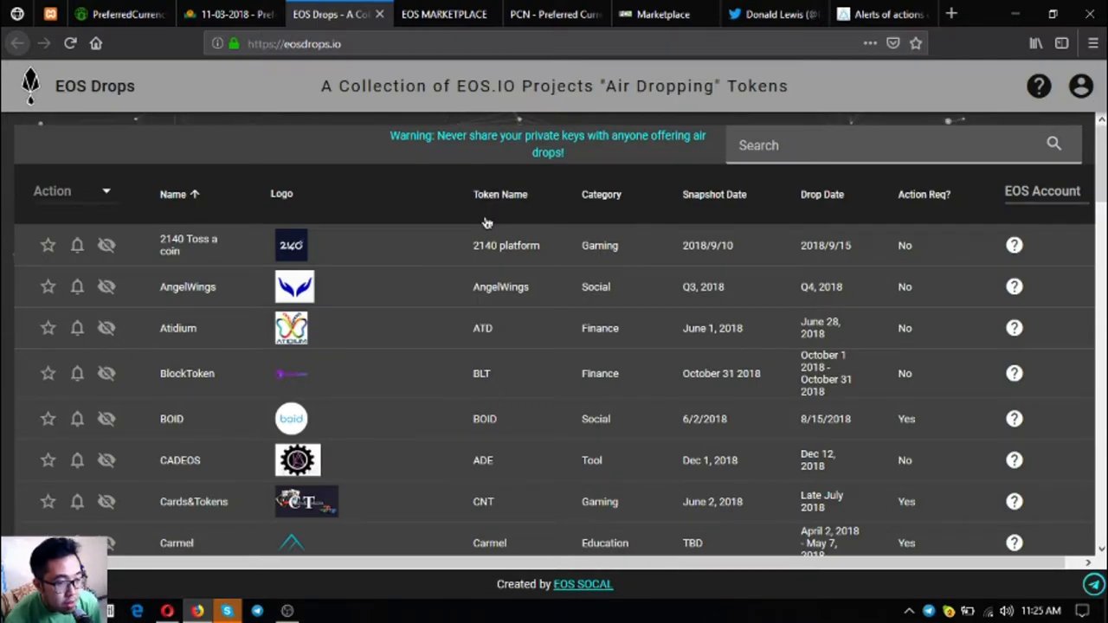
{"action": "scroll", "scroll_direction": "down", "scroll_amount": 3}
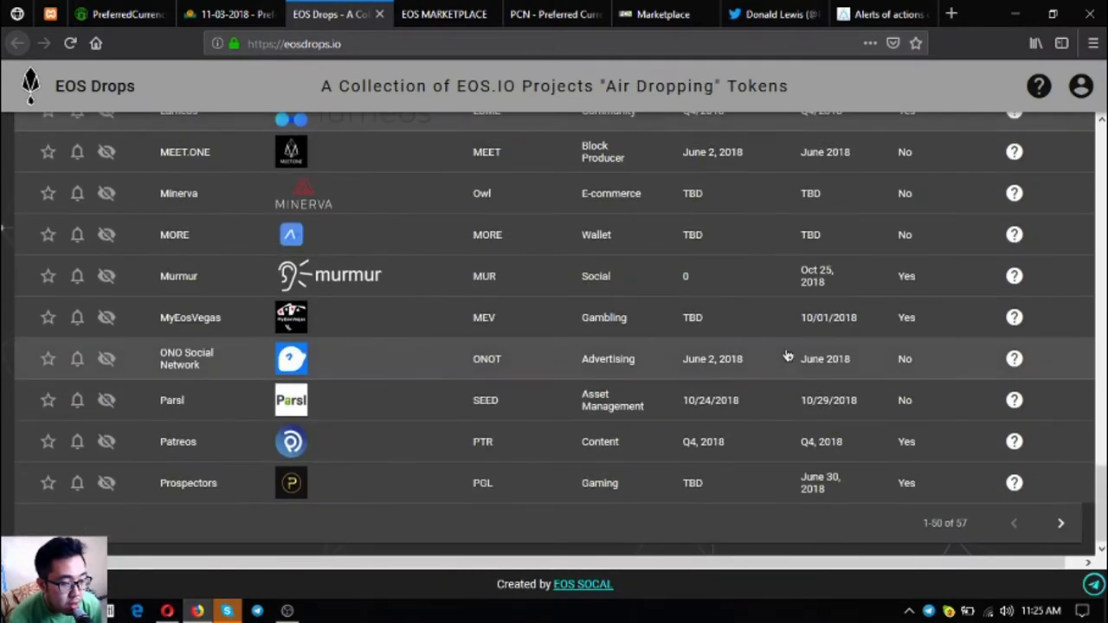
{"action": "scroll", "scroll_direction": "up", "scroll_amount": 3}
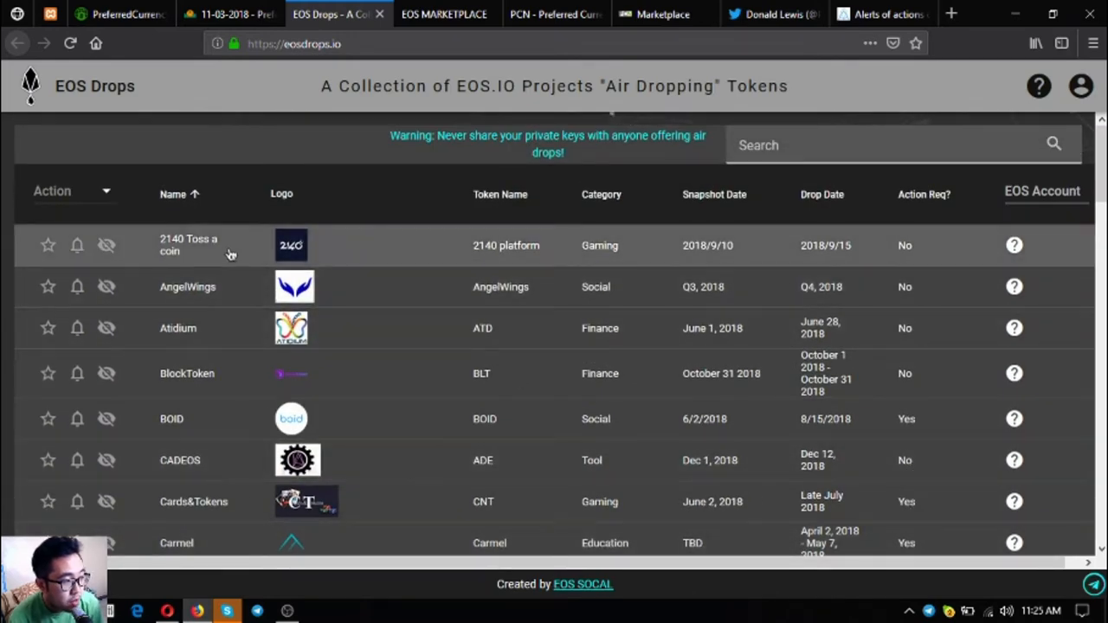
{"action": "left_click", "coordinate": [187, 246]}
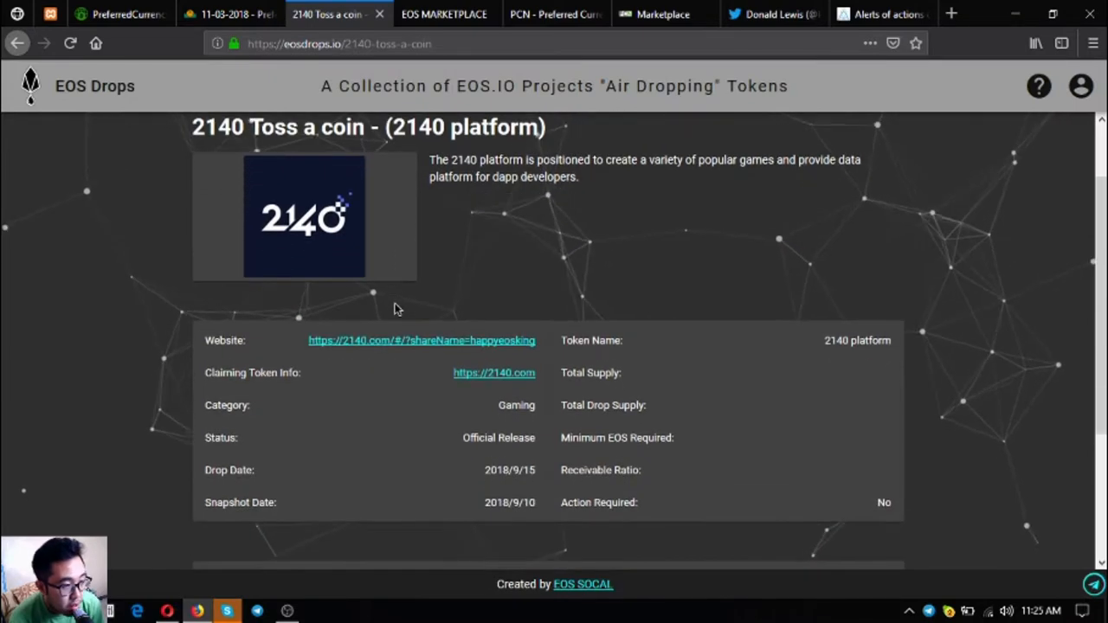
{"action": "mouse_move", "coordinate": [482, 433]}
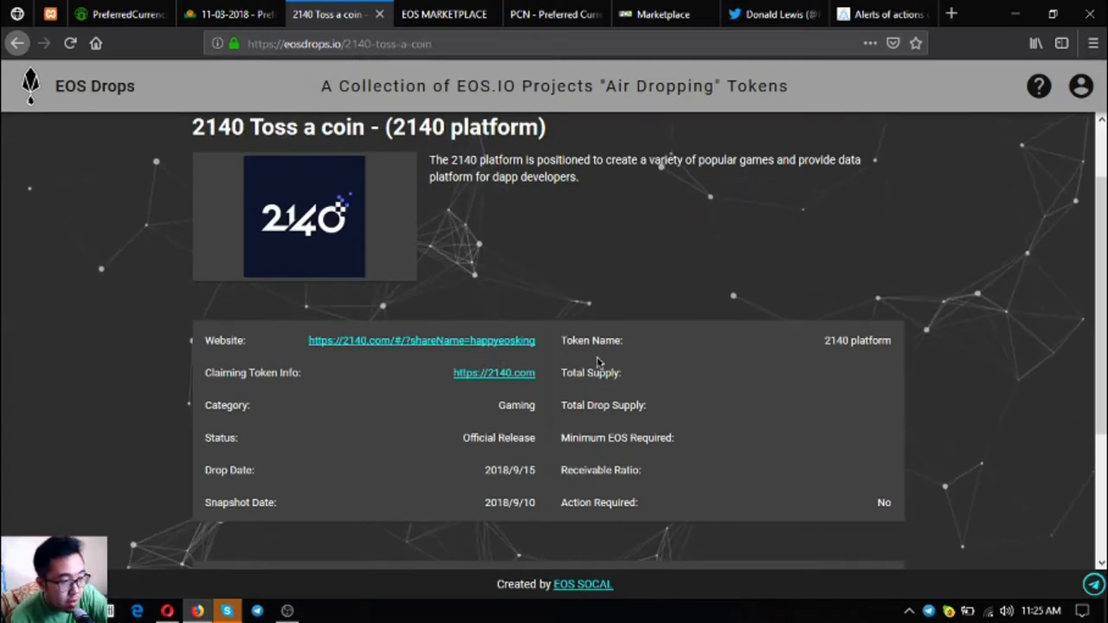
{"action": "left_click", "coordinate": [16, 44]}
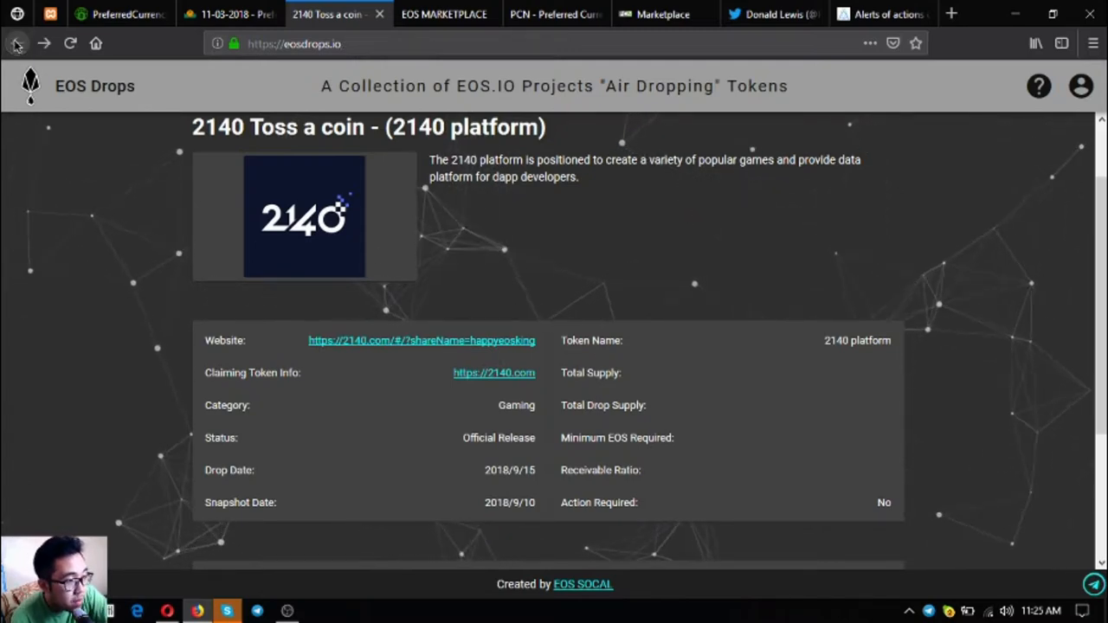
Step: Scroll the AWeber newsletter down to Donald's Research List and its Open Spreadsheet button
{"action": "left_click", "coordinate": [226, 14]}
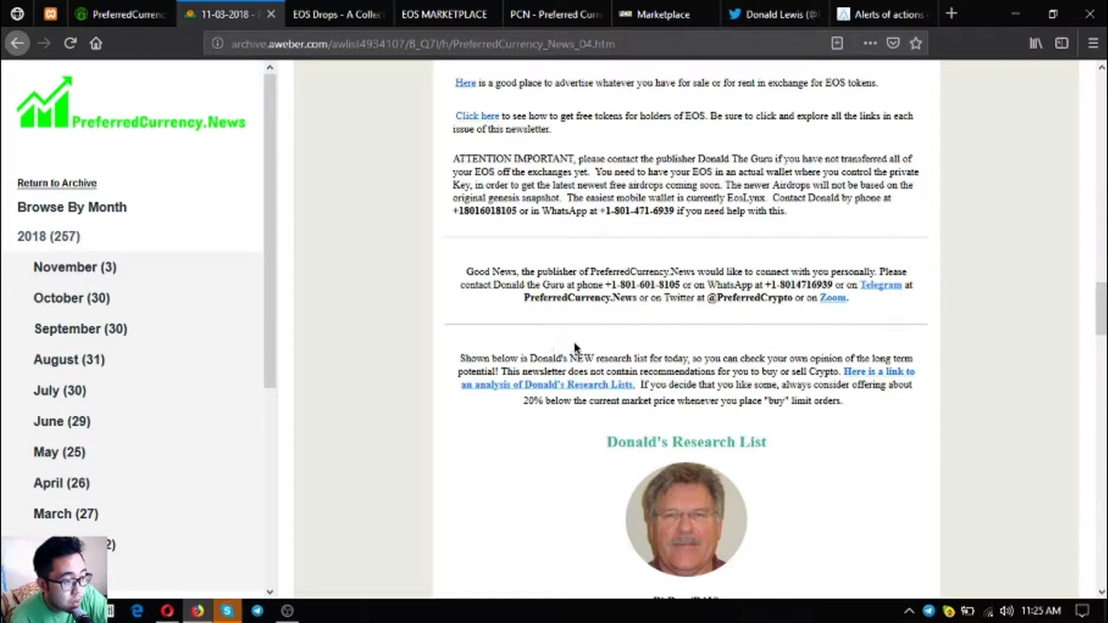
{"action": "scroll", "scroll_direction": "down", "scroll_amount": 3}
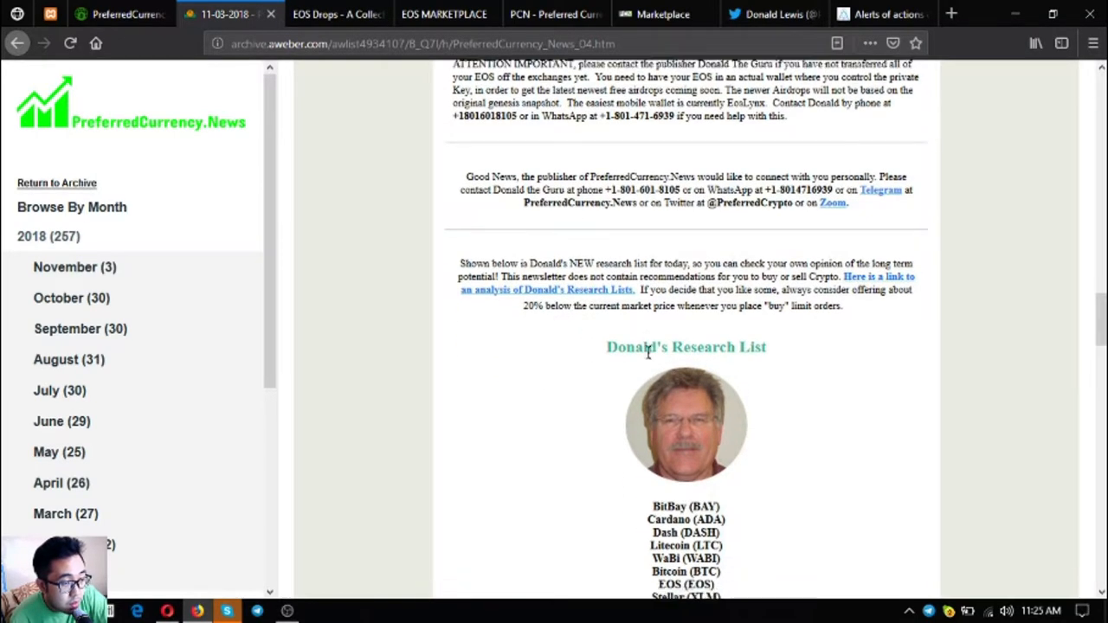
{"action": "scroll", "scroll_direction": "down", "scroll_amount": 3}
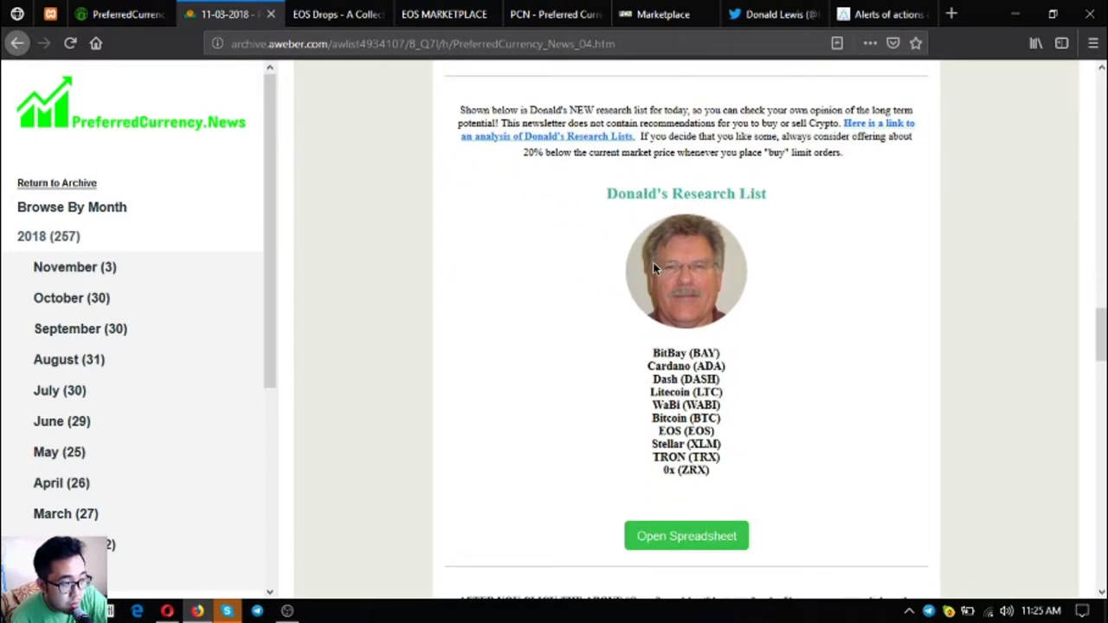
{"action": "mouse_move", "coordinate": [790, 353]}
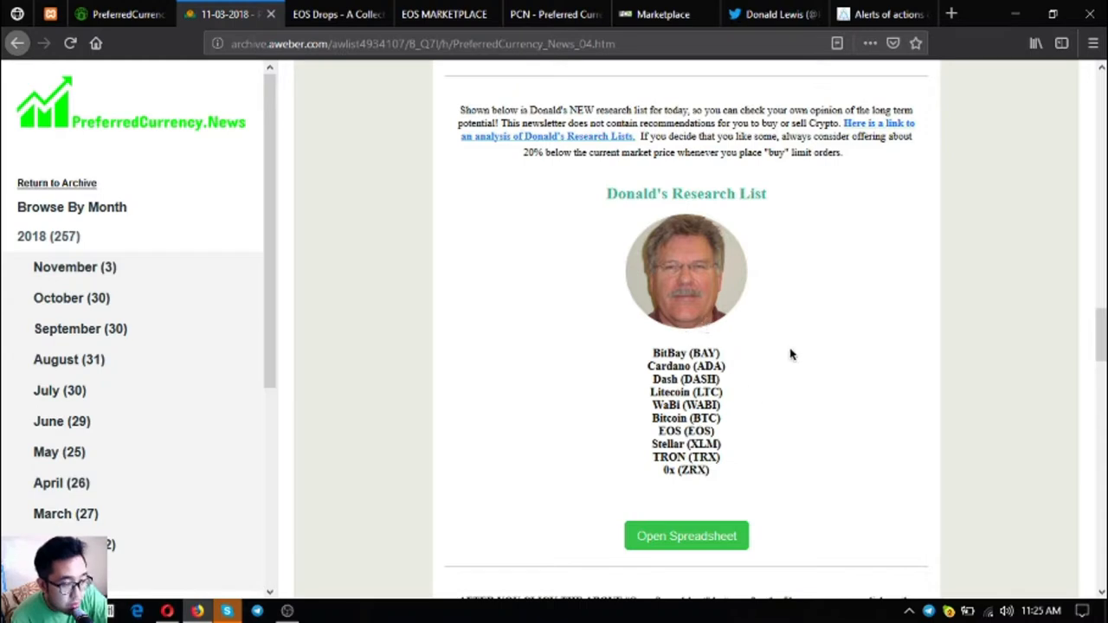
{"action": "mouse_move", "coordinate": [569, 208]}
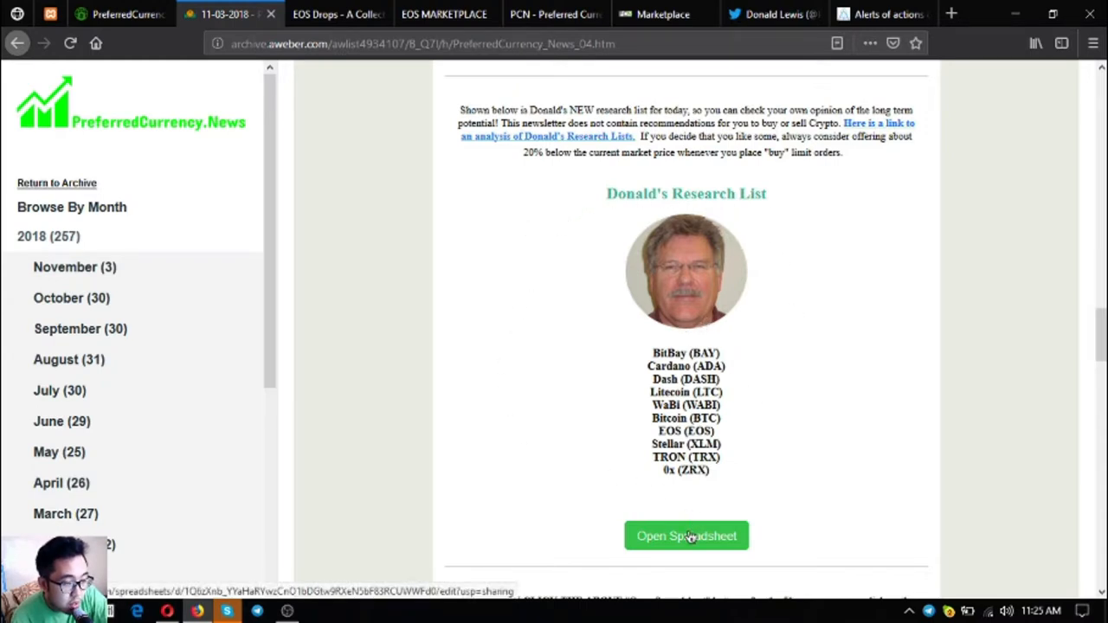
Step: Open the 04 November 2018 research sheet and check the newsletter's copy-the-spreadsheet instructions
{"action": "left_click", "coordinate": [685, 537]}
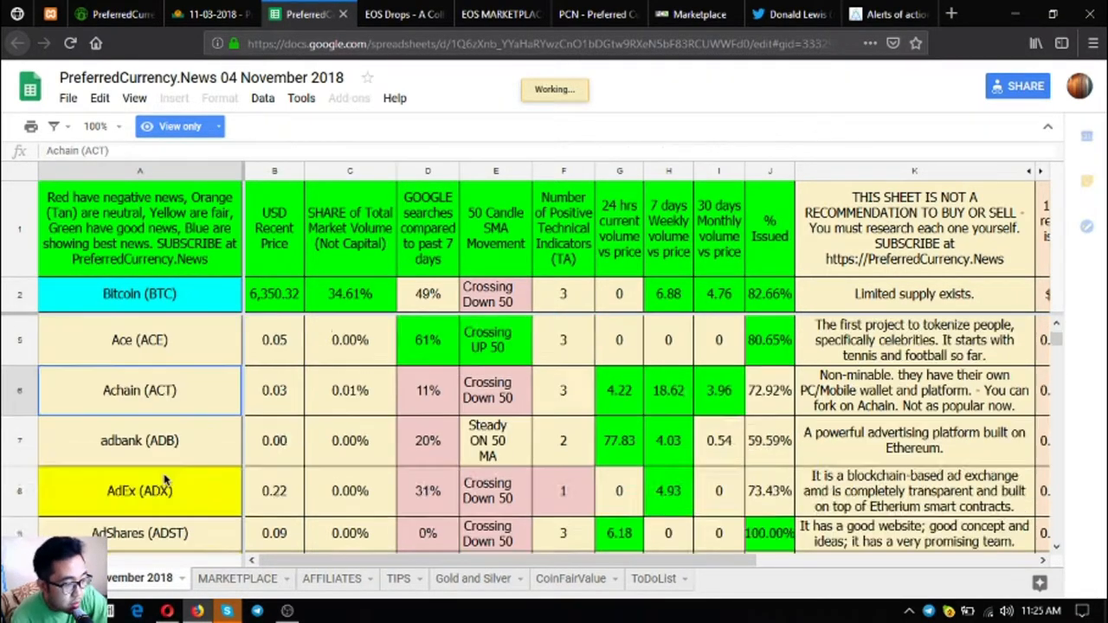
{"action": "scroll", "scroll_direction": "down", "scroll_amount": 3}
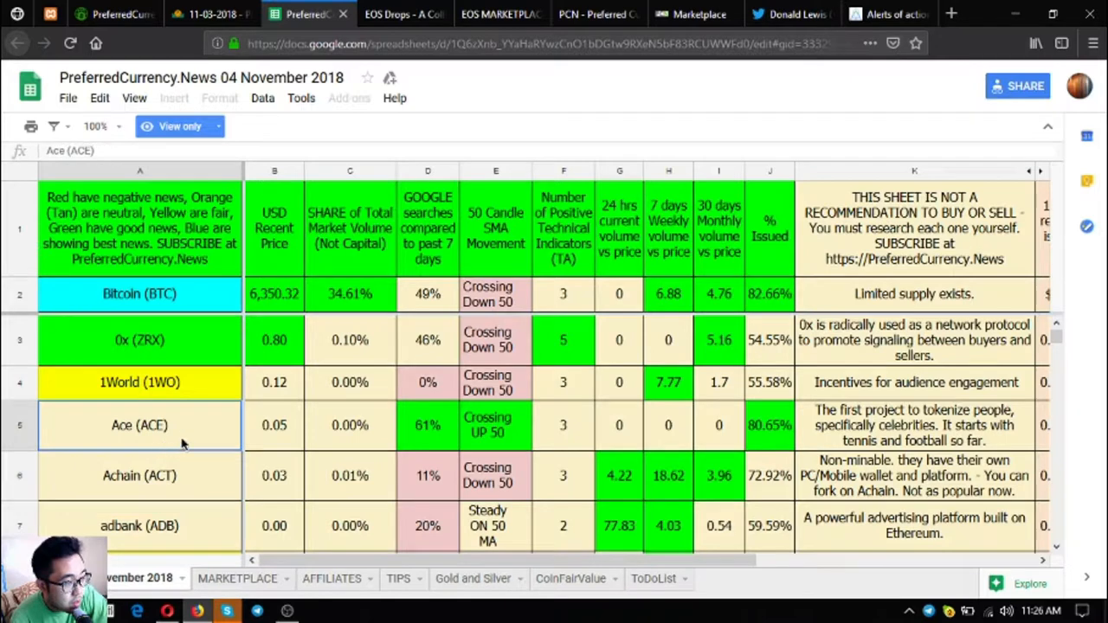
{"action": "left_click", "coordinate": [139, 383]}
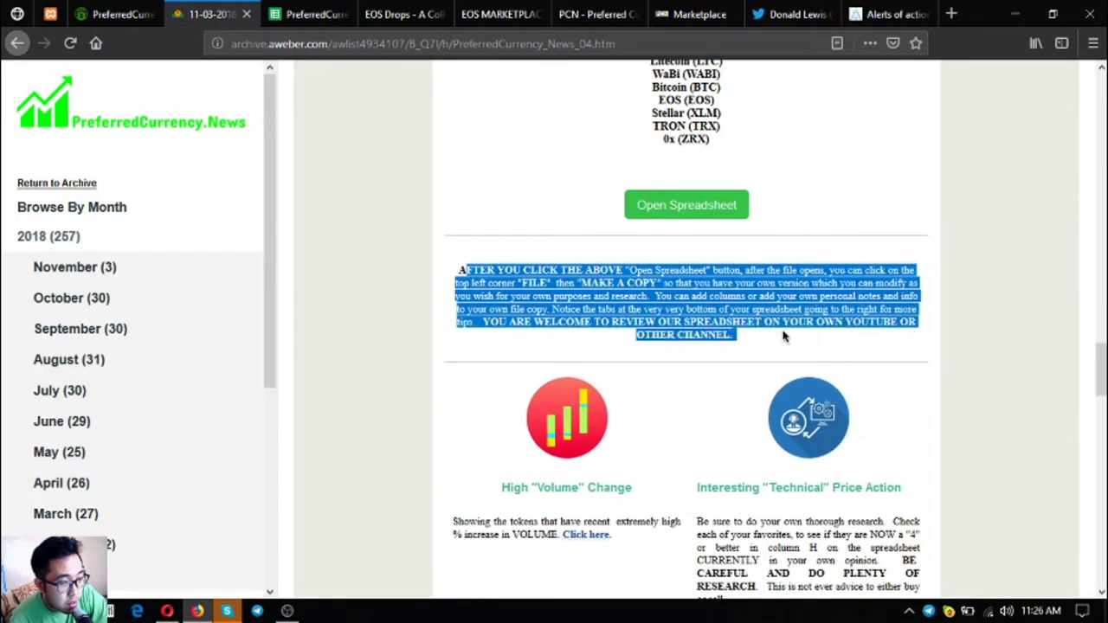
{"action": "left_click", "coordinate": [686, 205]}
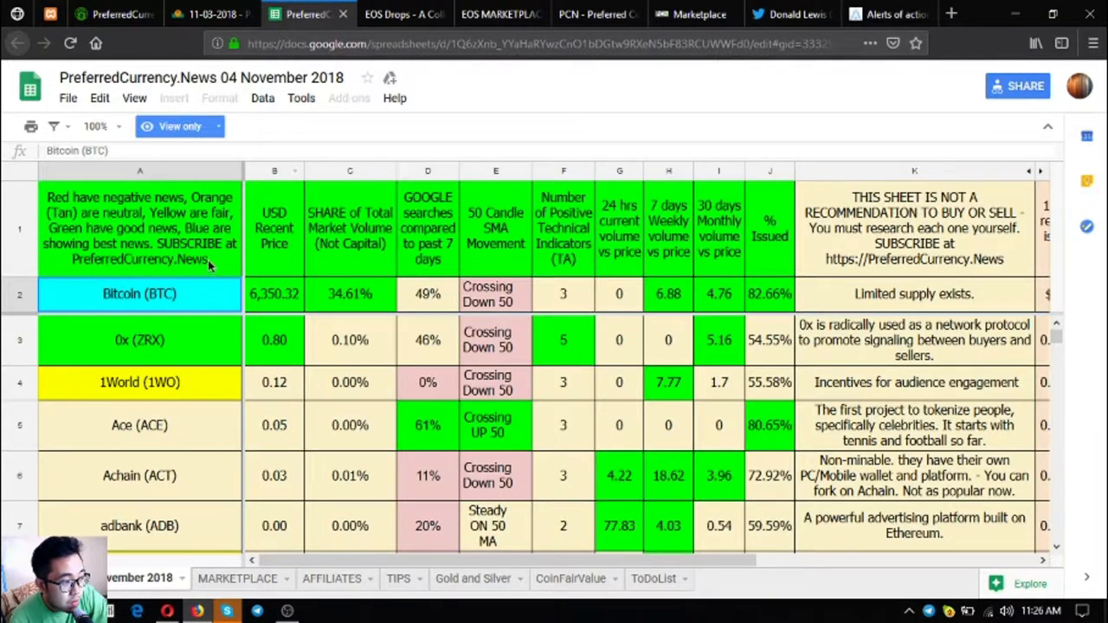
{"action": "mouse_move", "coordinate": [173, 310]}
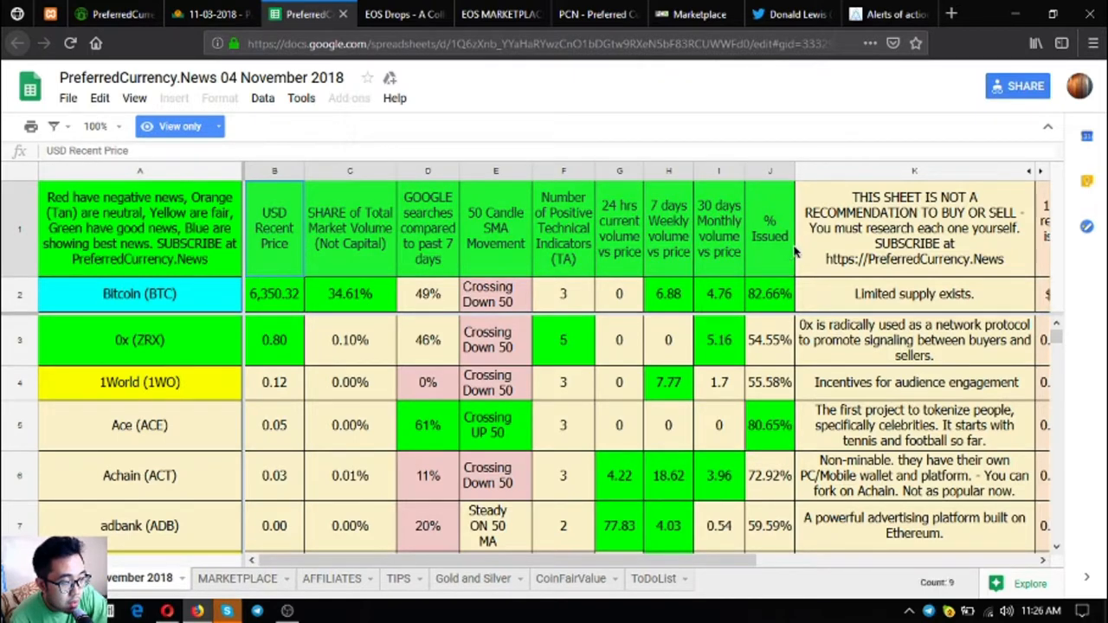
Step: Review the 50 Candle SMA Movement and BTC price columns and the token rows down to Aeron
{"action": "left_click", "coordinate": [619, 294]}
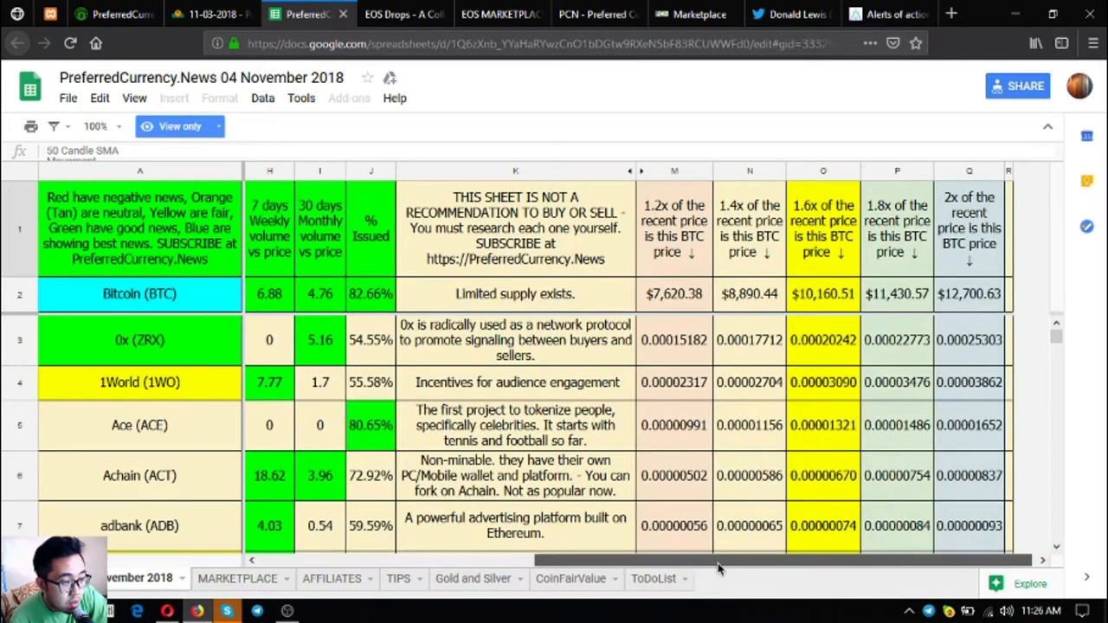
{"action": "scroll", "scroll_direction": "left", "scroll_amount": 3}
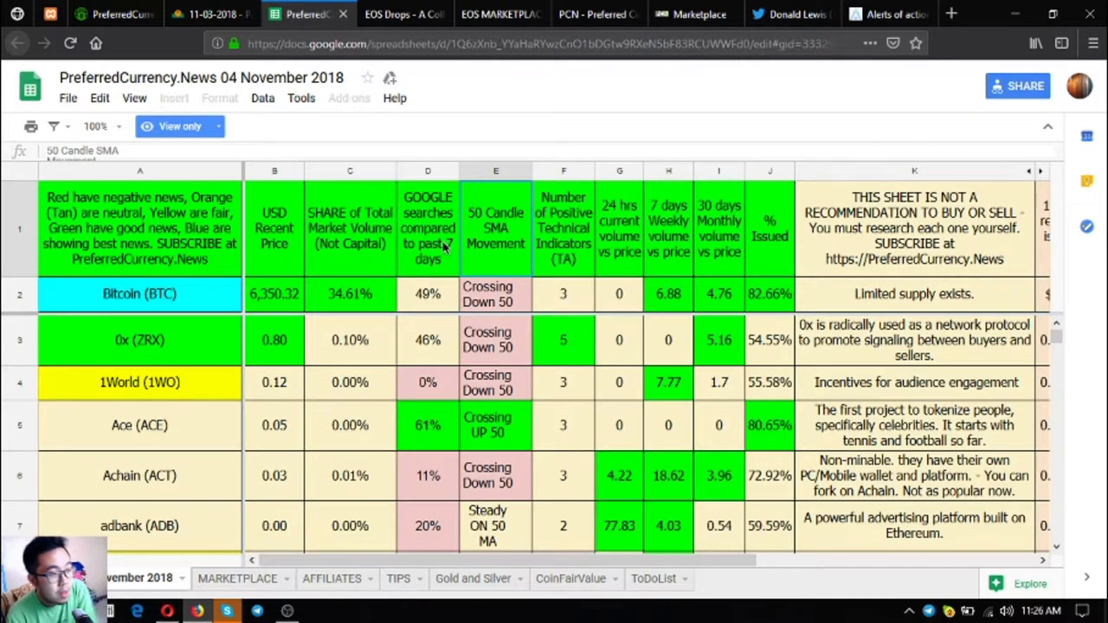
{"action": "mouse_move", "coordinate": [253, 246]}
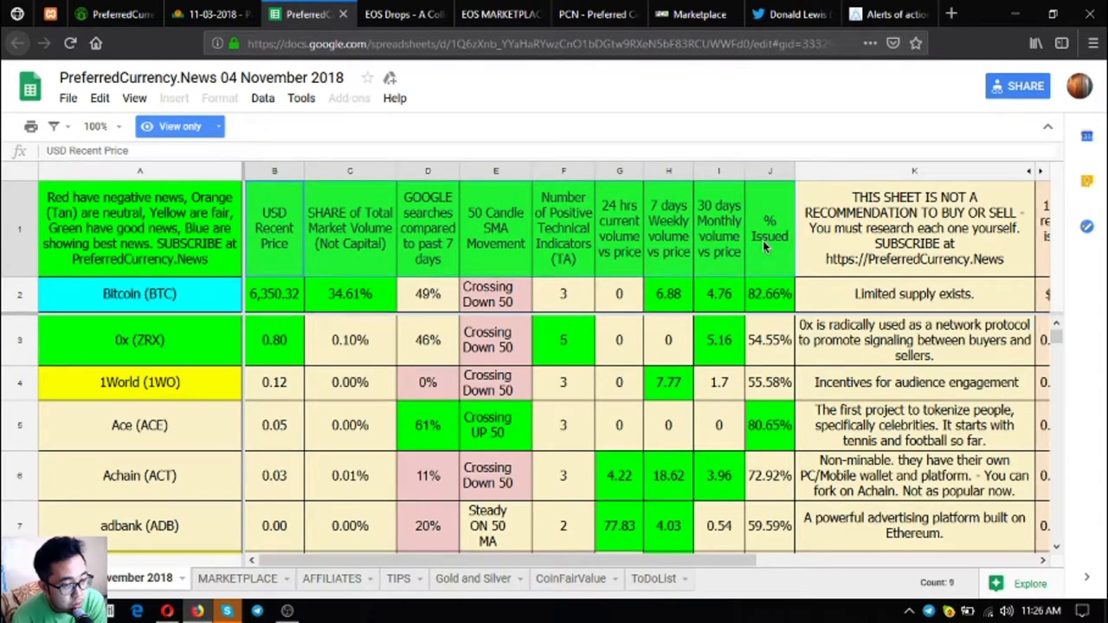
{"action": "scroll", "scroll_direction": "right", "scroll_amount": 3}
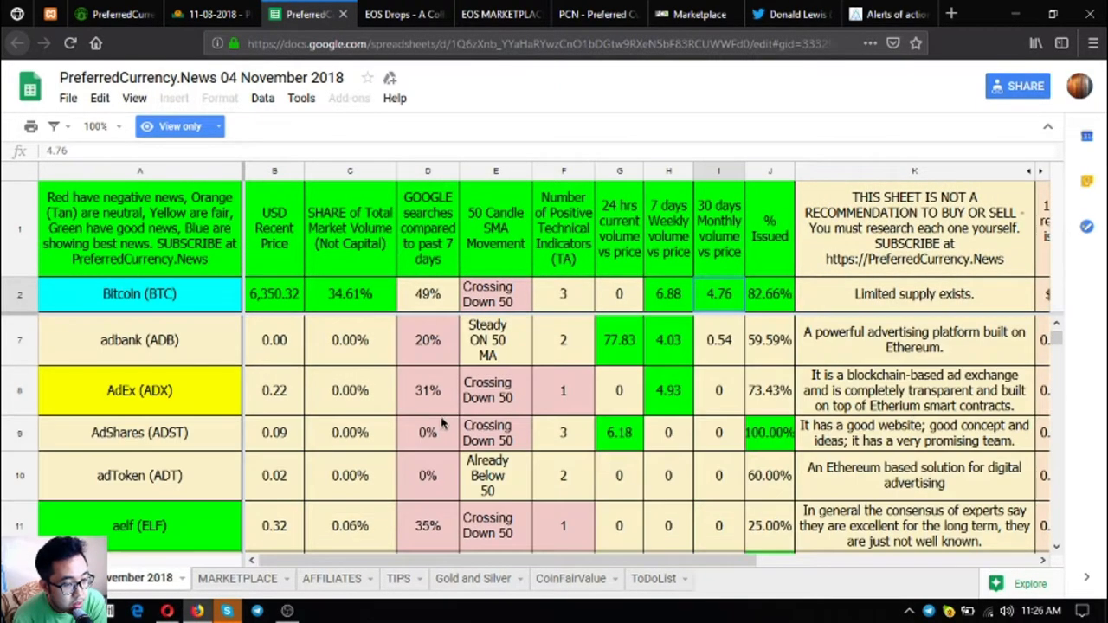
{"action": "scroll", "scroll_direction": "down", "scroll_amount": 3}
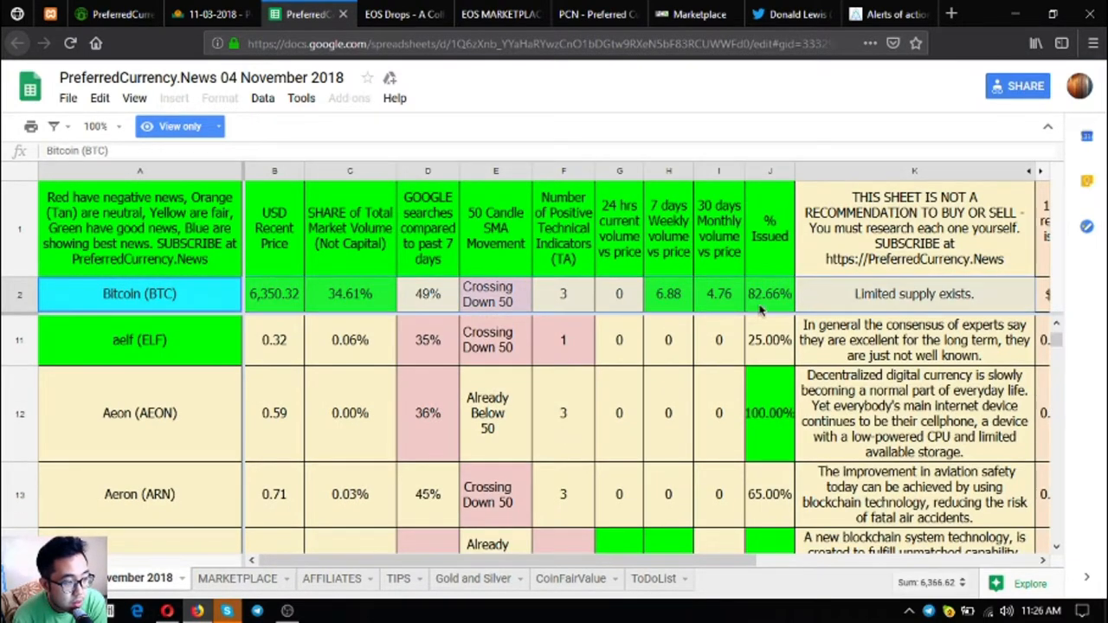
{"action": "left_click", "coordinate": [139, 412]}
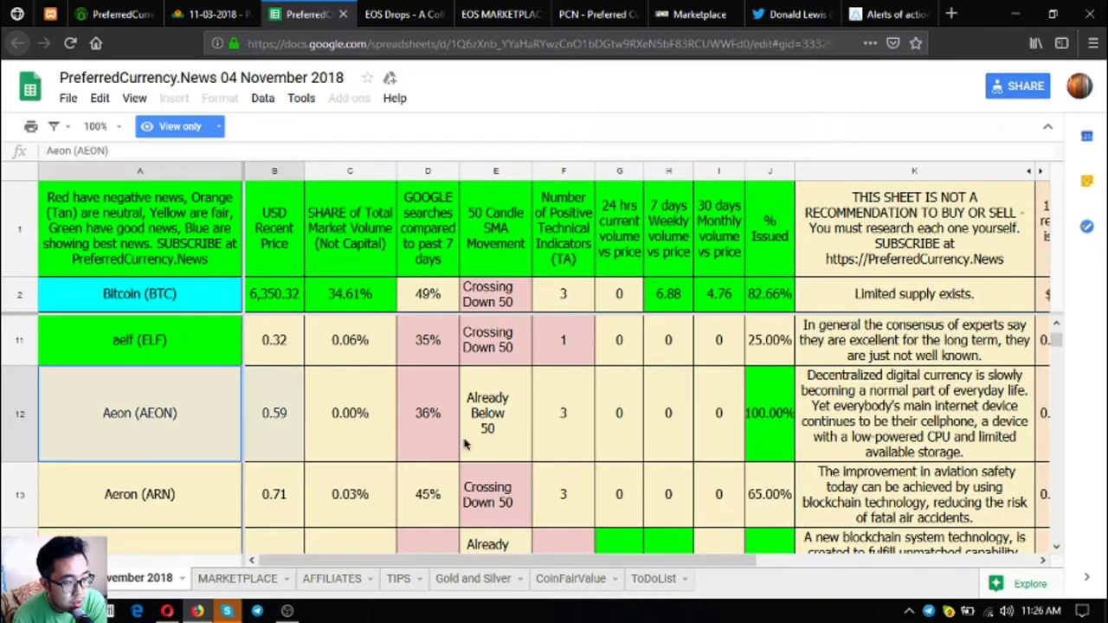
{"action": "left_click", "coordinate": [562, 493]}
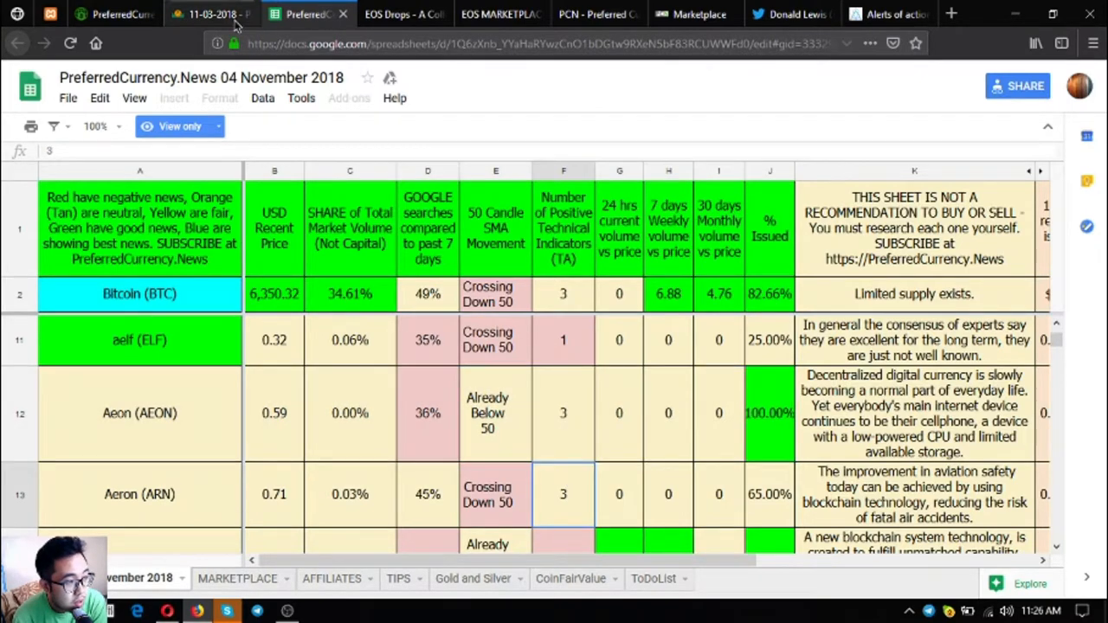
Step: Scroll the newsletter past the volume, technical and Google-search token lists to Become an Affiliate
{"action": "left_click", "coordinate": [211, 14]}
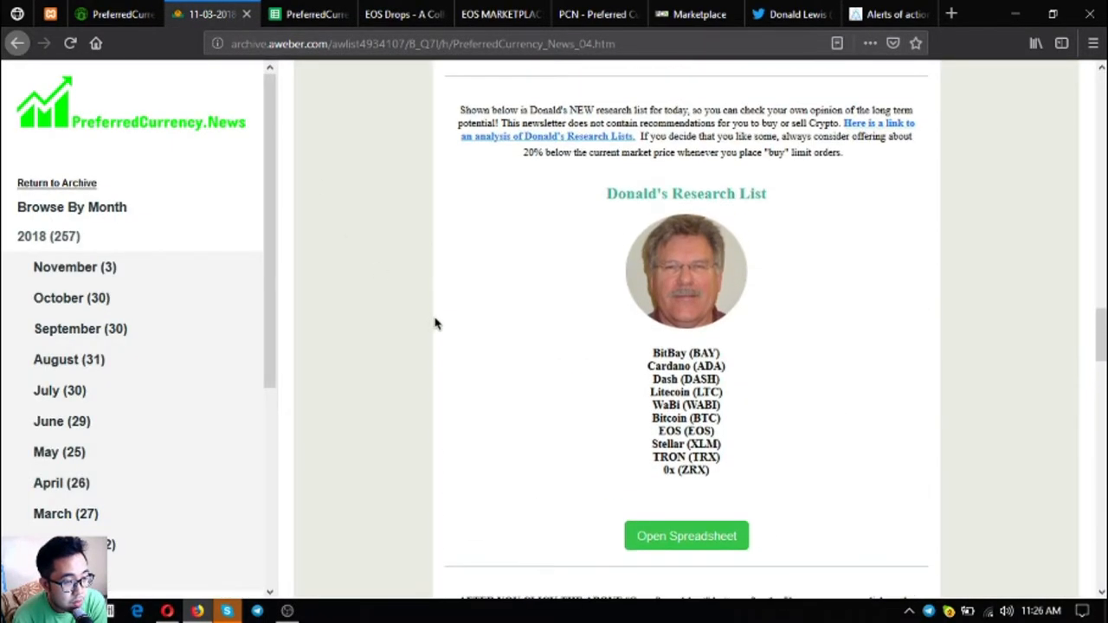
{"action": "scroll", "scroll_direction": "down", "scroll_amount": 3}
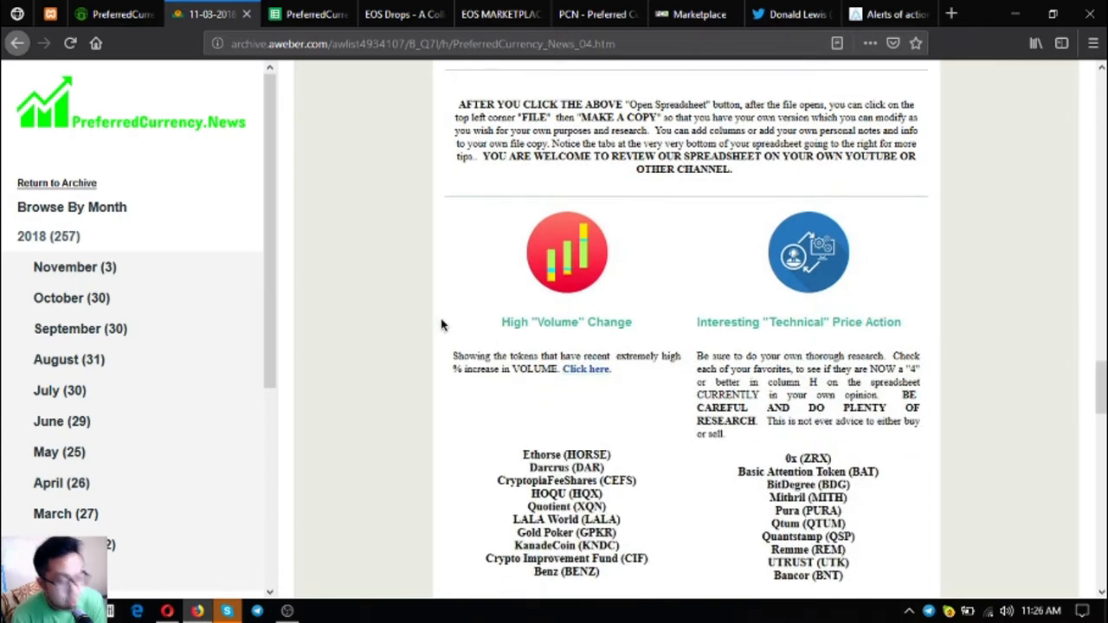
{"action": "scroll", "scroll_direction": "down", "scroll_amount": 3}
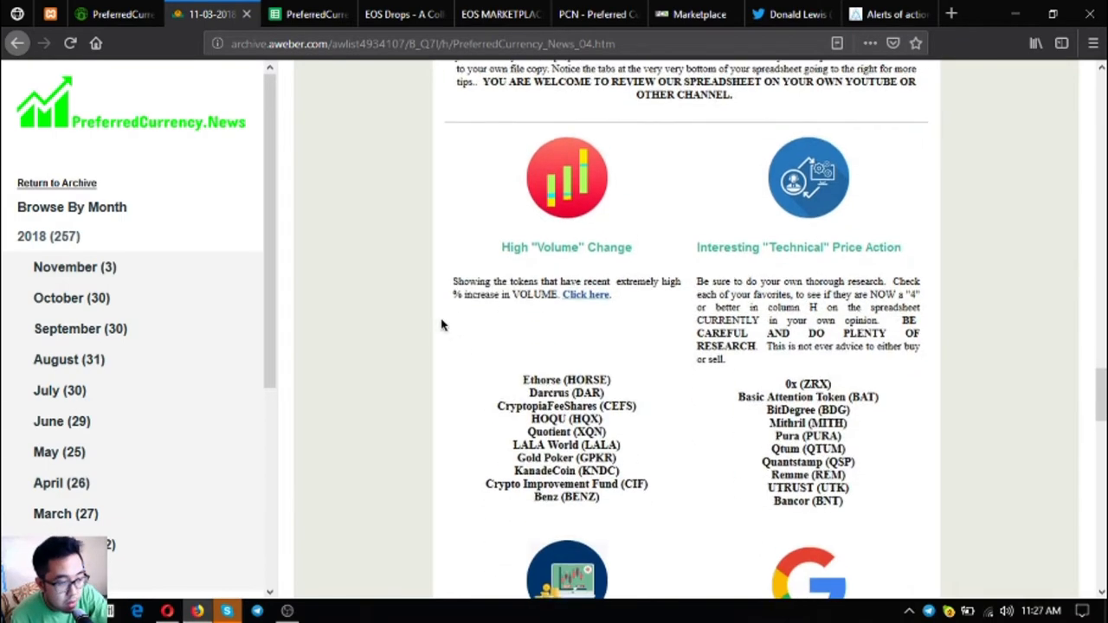
{"action": "scroll", "scroll_direction": "down", "scroll_amount": 3}
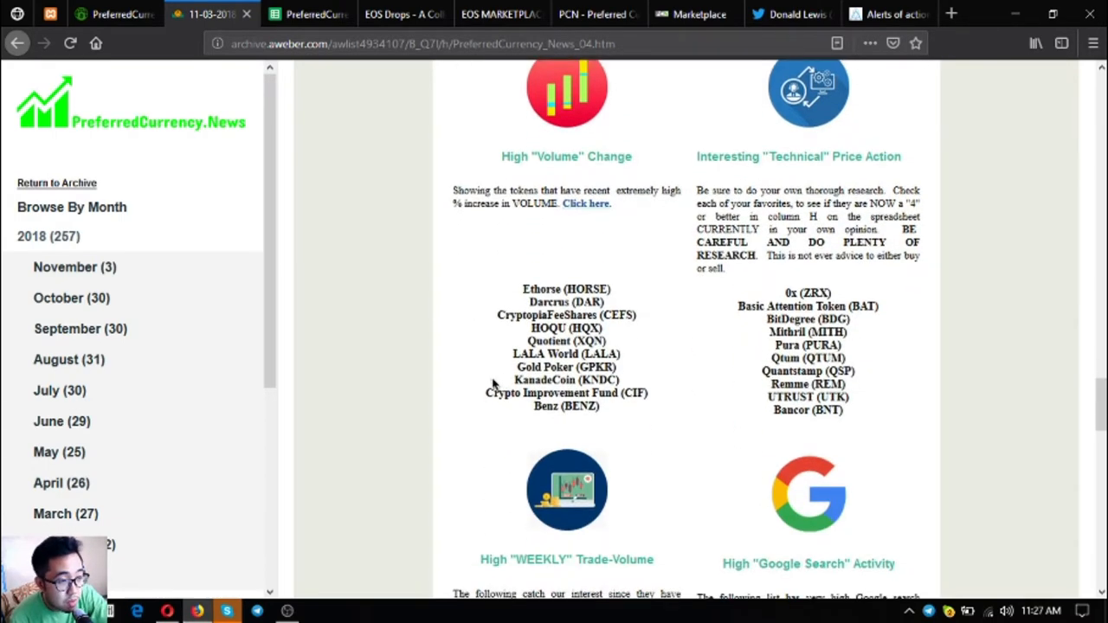
{"action": "mouse_move", "coordinate": [606, 315]}
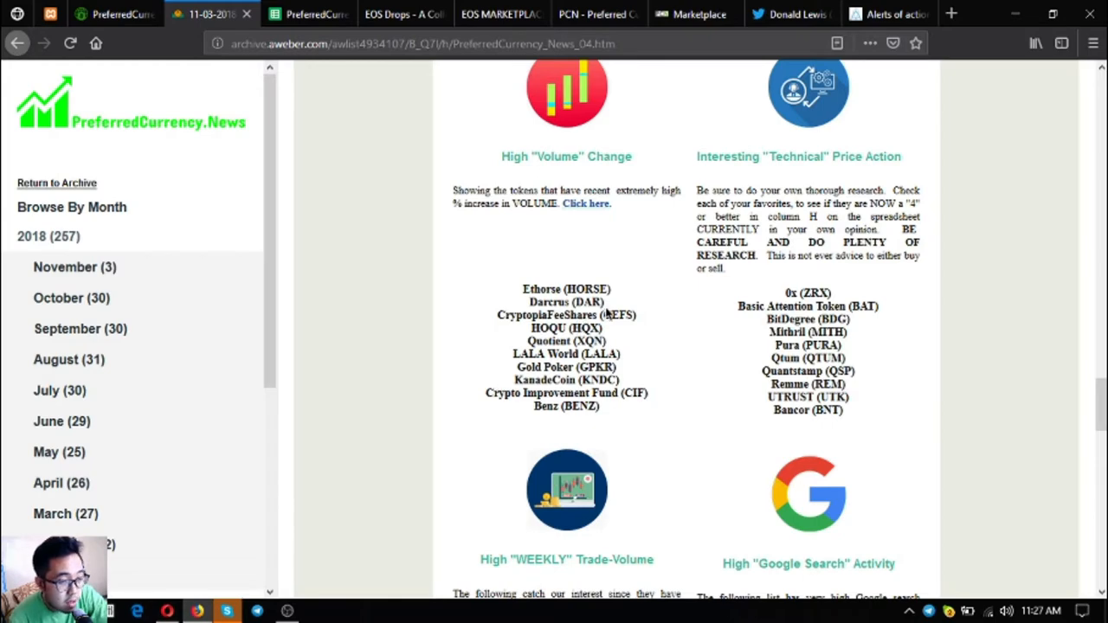
{"action": "scroll", "scroll_direction": "down", "scroll_amount": 3}
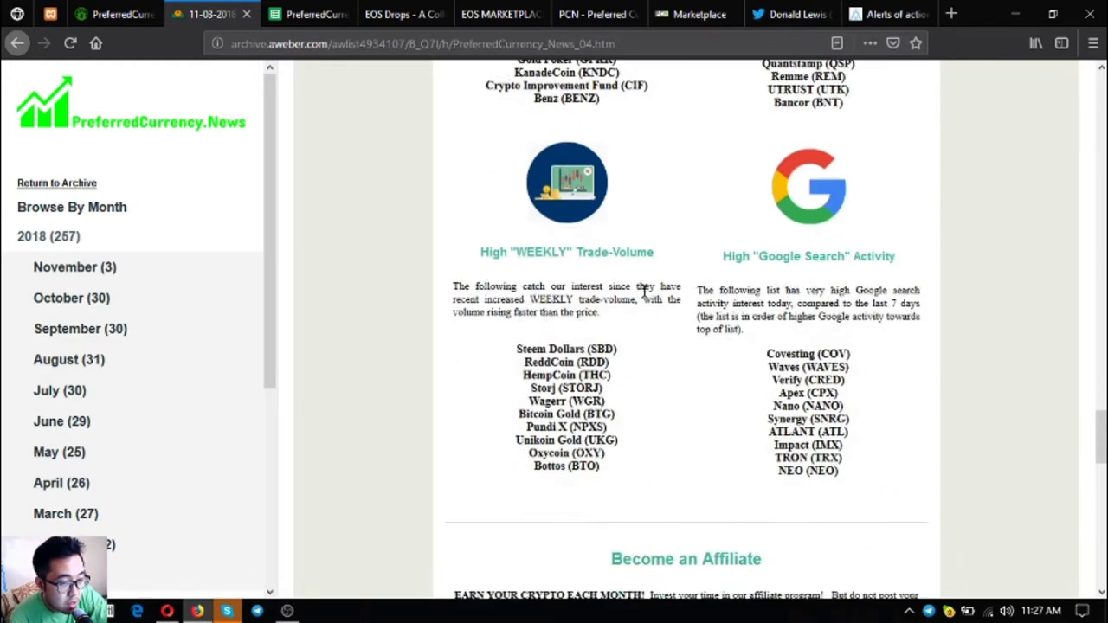
{"action": "scroll", "scroll_direction": "down", "scroll_amount": 3}
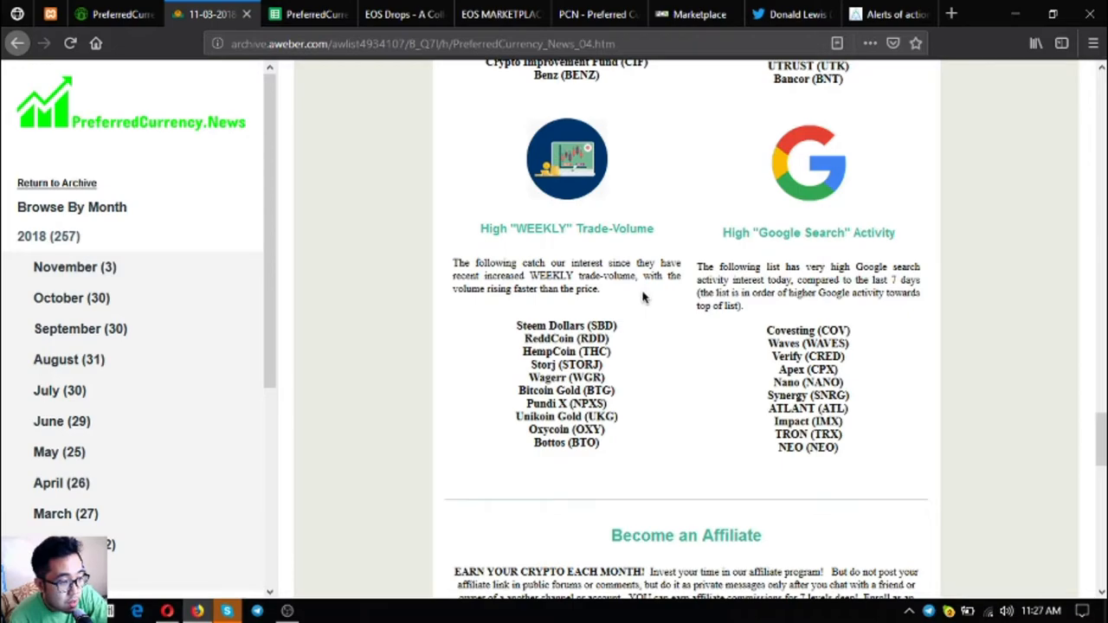
{"action": "scroll", "scroll_direction": "down", "scroll_amount": 3}
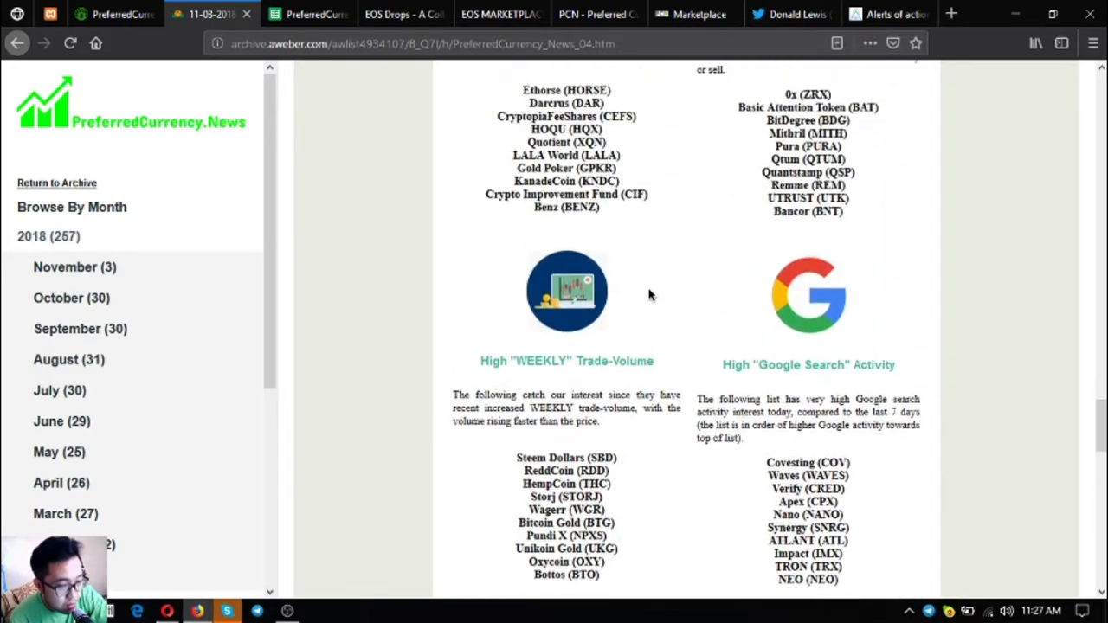
{"action": "scroll", "scroll_direction": "down", "scroll_amount": 3}
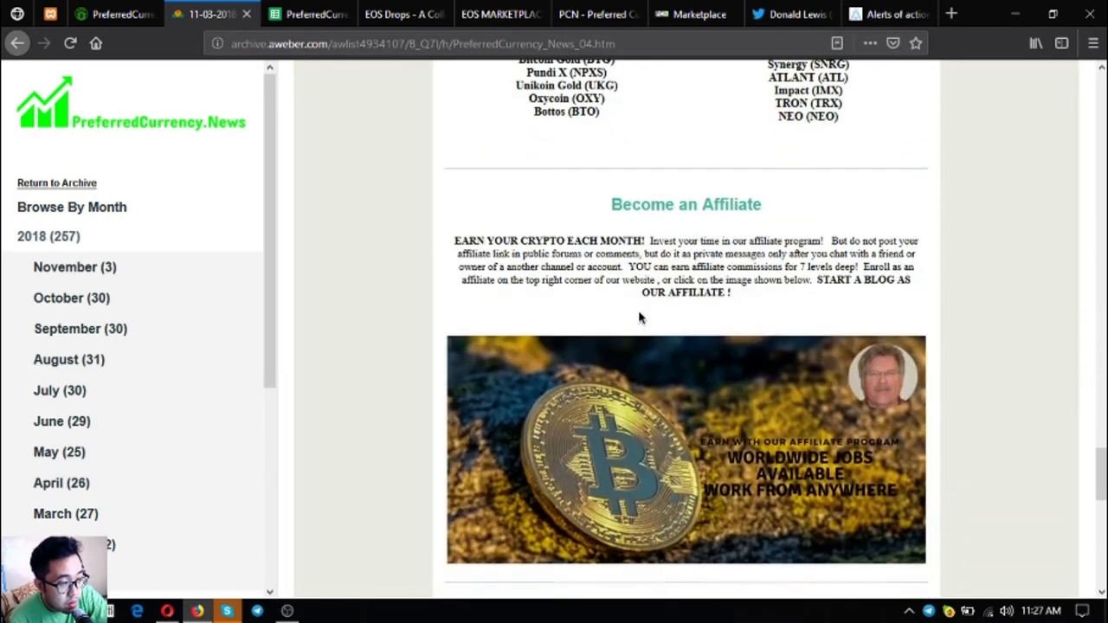
{"action": "mouse_move", "coordinate": [658, 367]}
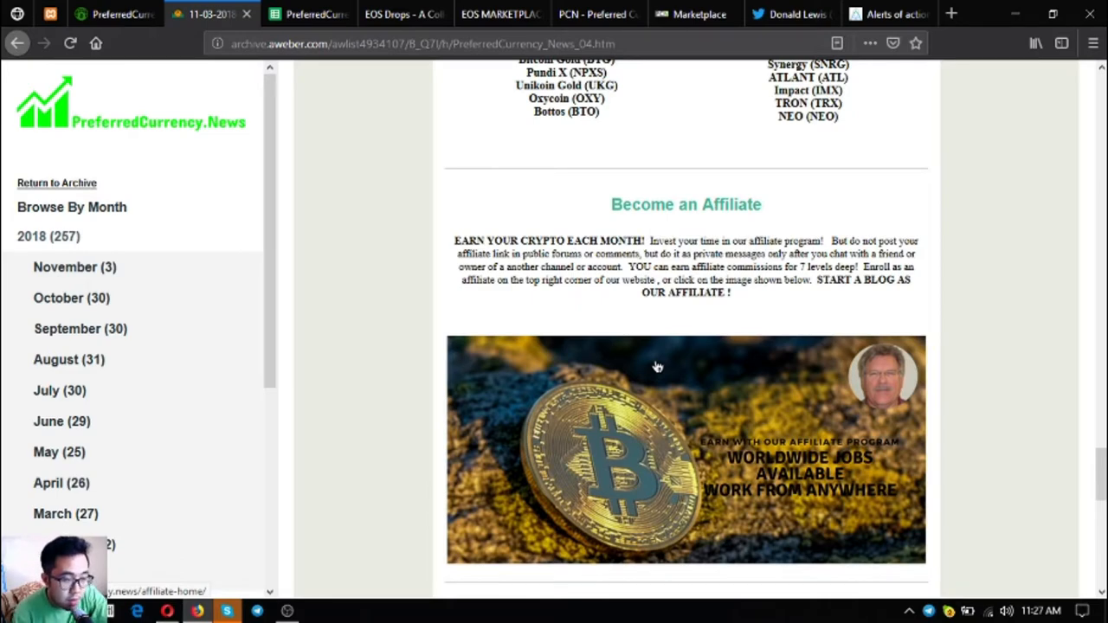
{"action": "mouse_move", "coordinate": [760, 342]}
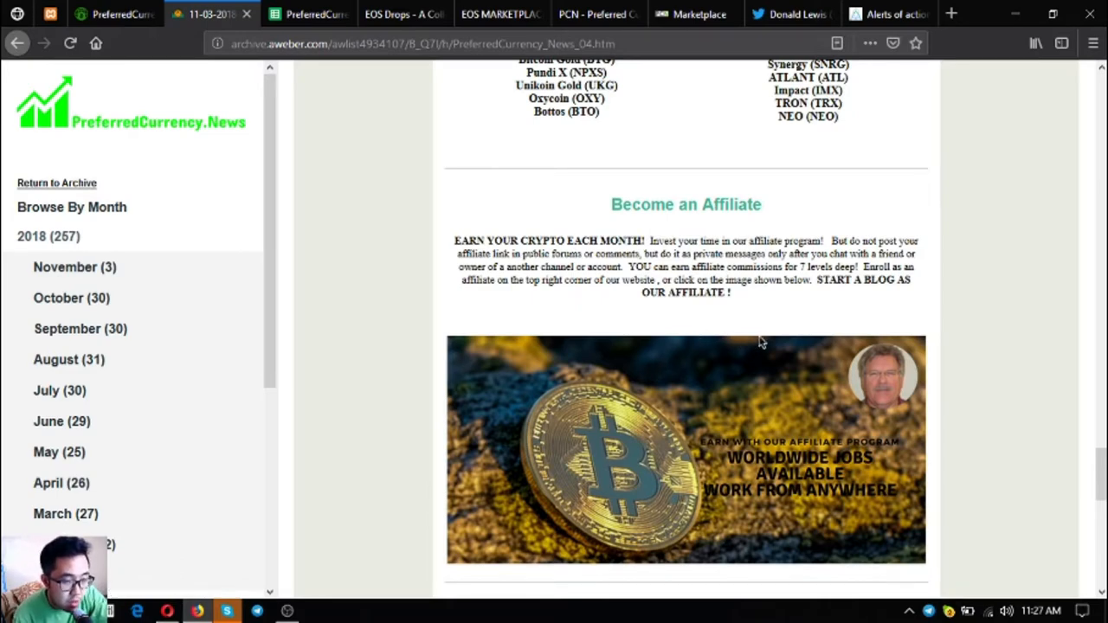
{"action": "mouse_move", "coordinate": [682, 367]}
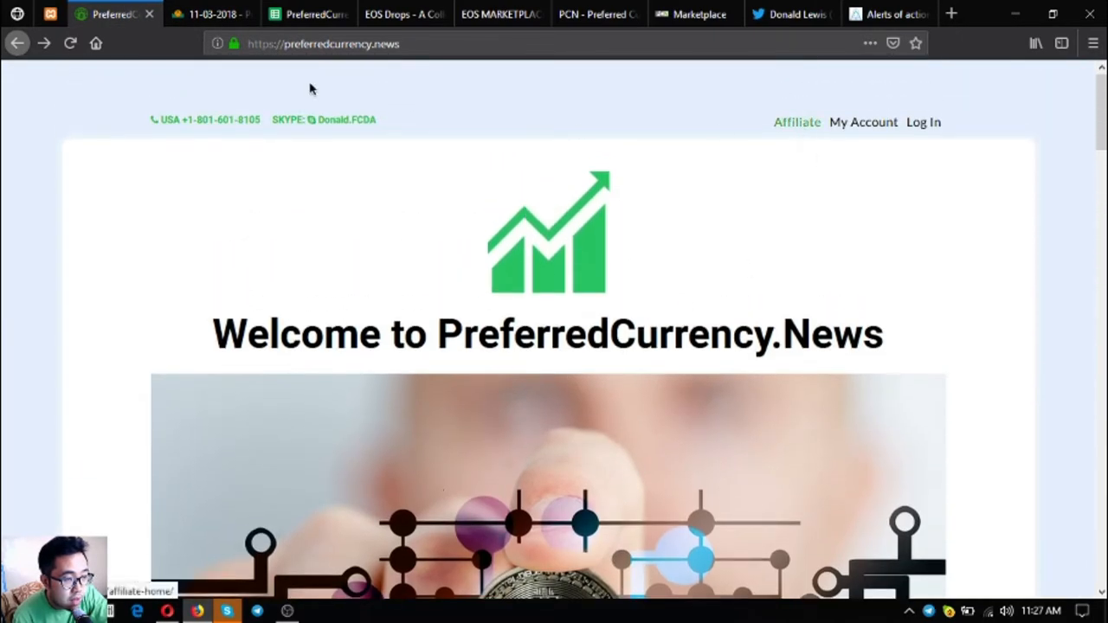
Step: Scroll the newsletter to the exchange logos, QRYPTOS signup and free online marketplace sections
{"action": "left_click", "coordinate": [212, 14]}
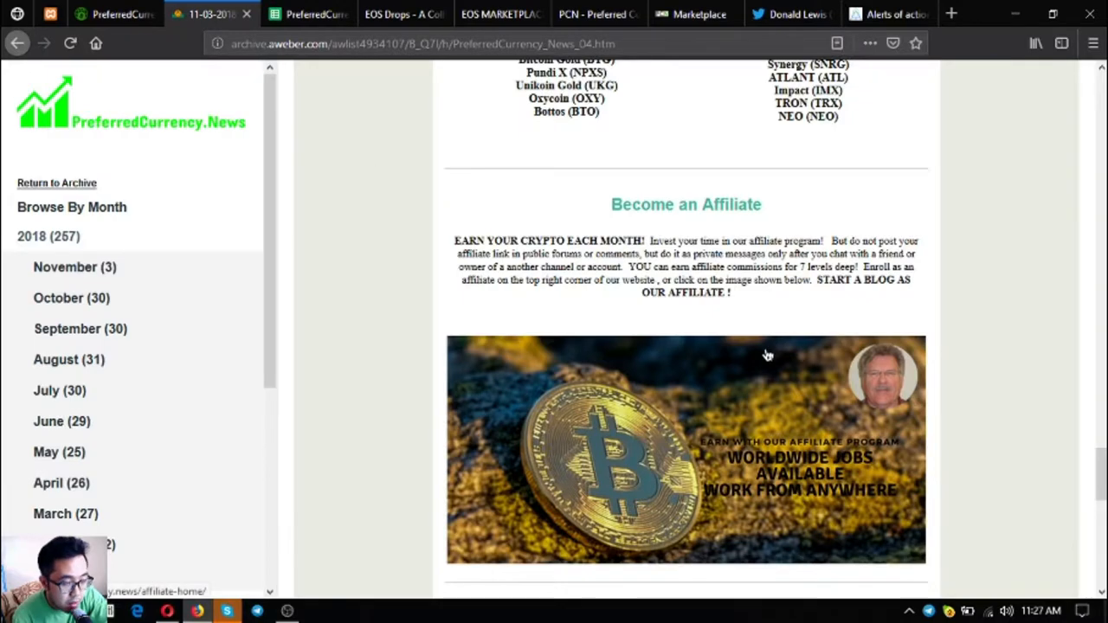
{"action": "scroll", "scroll_direction": "down", "scroll_amount": 3}
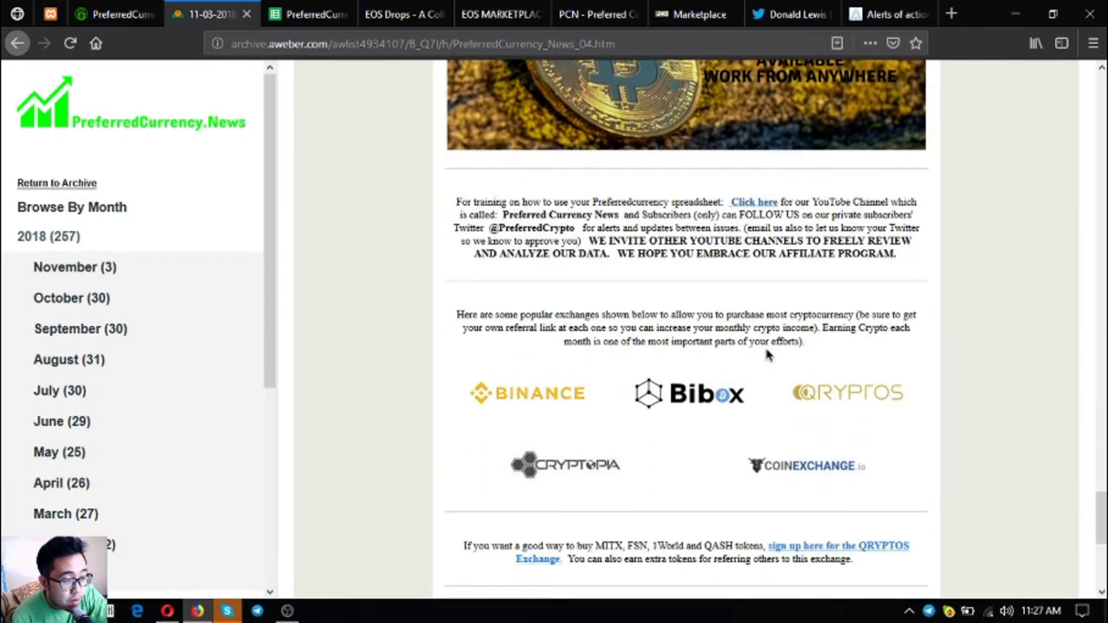
{"action": "mouse_move", "coordinate": [561, 452]}
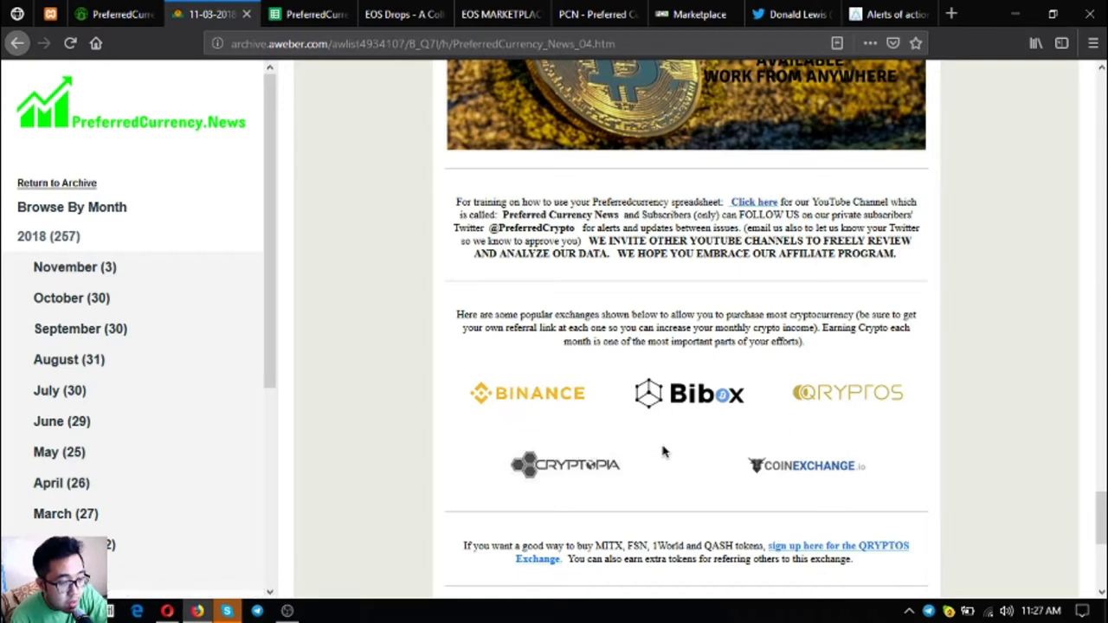
{"action": "mouse_move", "coordinate": [564, 394]}
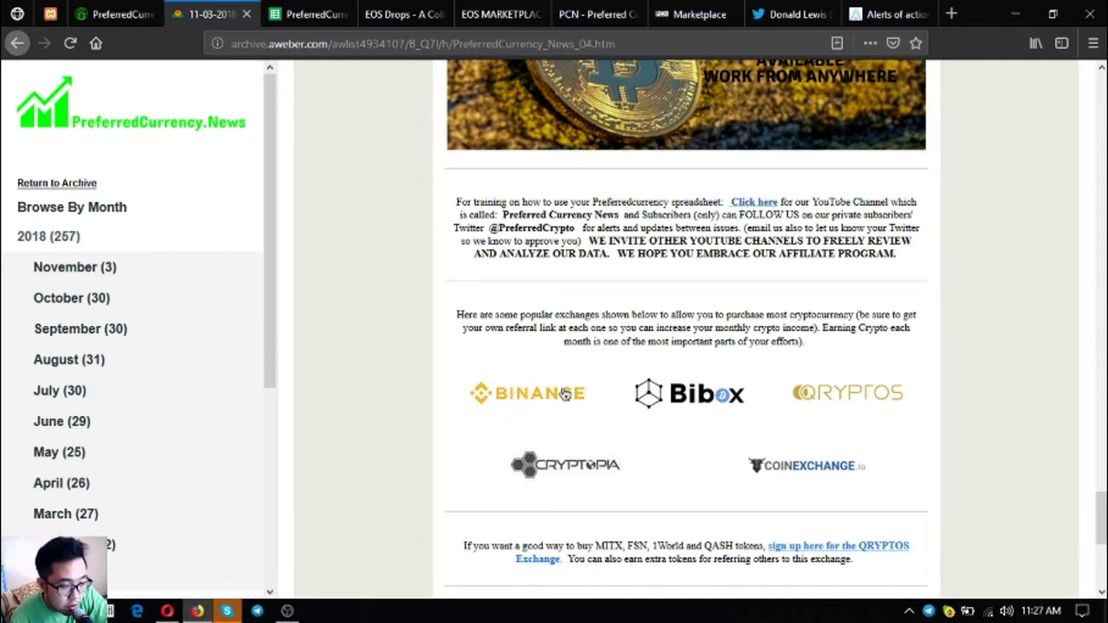
{"action": "mouse_move", "coordinate": [689, 395]}
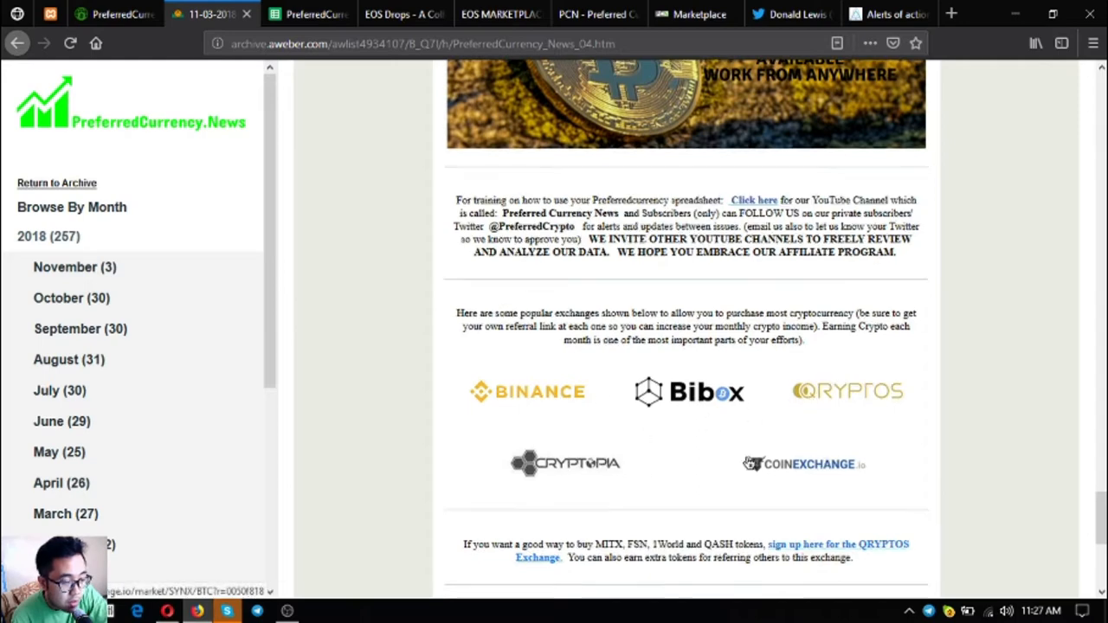
{"action": "scroll", "scroll_direction": "down", "scroll_amount": 3}
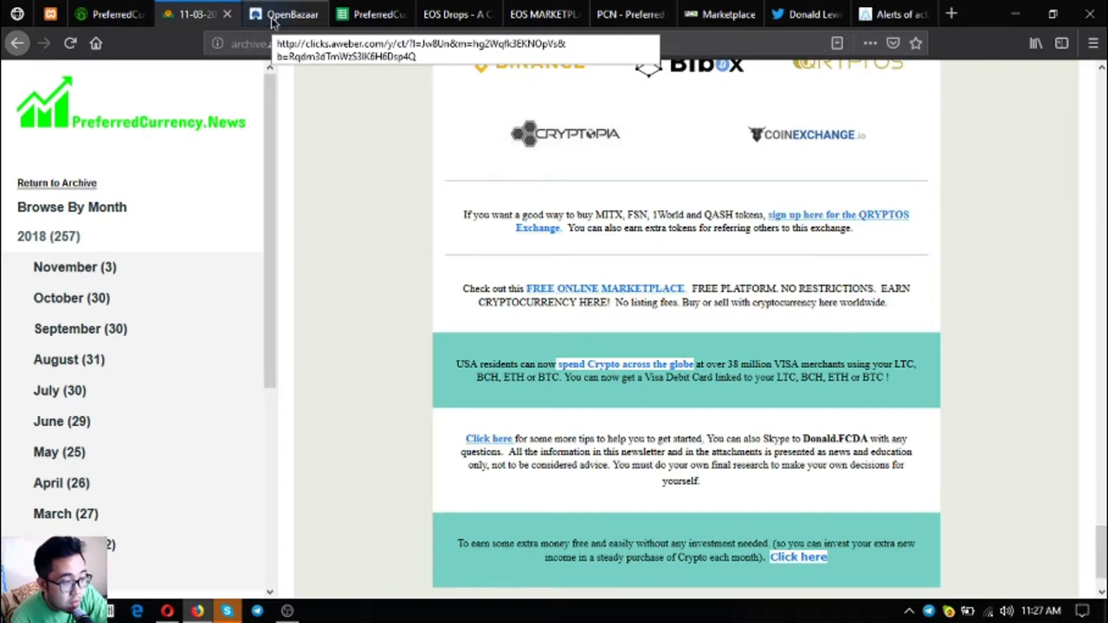
Step: Check the OpenBazaar marketplace page and the PreferredCurrency.News welcome page
{"action": "left_click", "coordinate": [286, 14]}
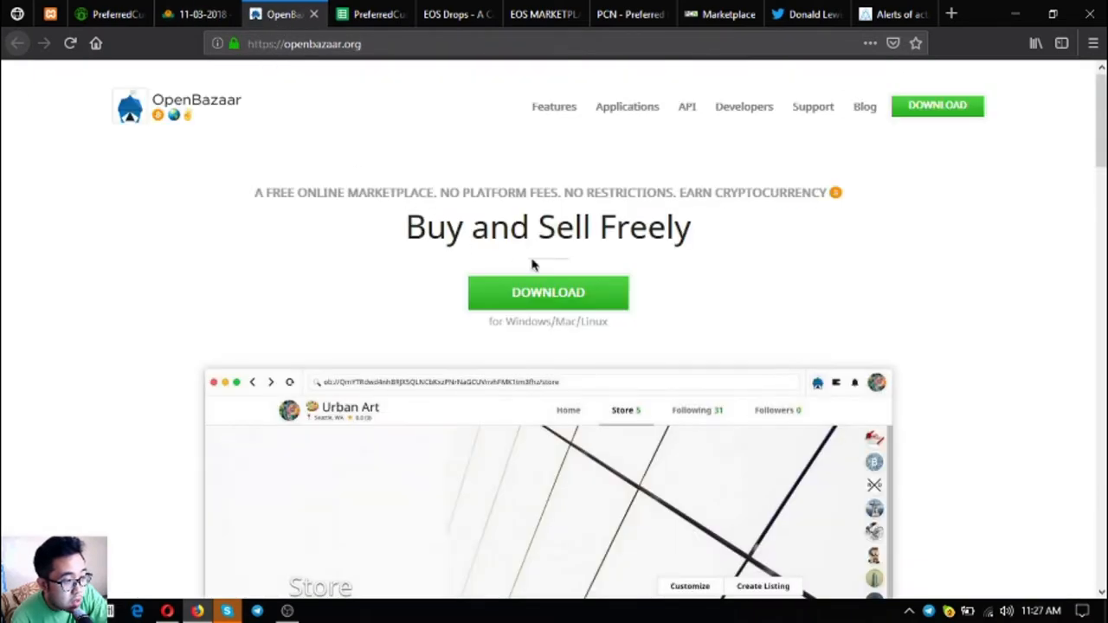
{"action": "left_click", "coordinate": [104, 14]}
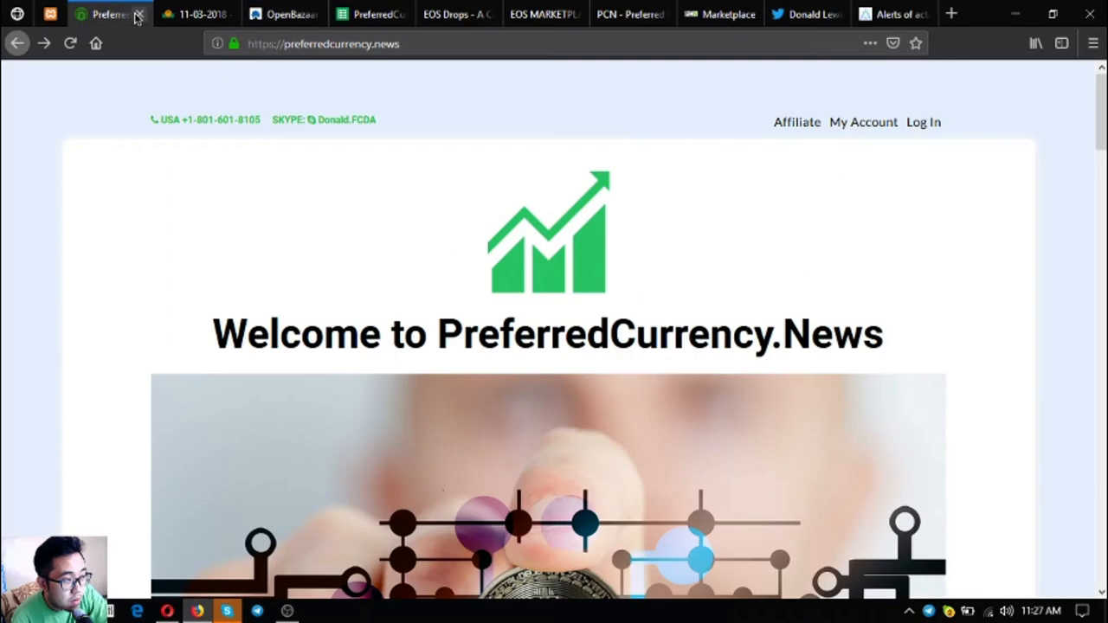
{"action": "left_click", "coordinate": [193, 14]}
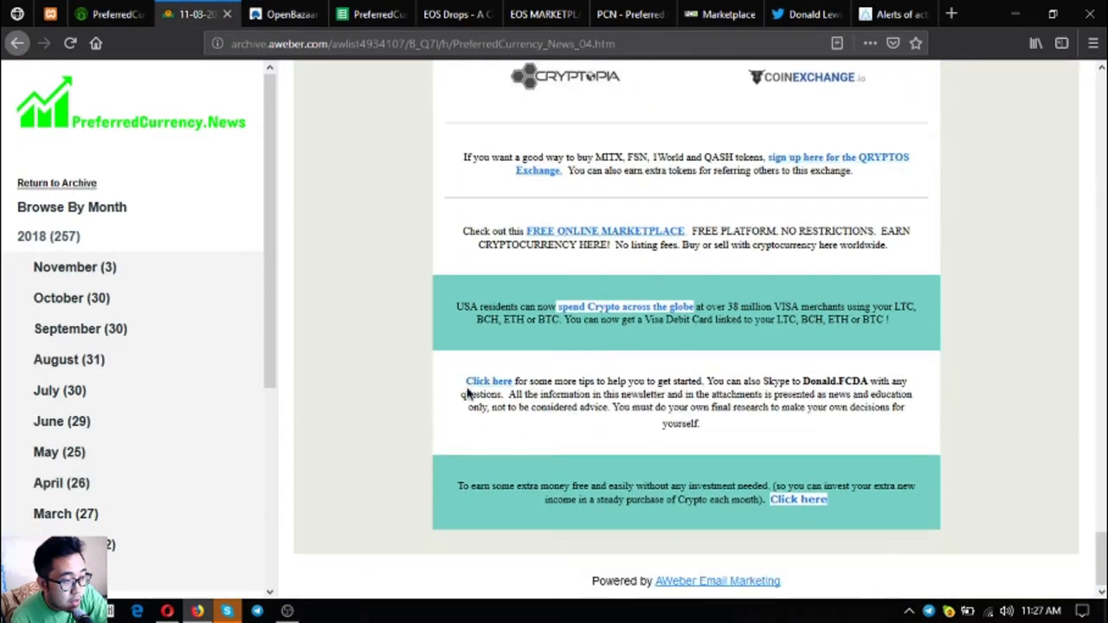
Step: Open the 'spend Crypto across the globe' link, the Coinbase Shift Card article, in a new tab
{"action": "right_click", "coordinate": [626, 307]}
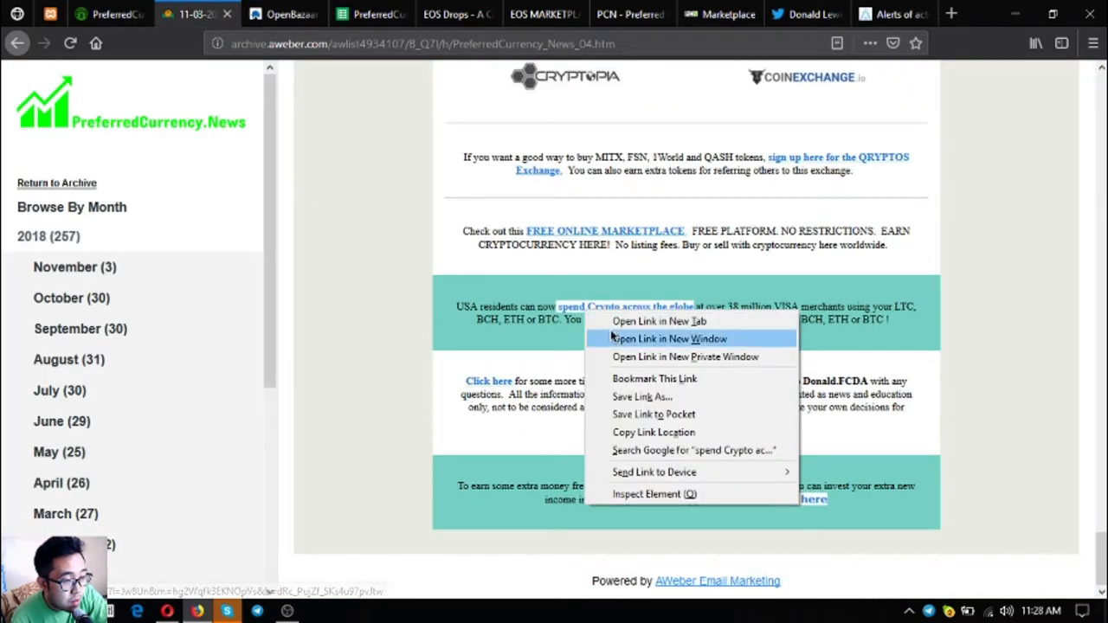
{"action": "left_click", "coordinate": [658, 320]}
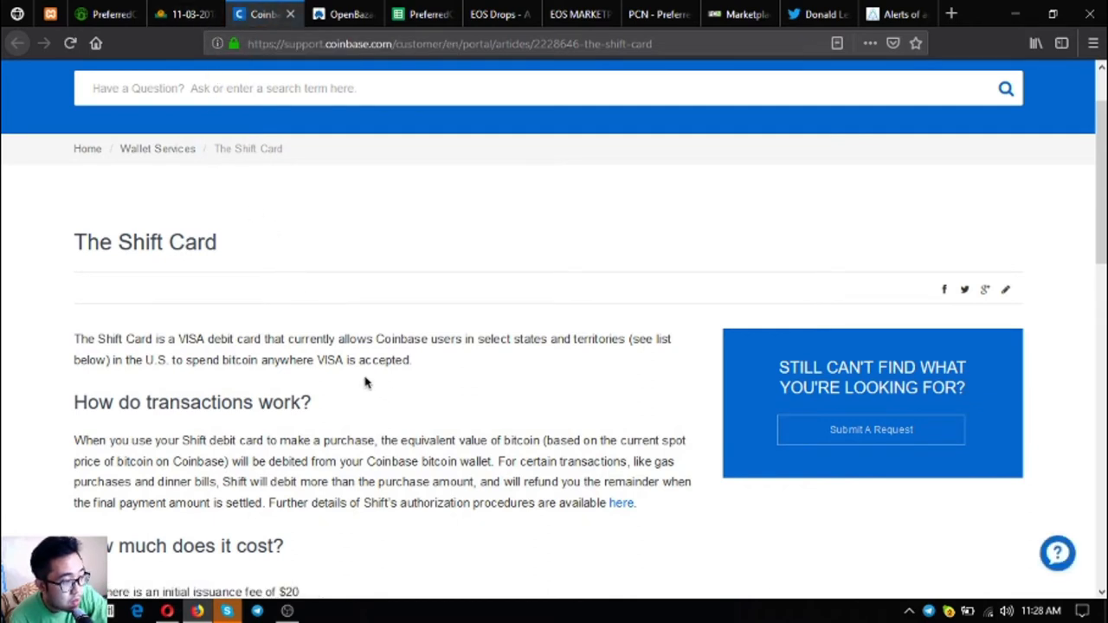
{"action": "mouse_move", "coordinate": [241, 275]}
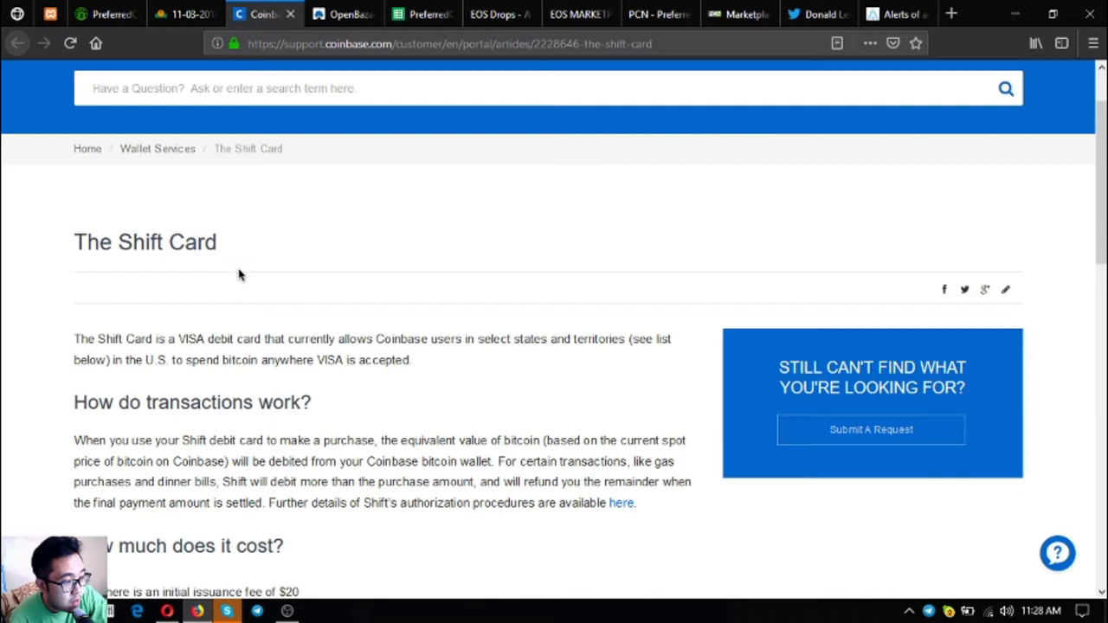
{"action": "mouse_move", "coordinate": [277, 282]}
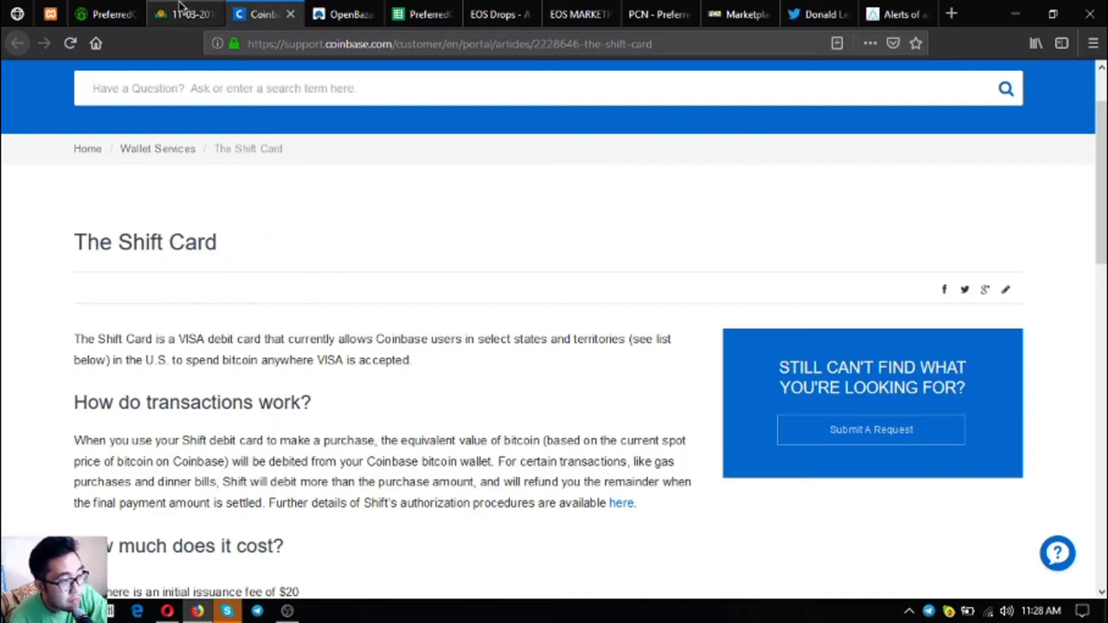
{"action": "left_click", "coordinate": [184, 14]}
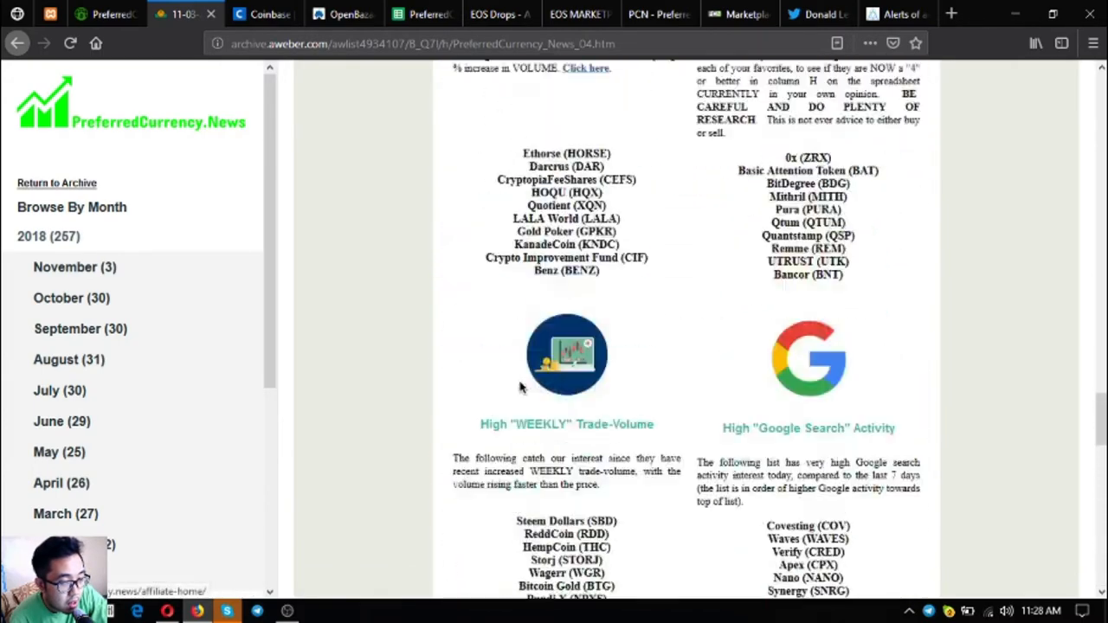
Step: Scroll the newsletter up to the Tether headline and back down to Donald's Research List
{"action": "scroll", "scroll_direction": "down", "scroll_amount": 3}
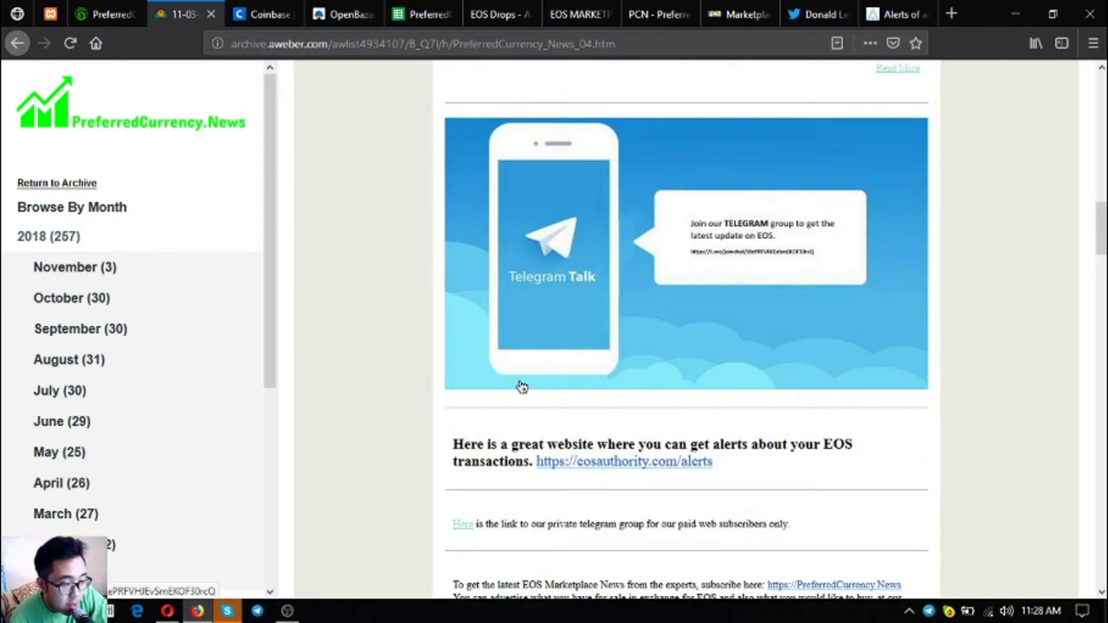
{"action": "scroll", "scroll_direction": "up", "scroll_amount": 3}
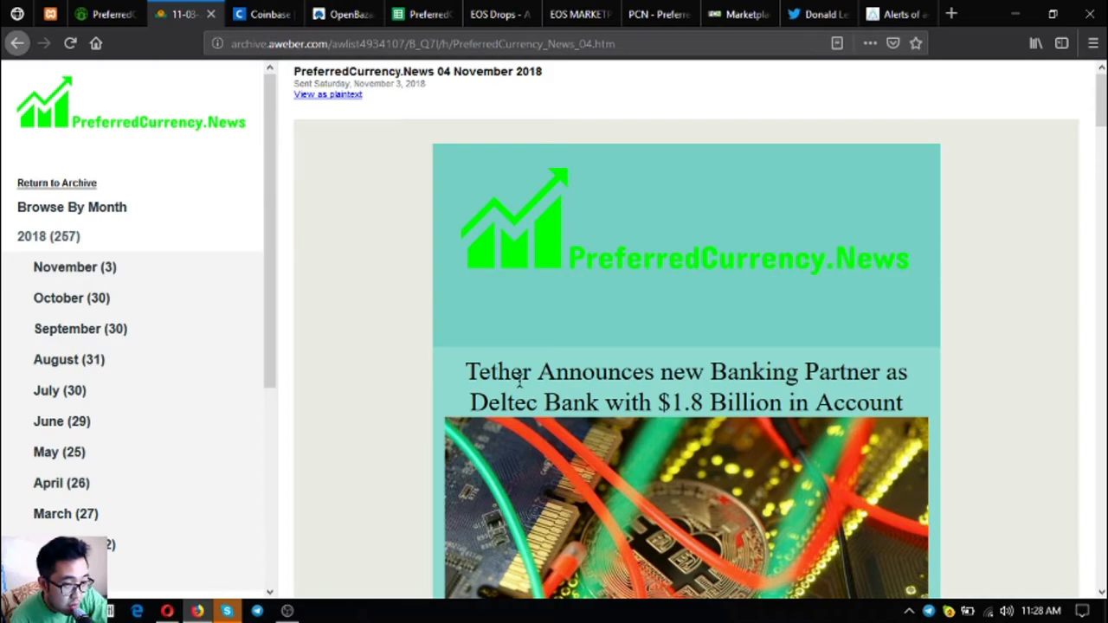
{"action": "scroll", "scroll_direction": "down", "scroll_amount": 3}
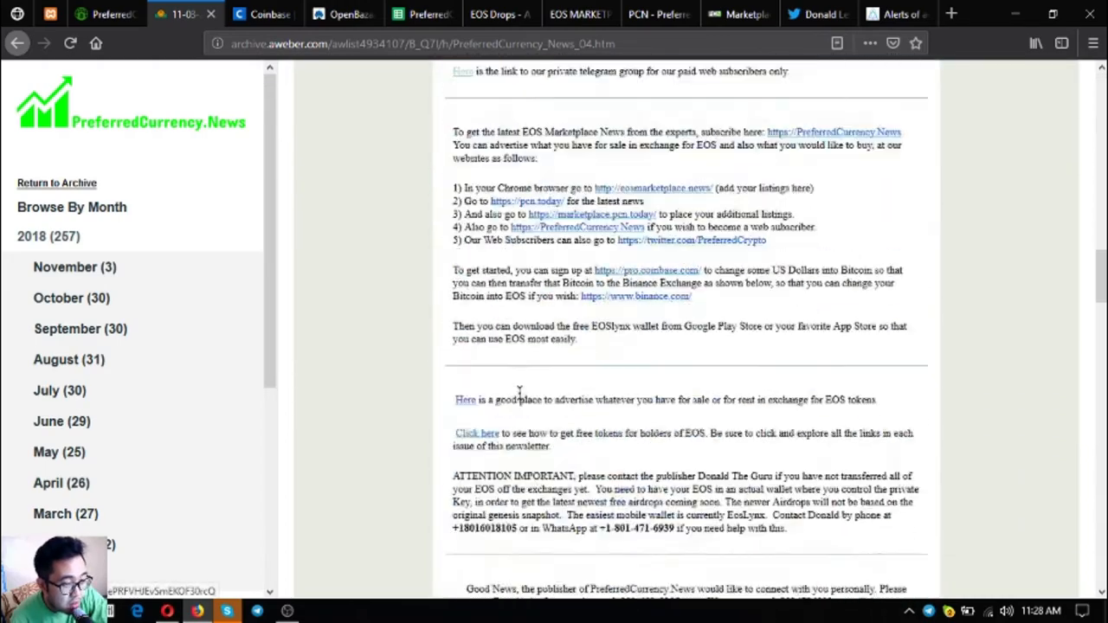
{"action": "scroll", "scroll_direction": "down", "scroll_amount": 3}
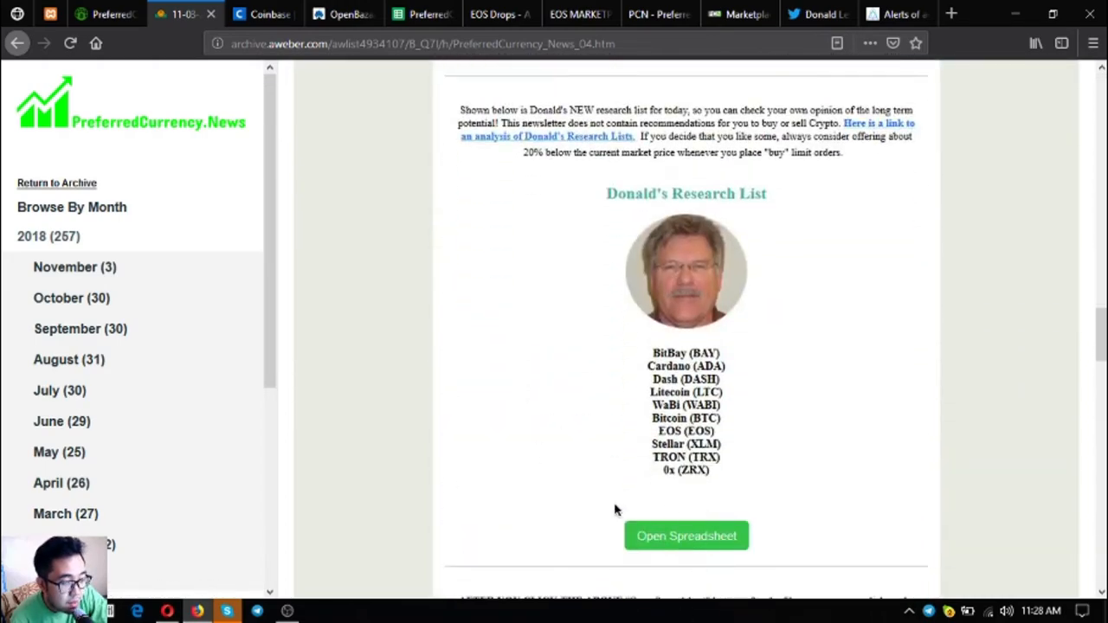
Step: Scroll the PreferredCurrency.News welcome page to the SUBSCRIBE NOW offer with PayPal and Coinbase
{"action": "left_click", "coordinate": [104, 14]}
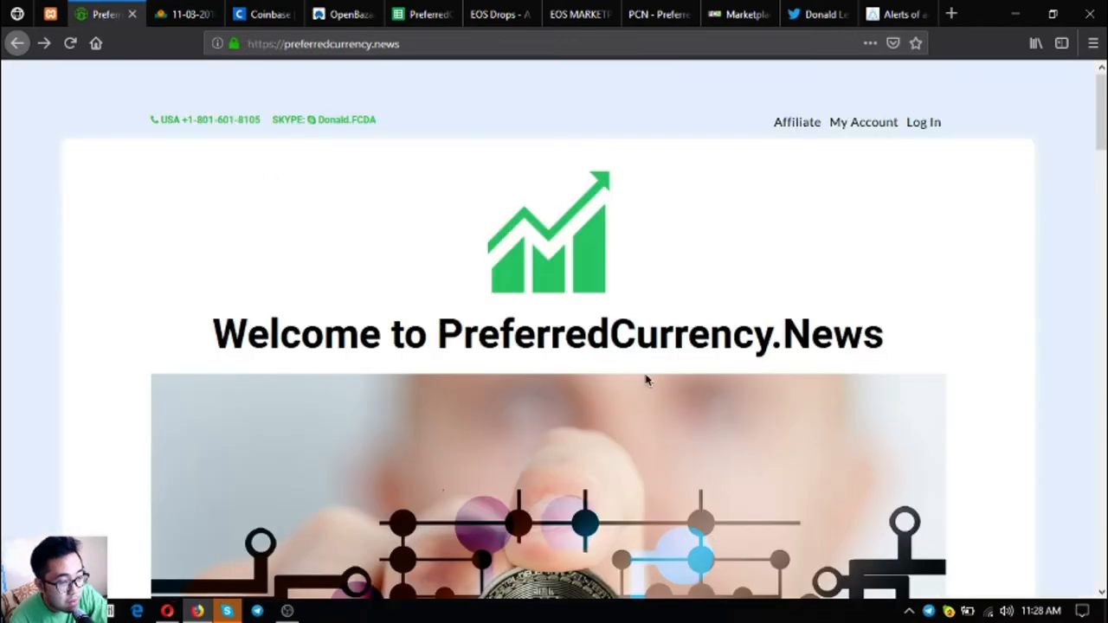
{"action": "scroll", "scroll_direction": "down", "scroll_amount": 3}
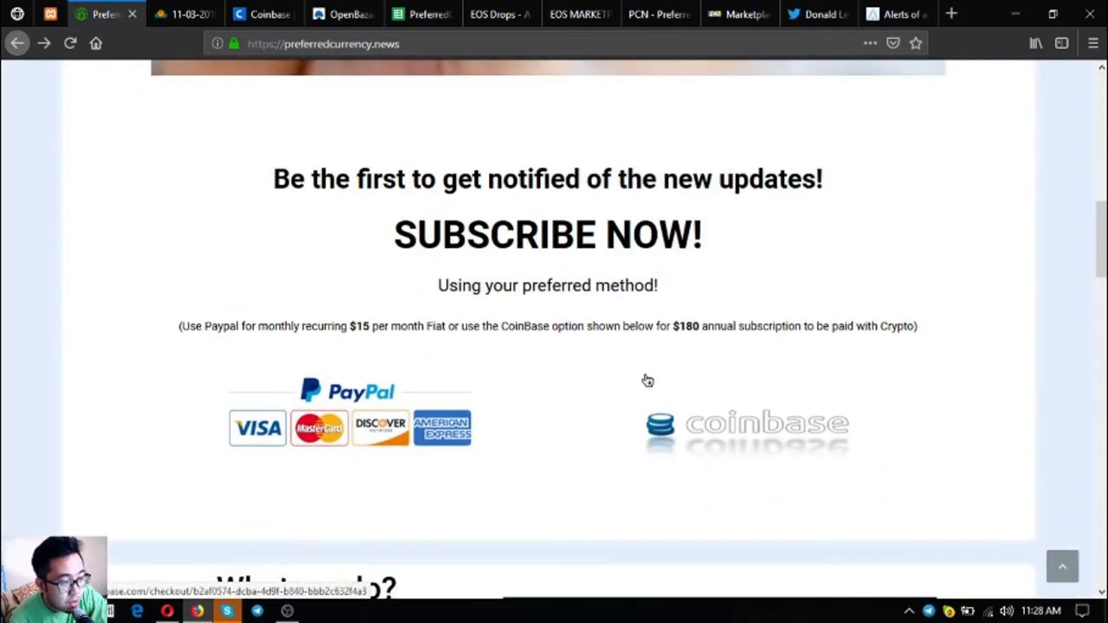
{"action": "mouse_move", "coordinate": [554, 388]}
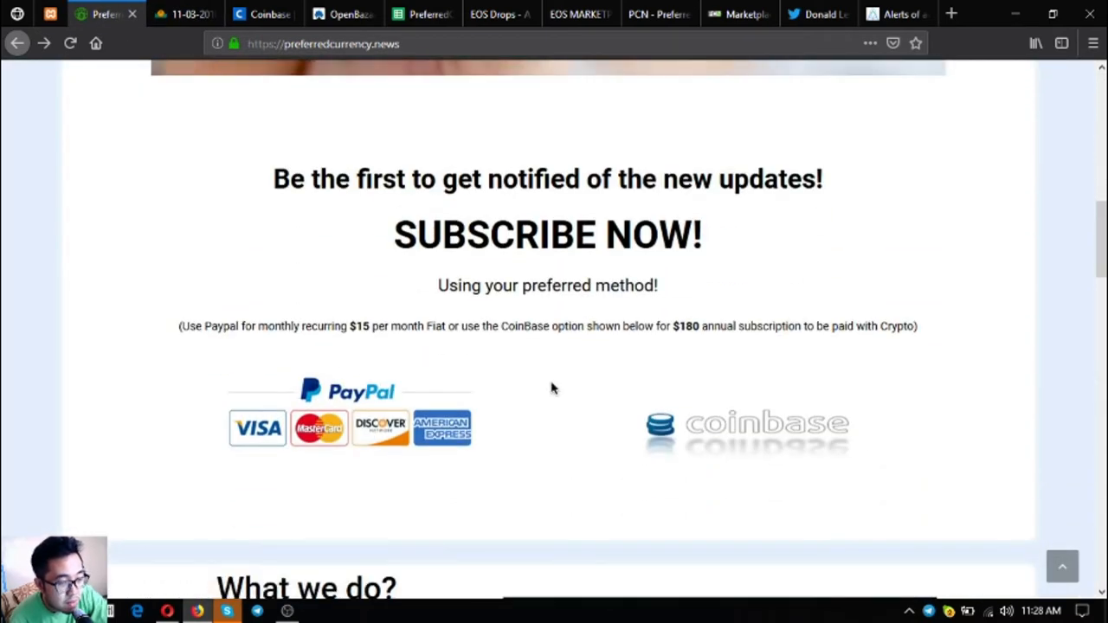
{"action": "mouse_move", "coordinate": [540, 367]}
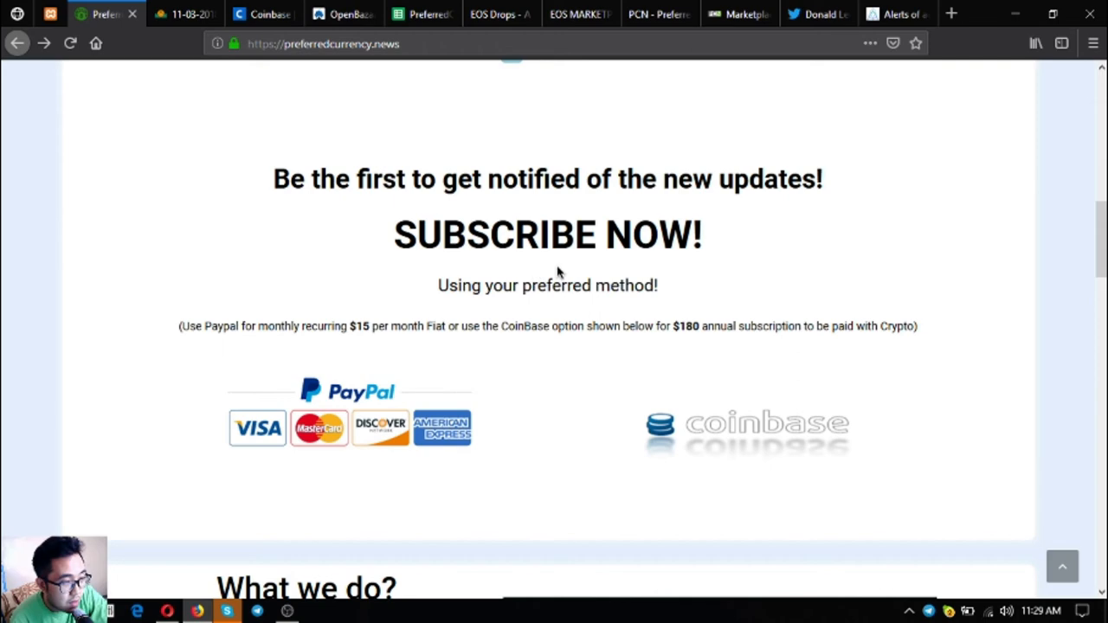
{"action": "mouse_move", "coordinate": [570, 208]}
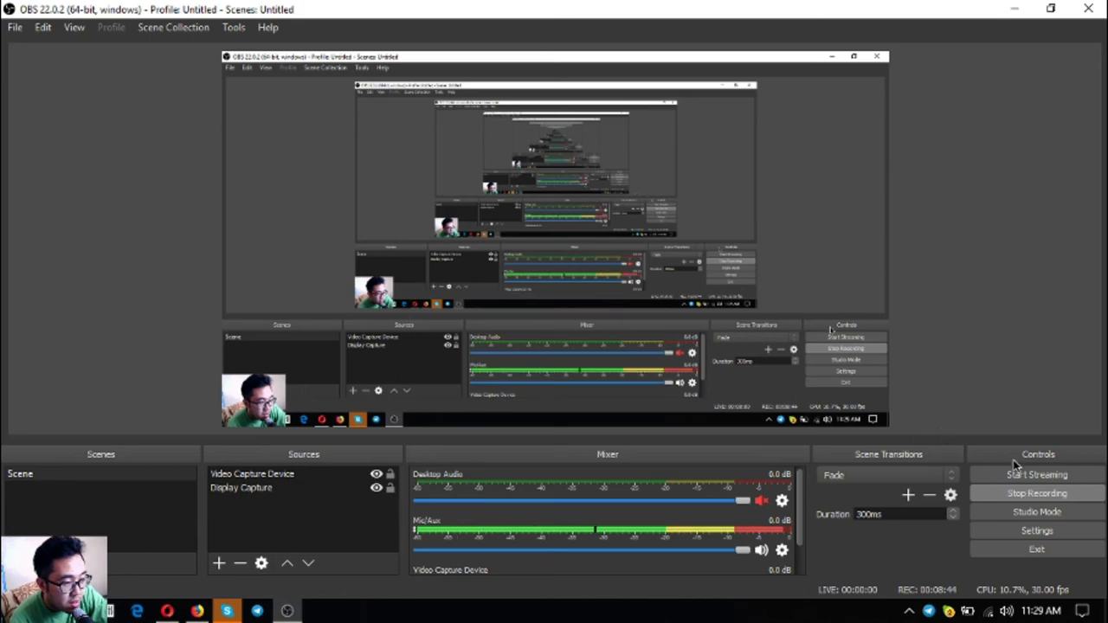
{"action": "mouse_move", "coordinate": [970, 403]}
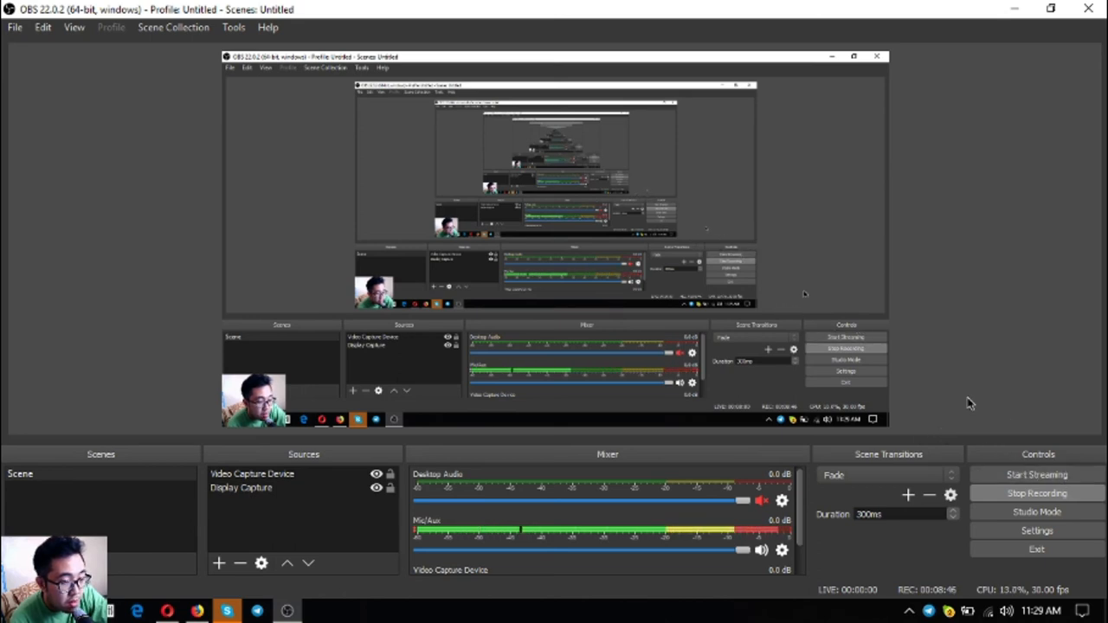